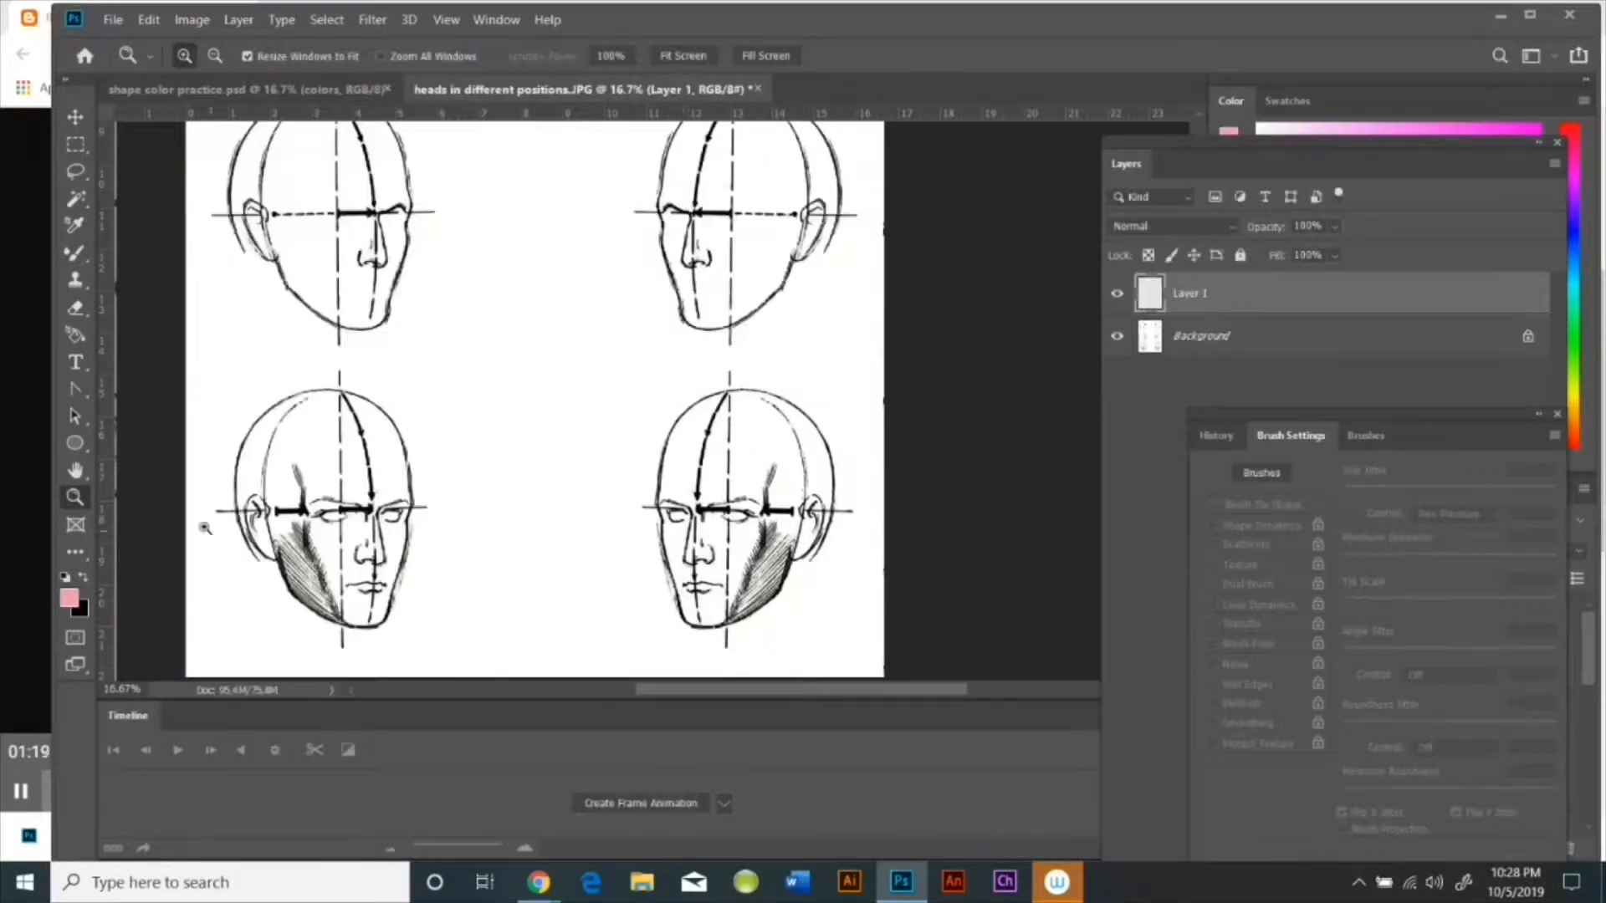
Step: Unlock the Background head template into an editable Layer 0 for tracing
click(74, 252)
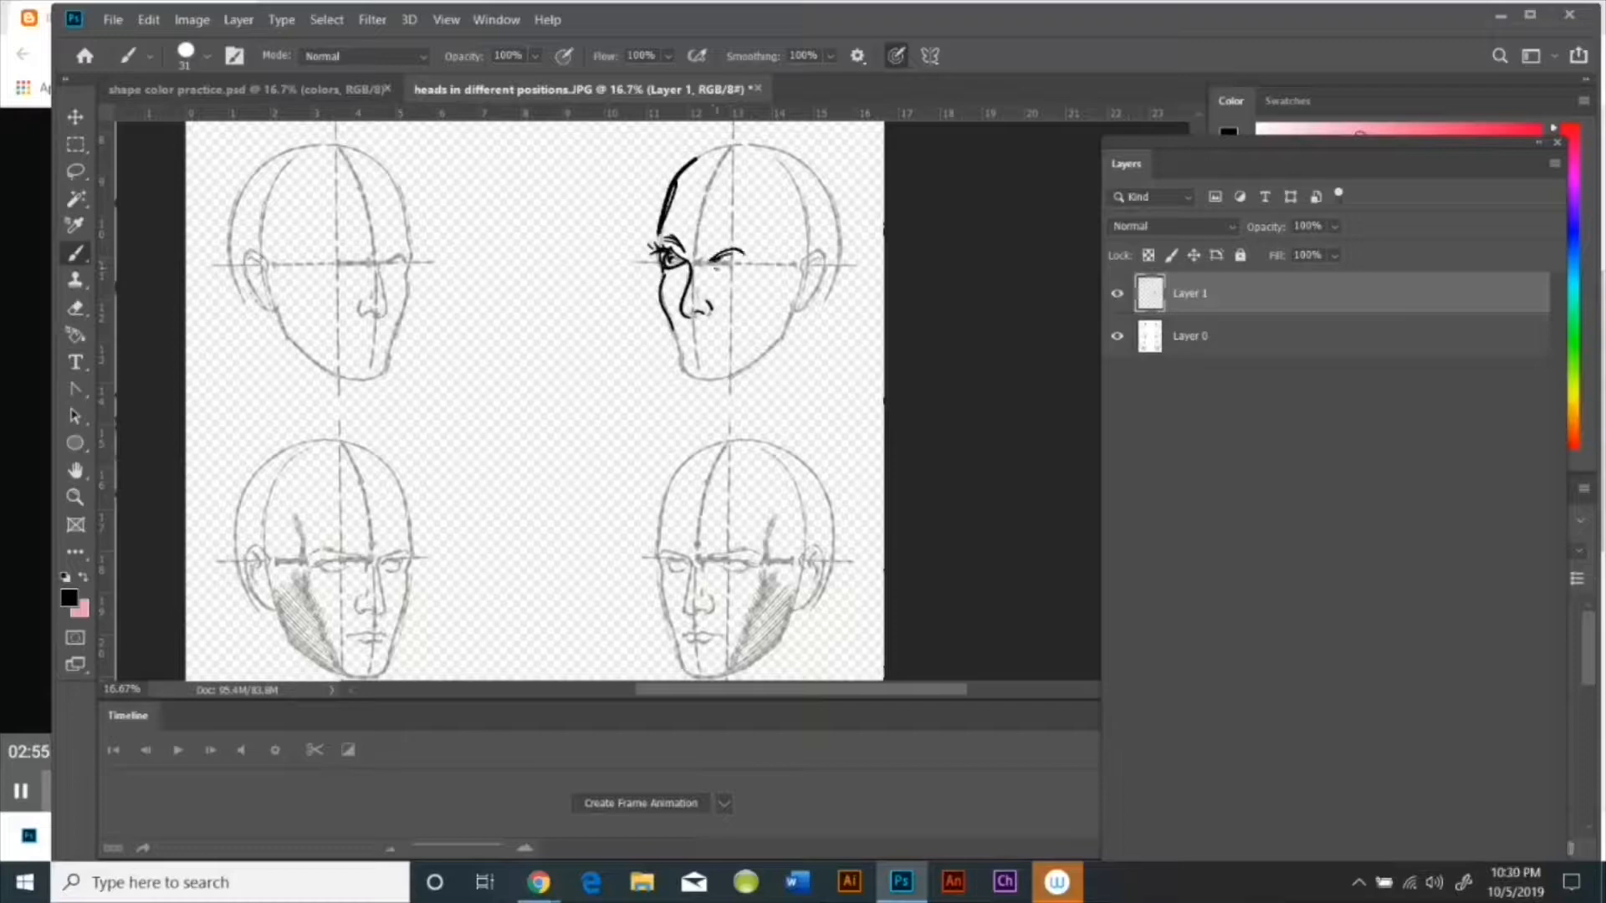
Step: Draw the top-right head's eye, brow, ear and hair lines on Layer 1
drag(675, 205, 748, 246)
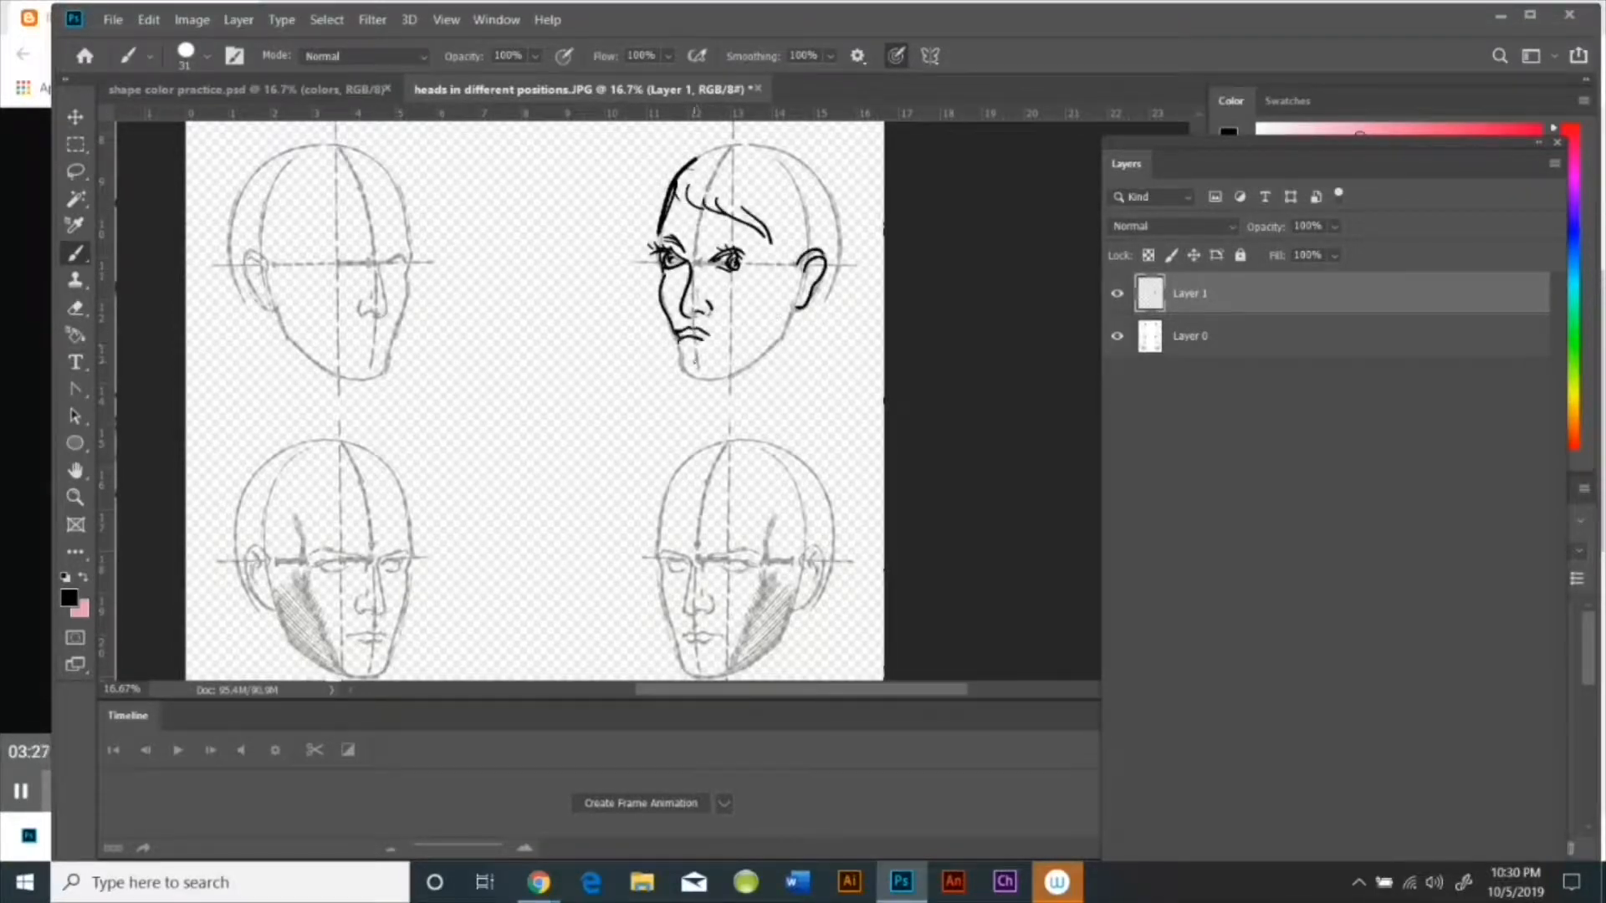
drag(716, 215, 707, 359)
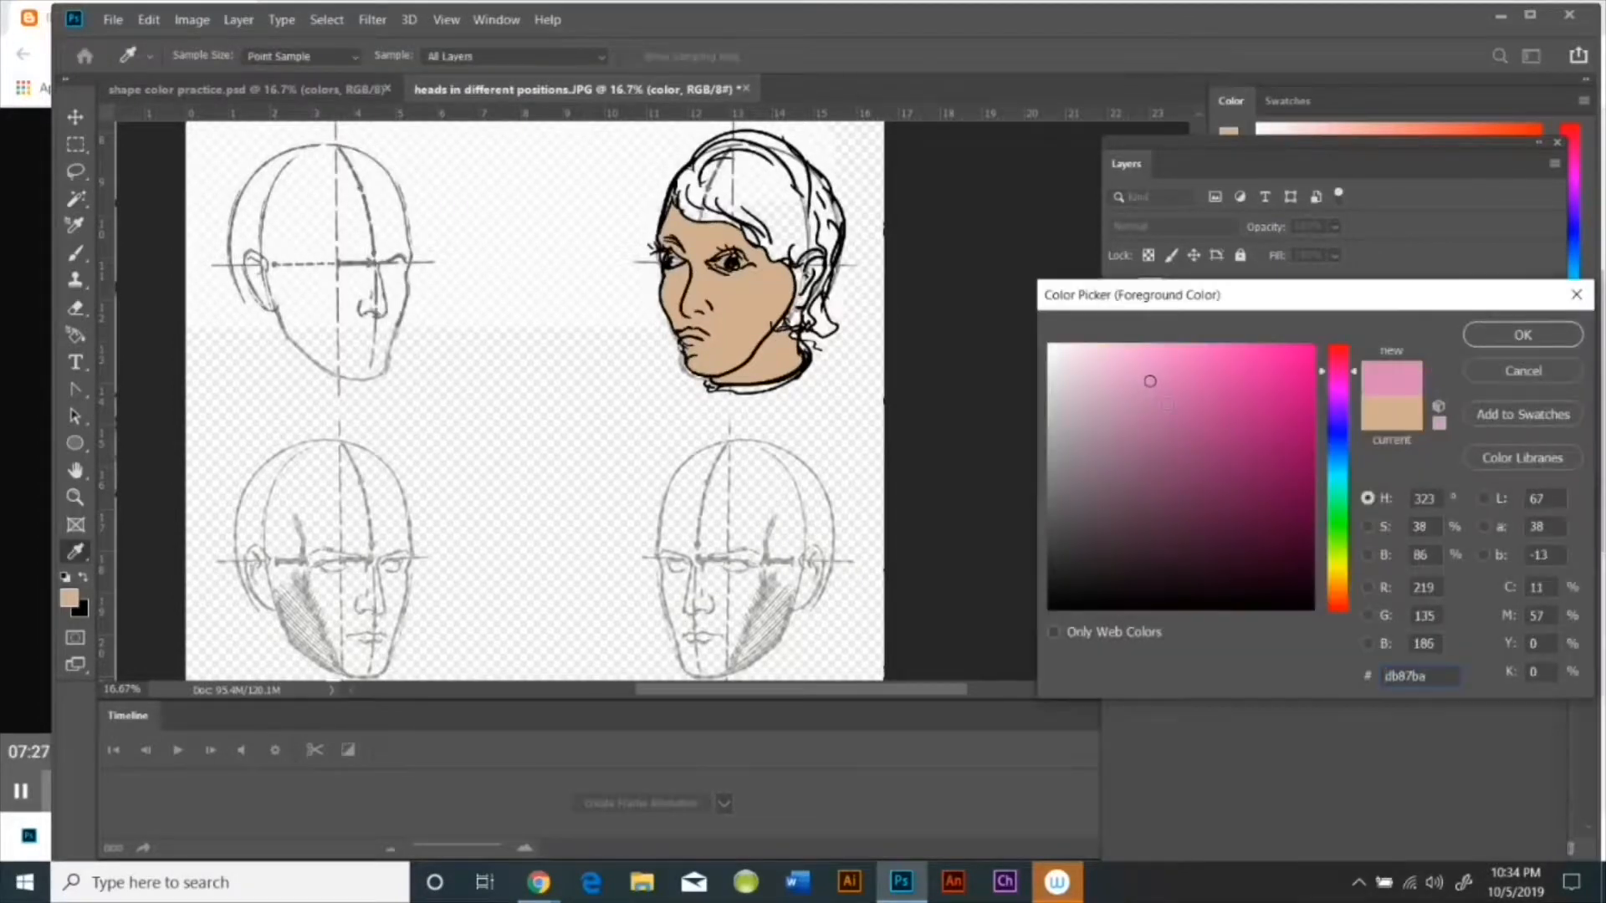
Step: Pick pinkish, golden-brown and darker brown shades and blend them into the tan skin
click(1522, 334)
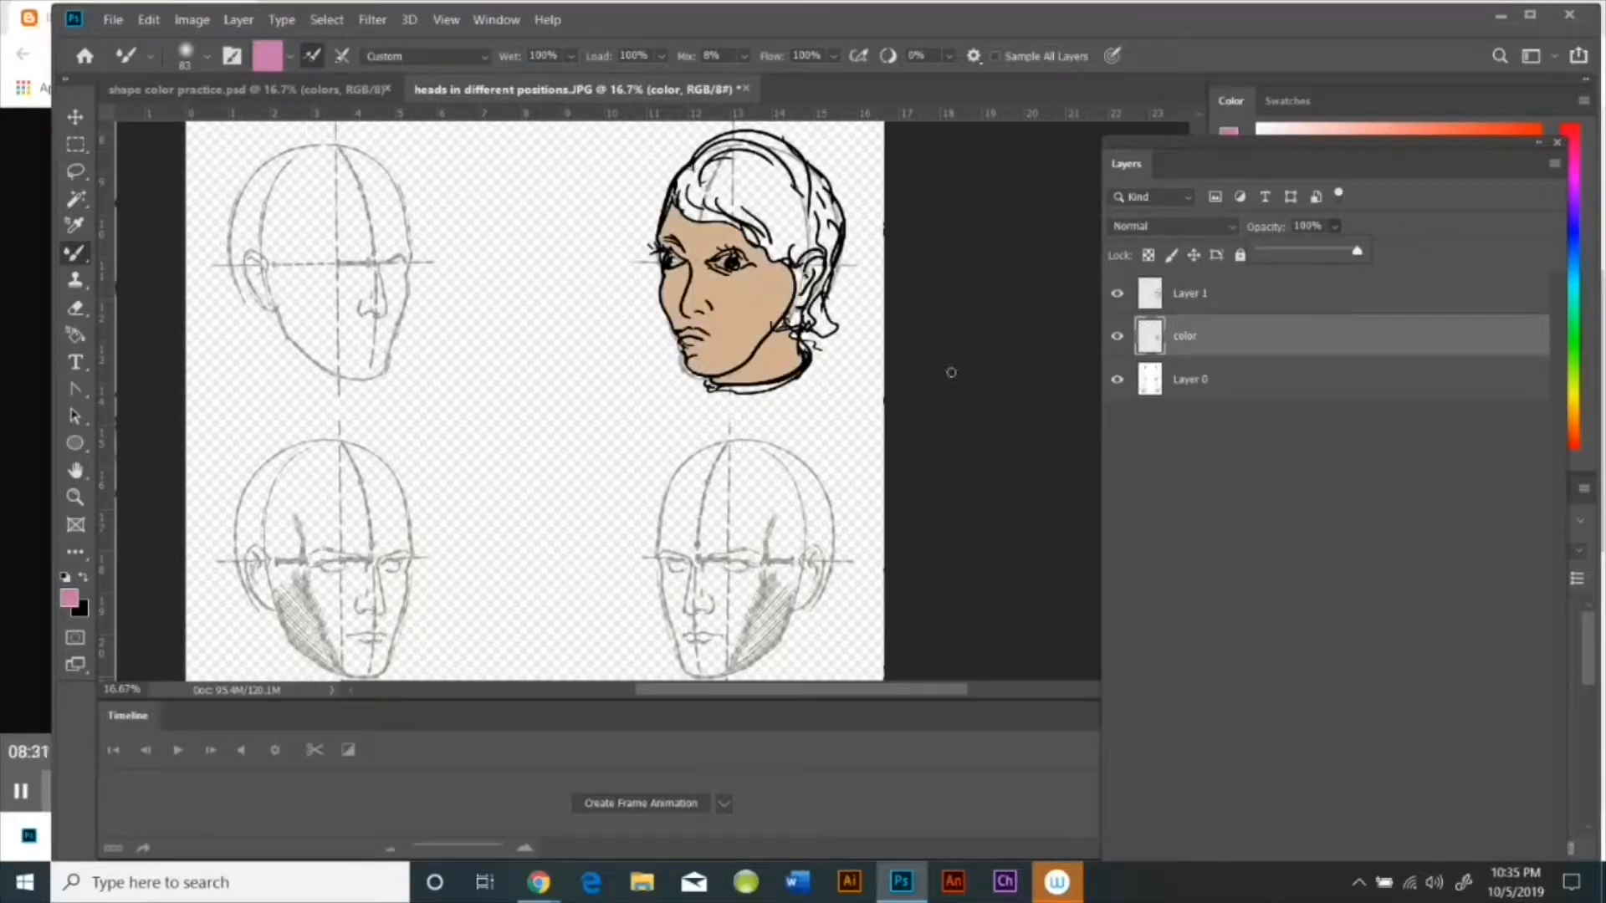
click(67, 597)
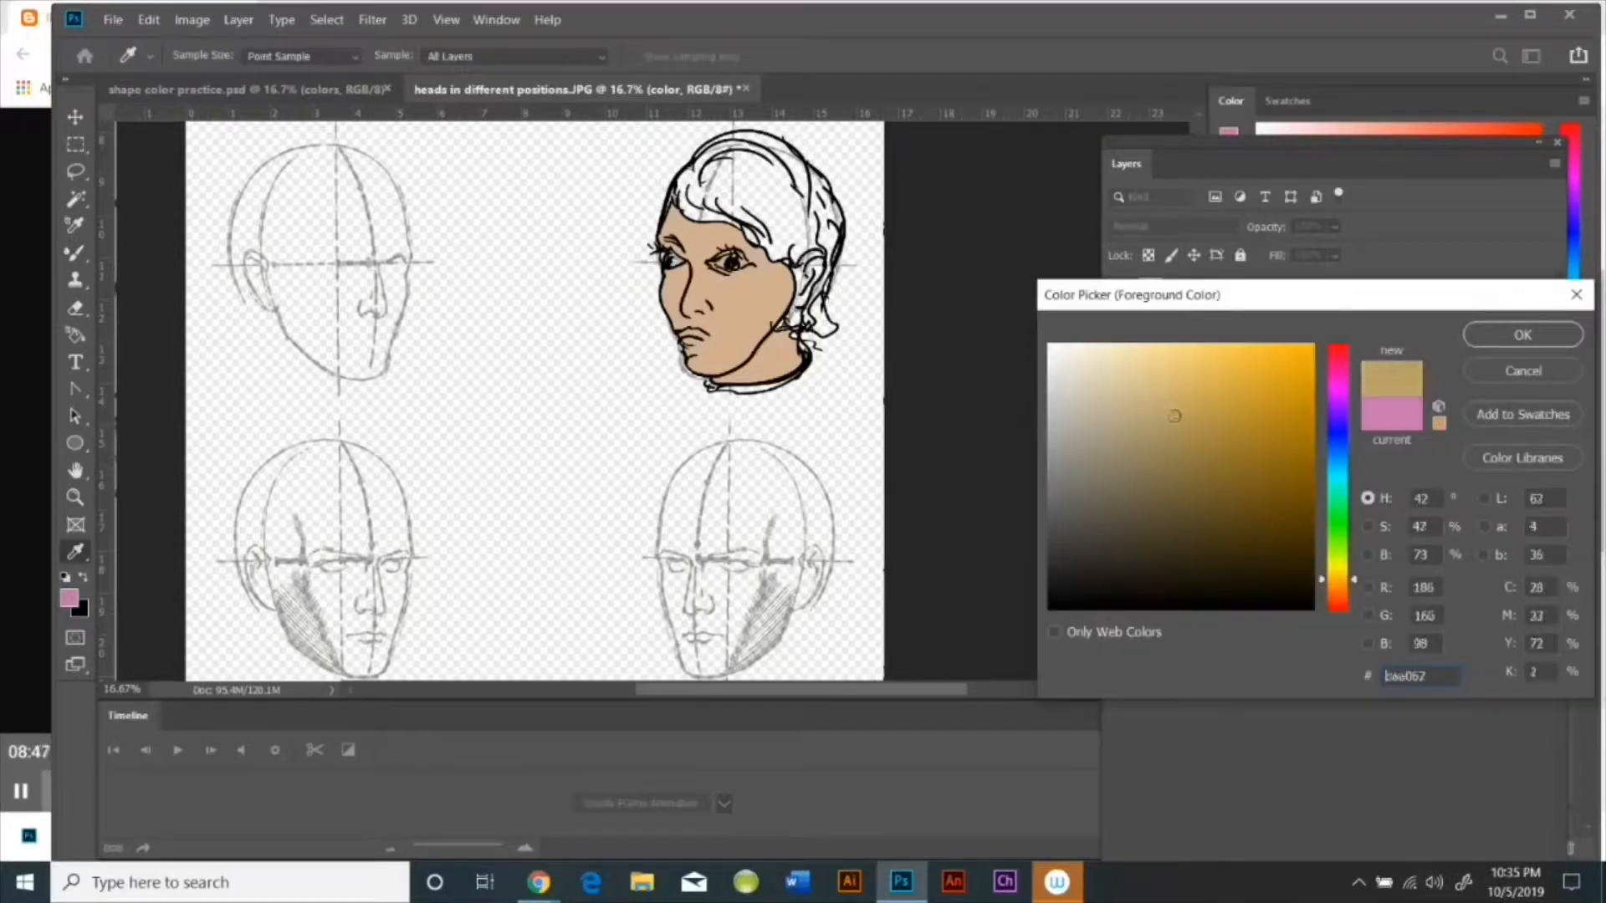
click(1523, 334)
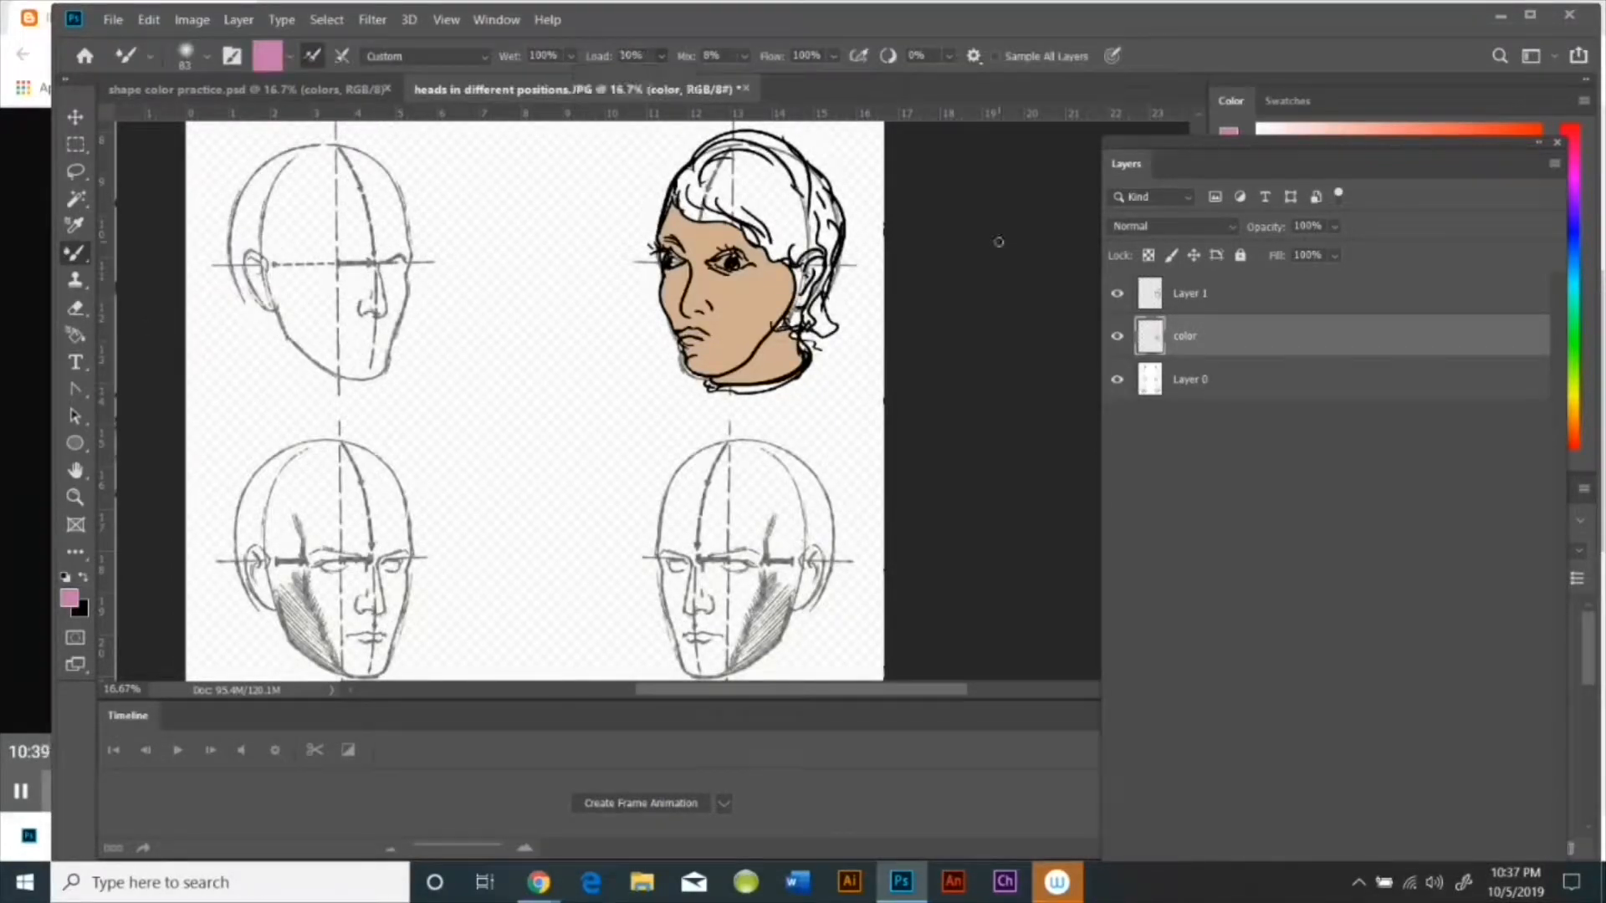
click(691, 338)
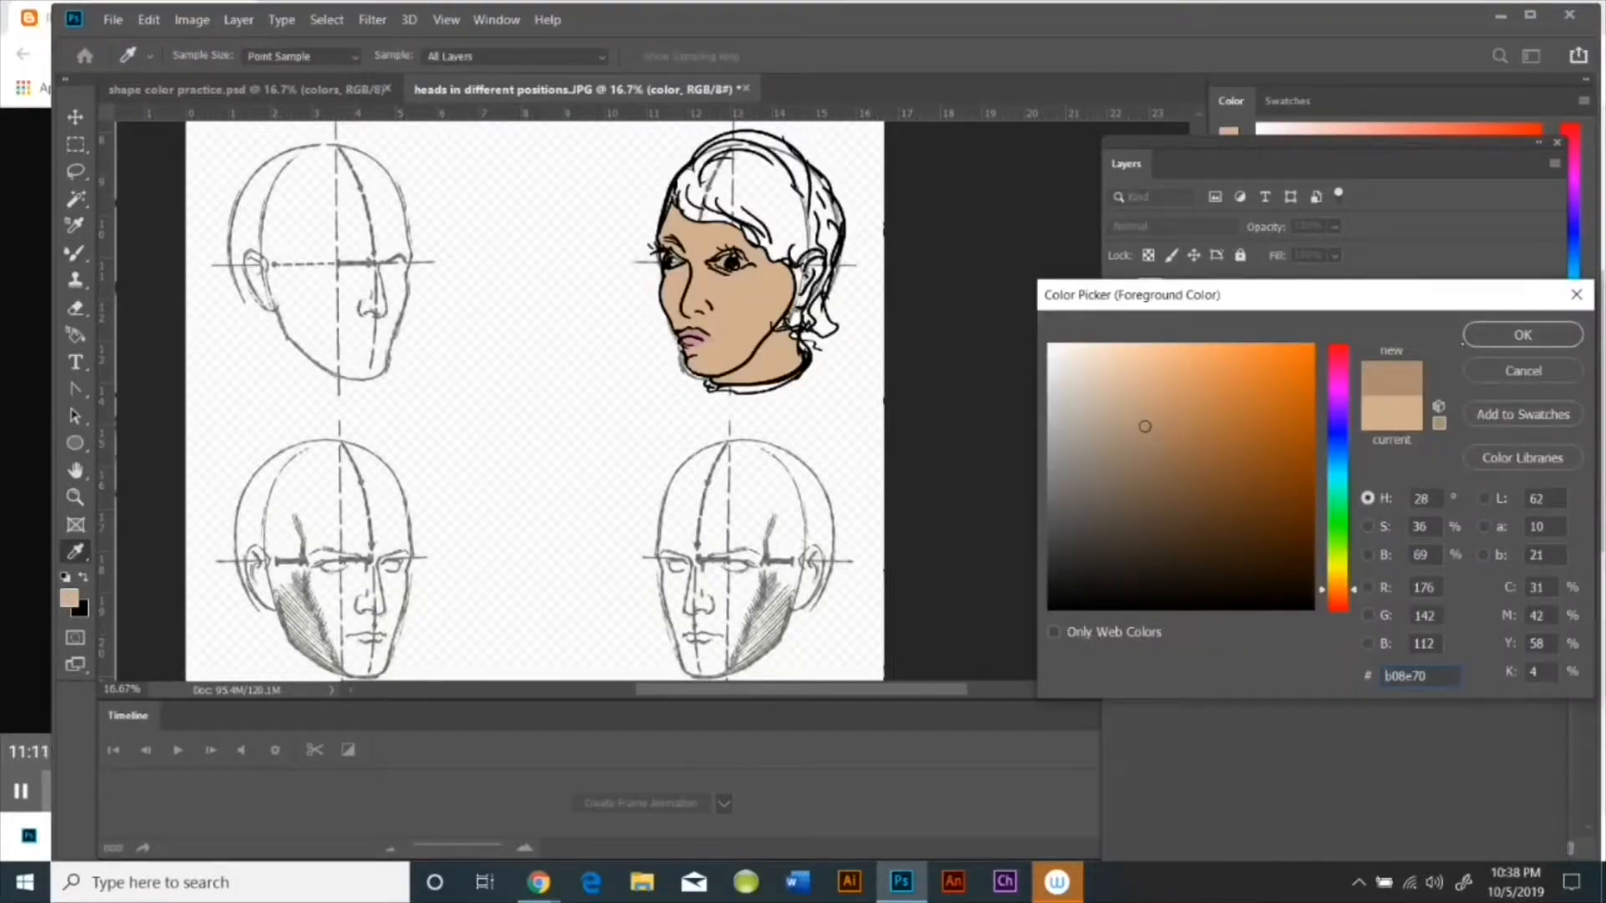
click(1522, 335)
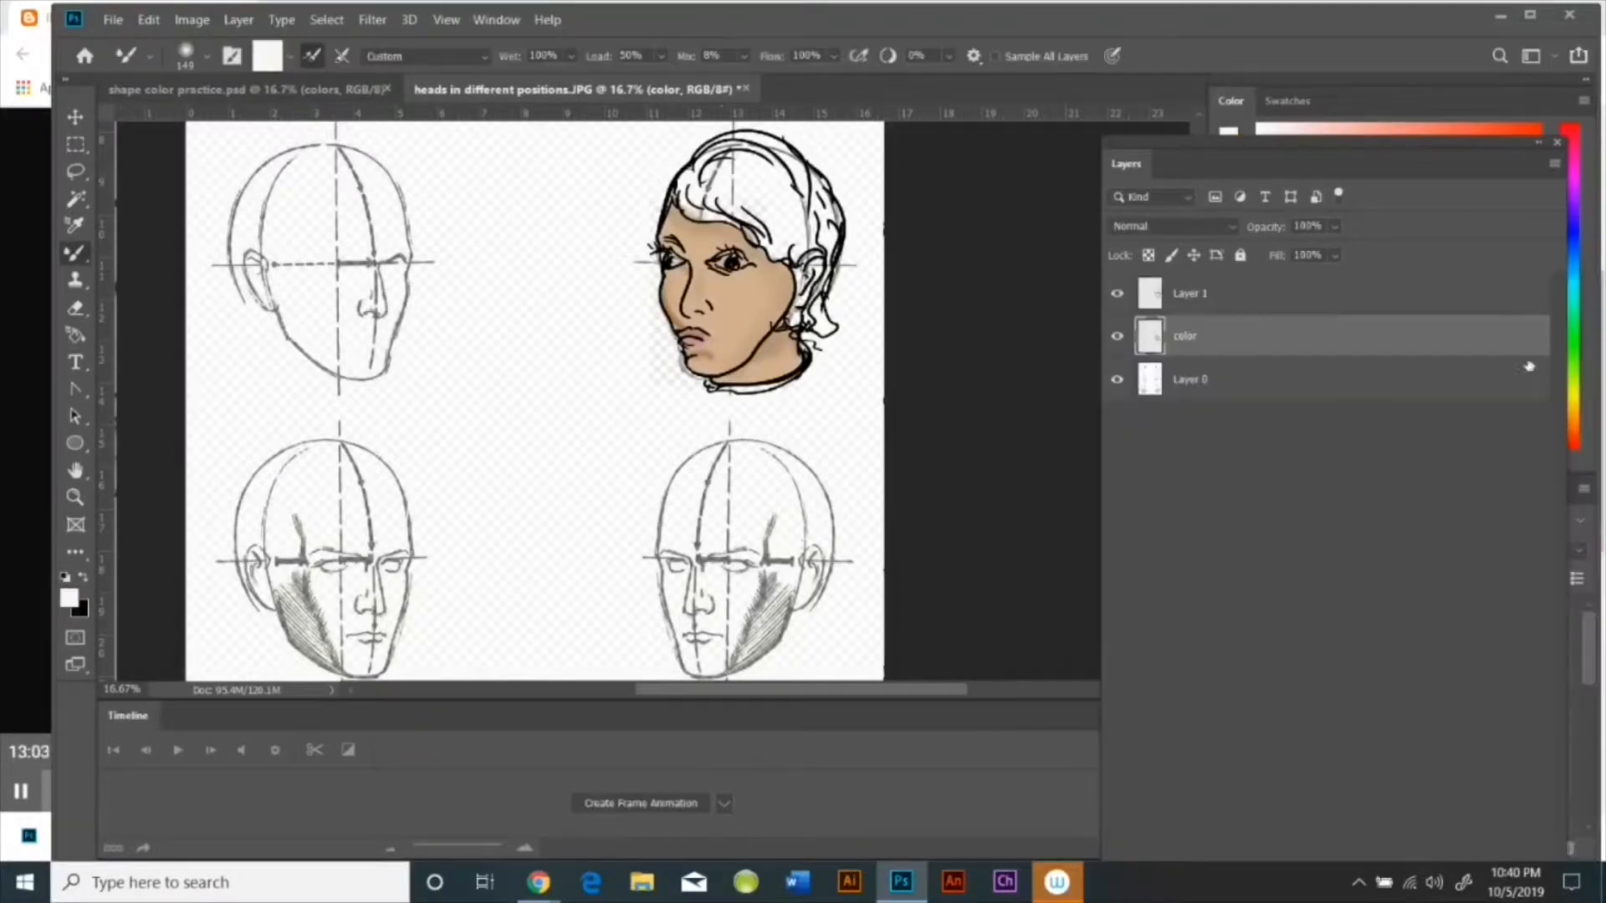
click(74, 252)
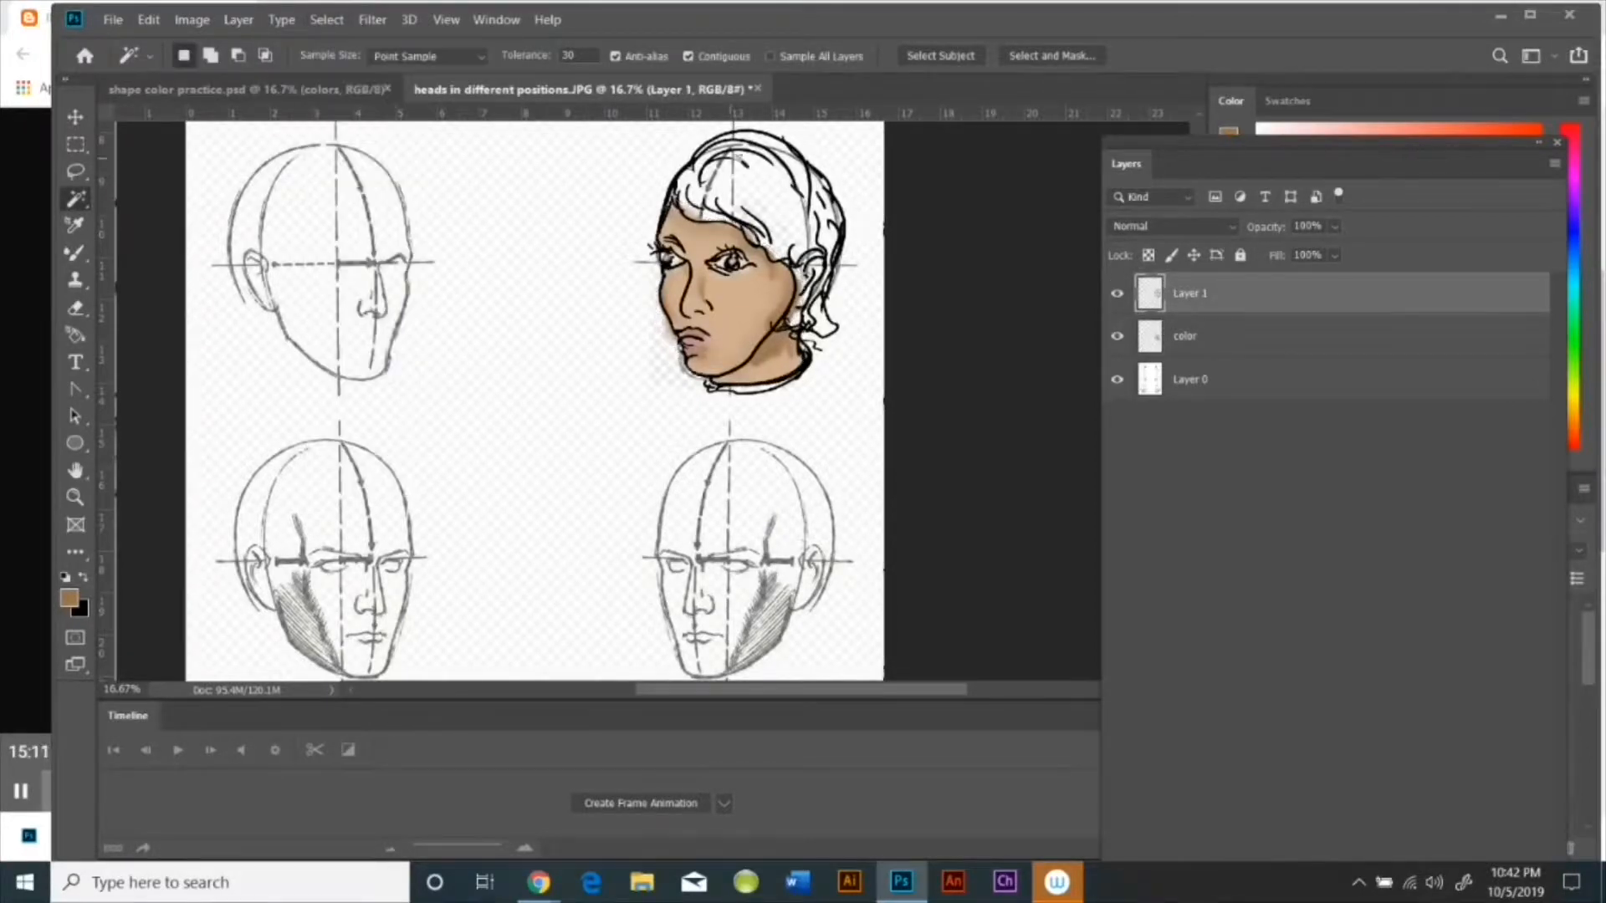
Step: Deselect, paint the hair yellow-green with the Mixer Brush and smudge its edges into the skin
click(326, 19)
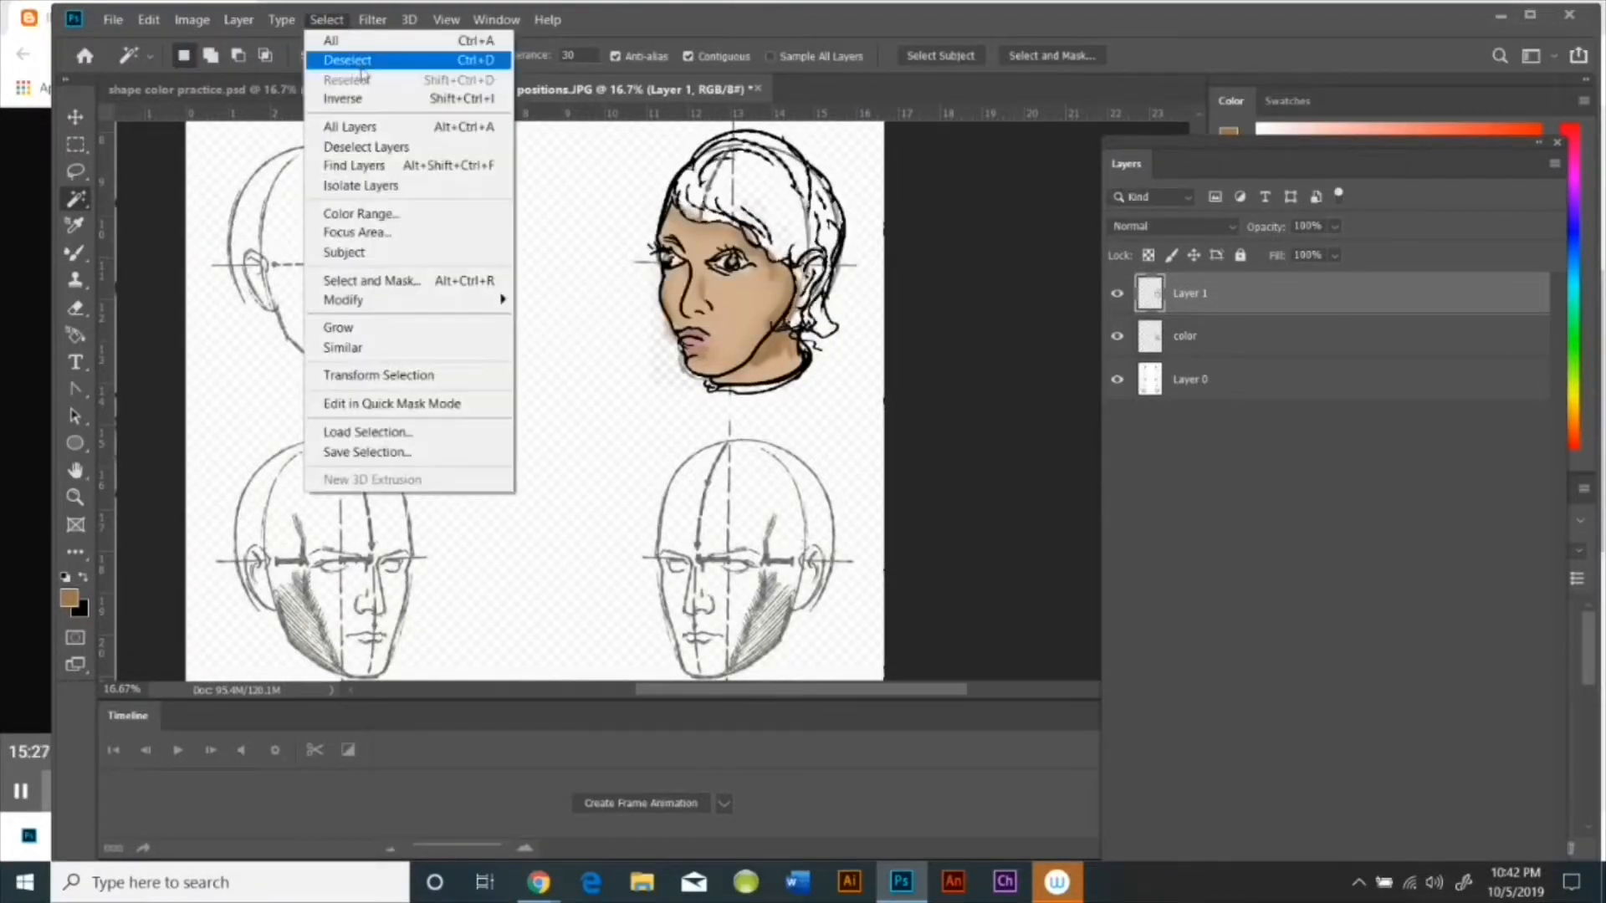
click(149, 18)
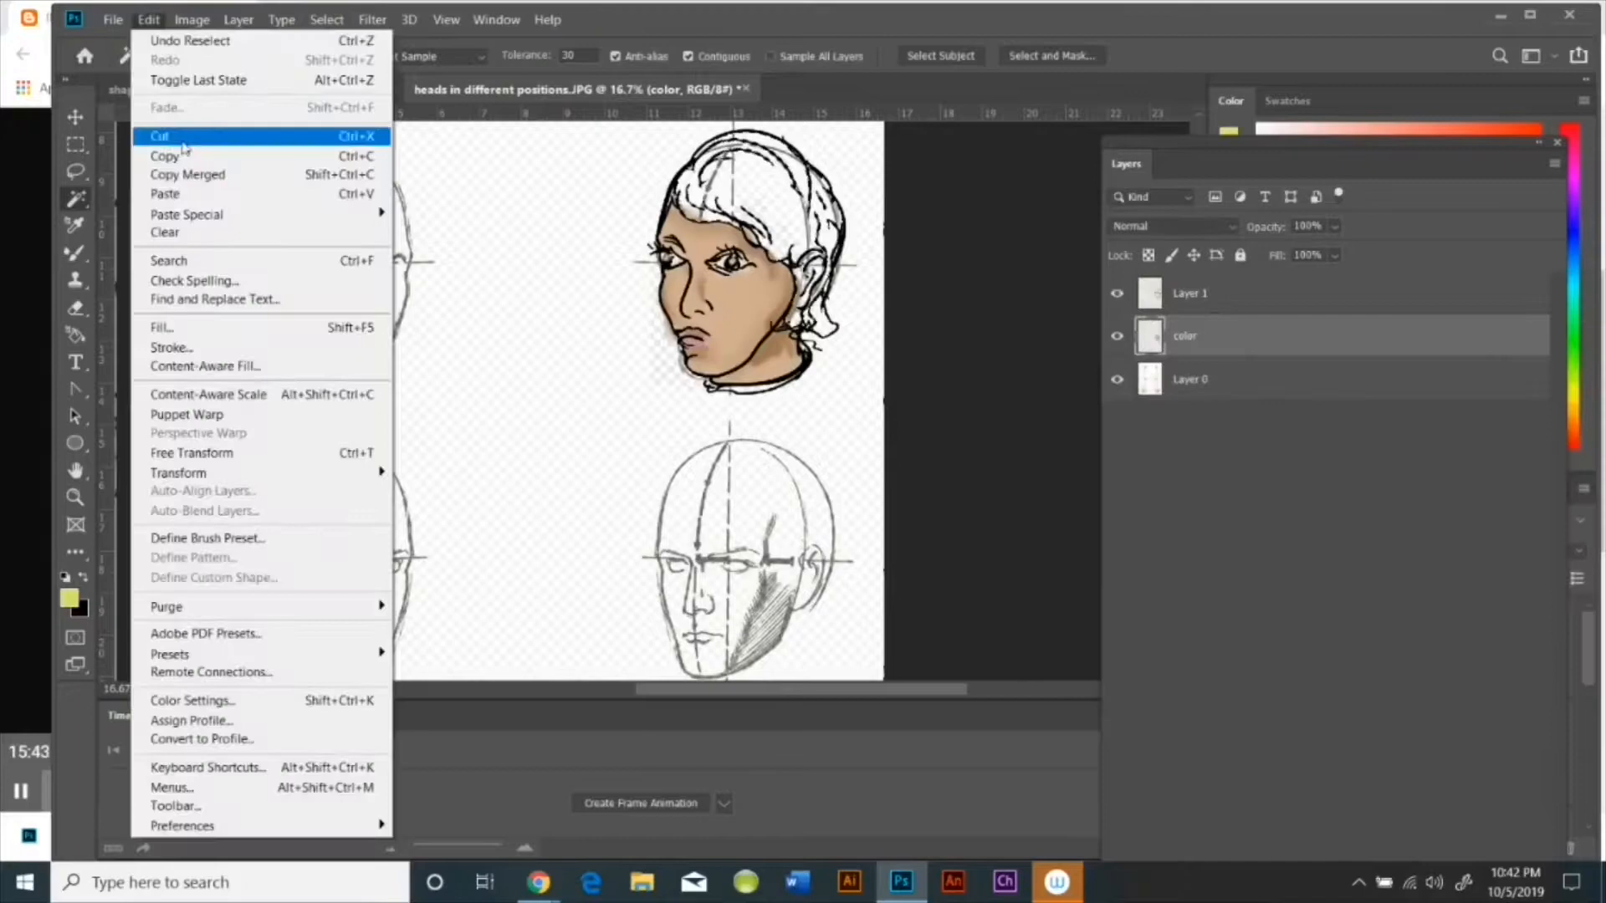
click(325, 19)
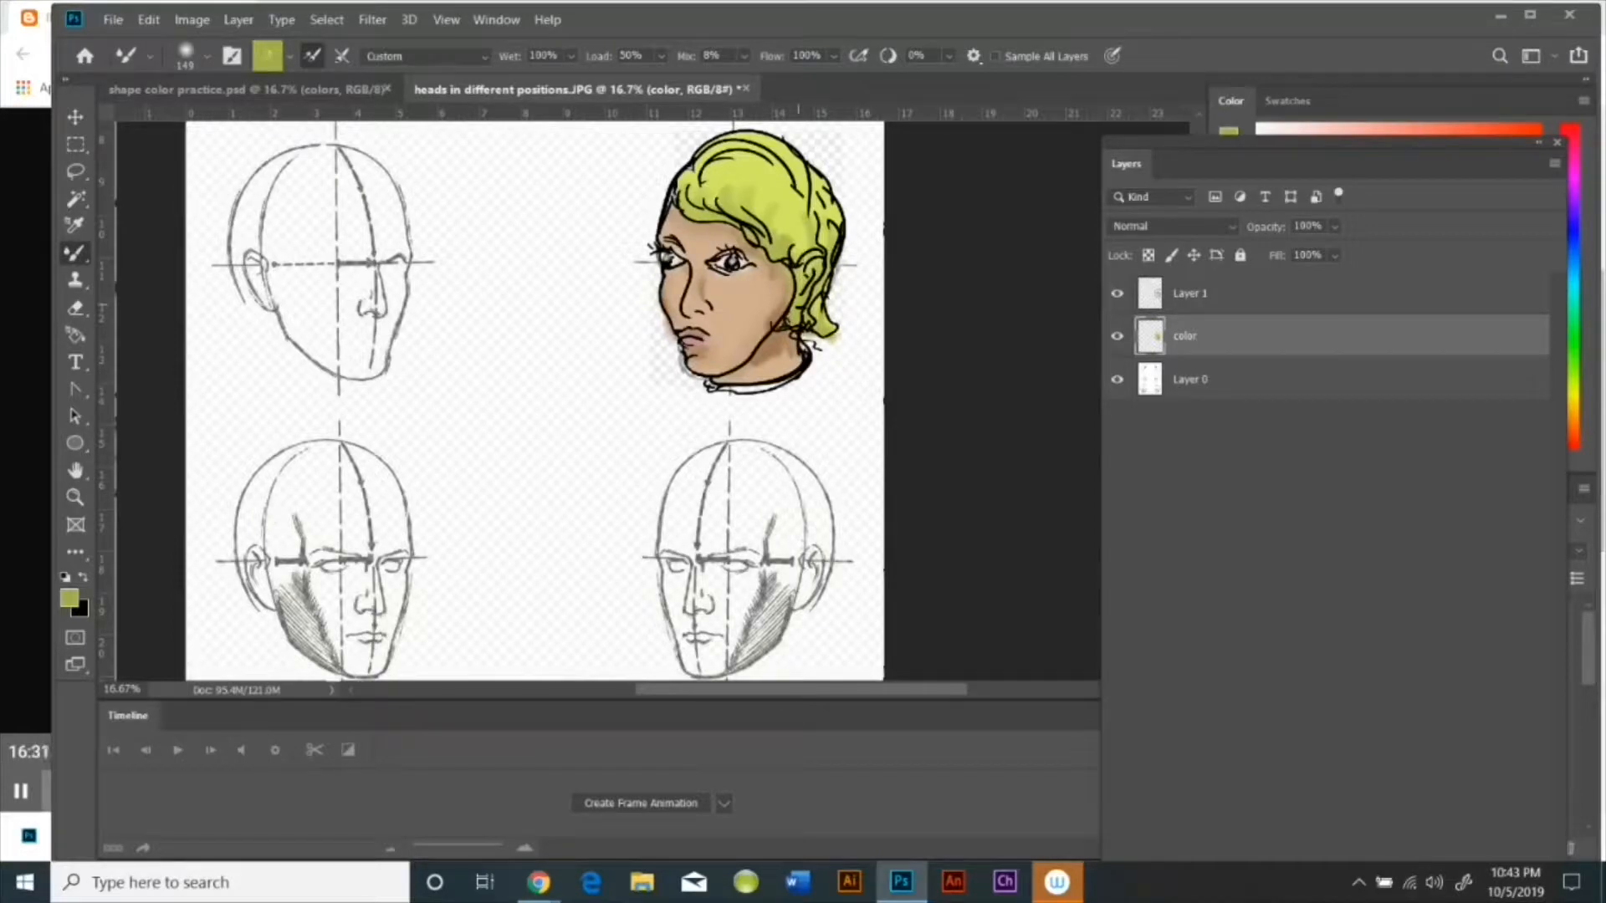
click(74, 252)
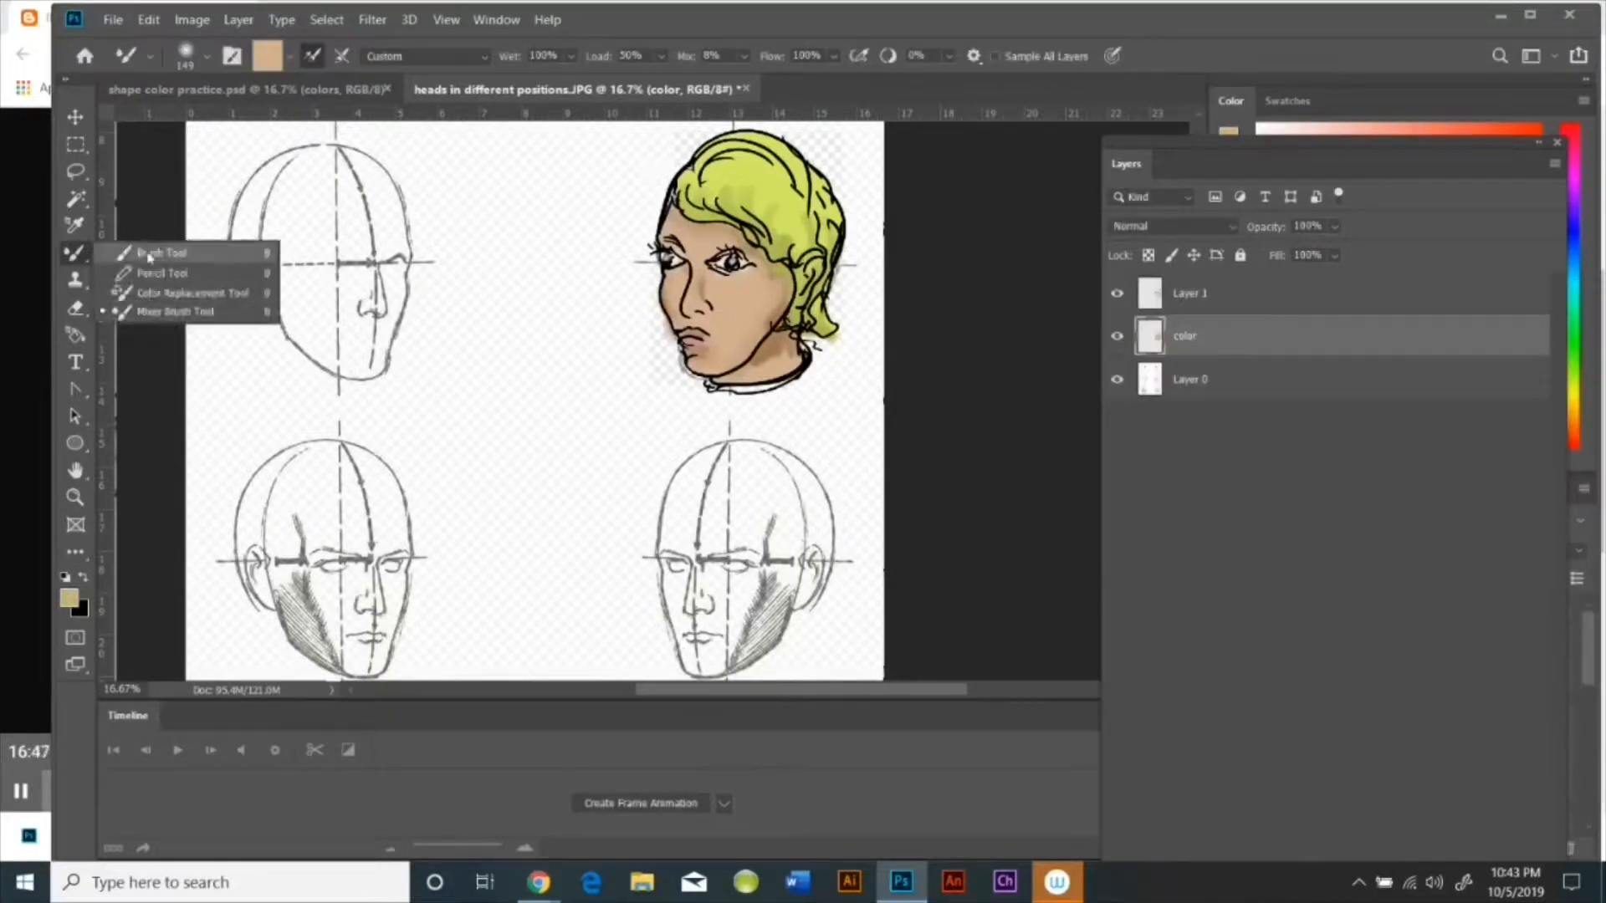
click(160, 252)
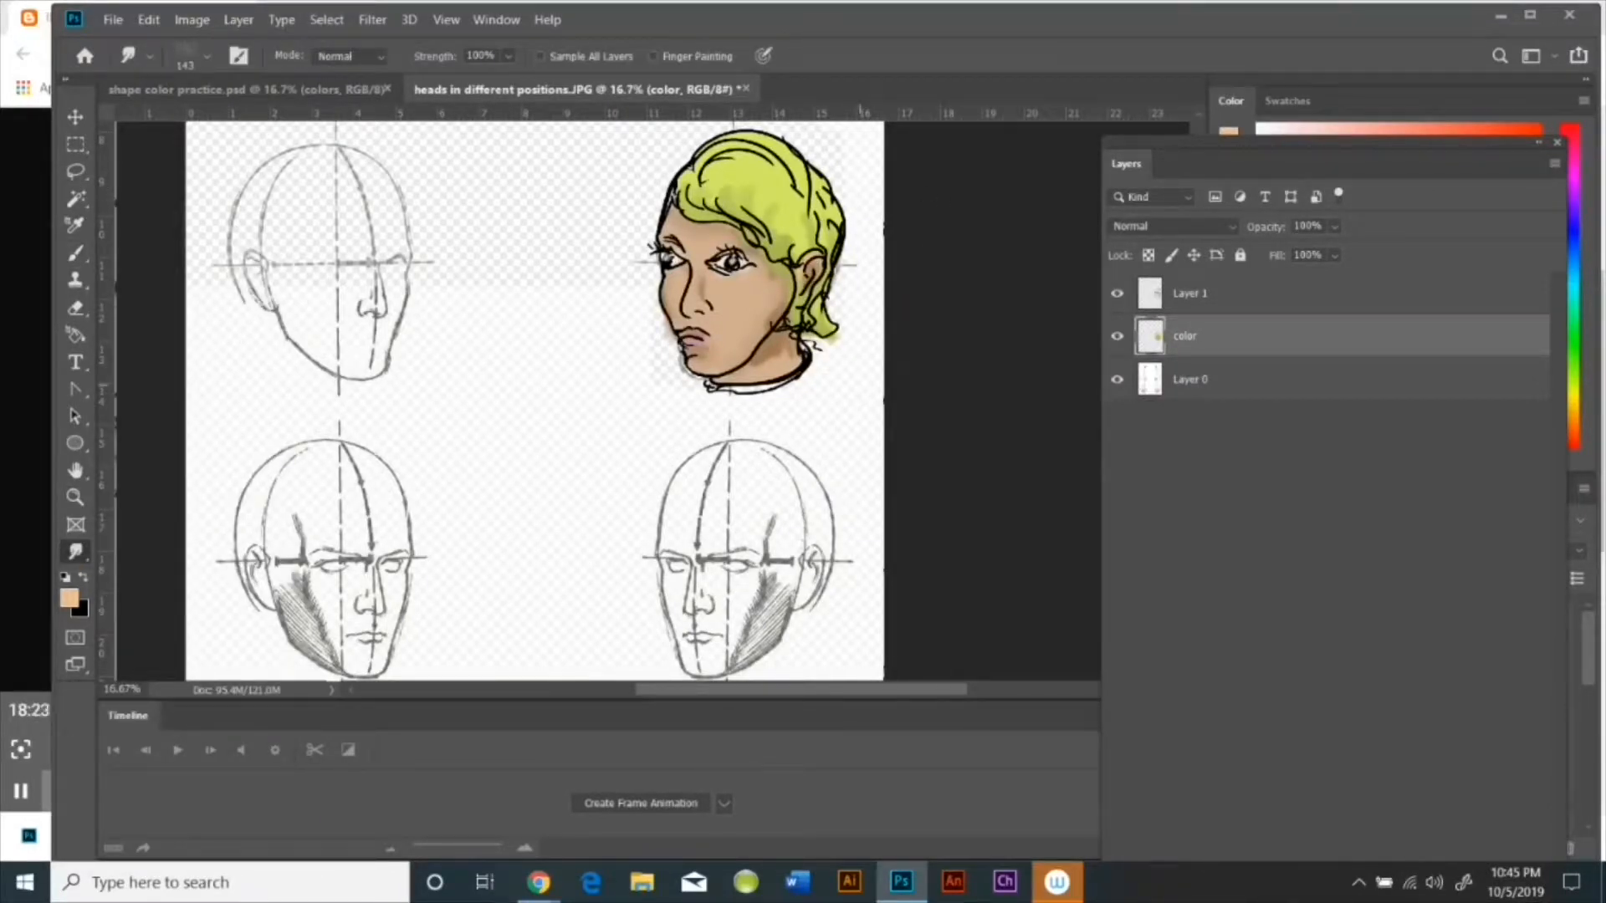
click(74, 252)
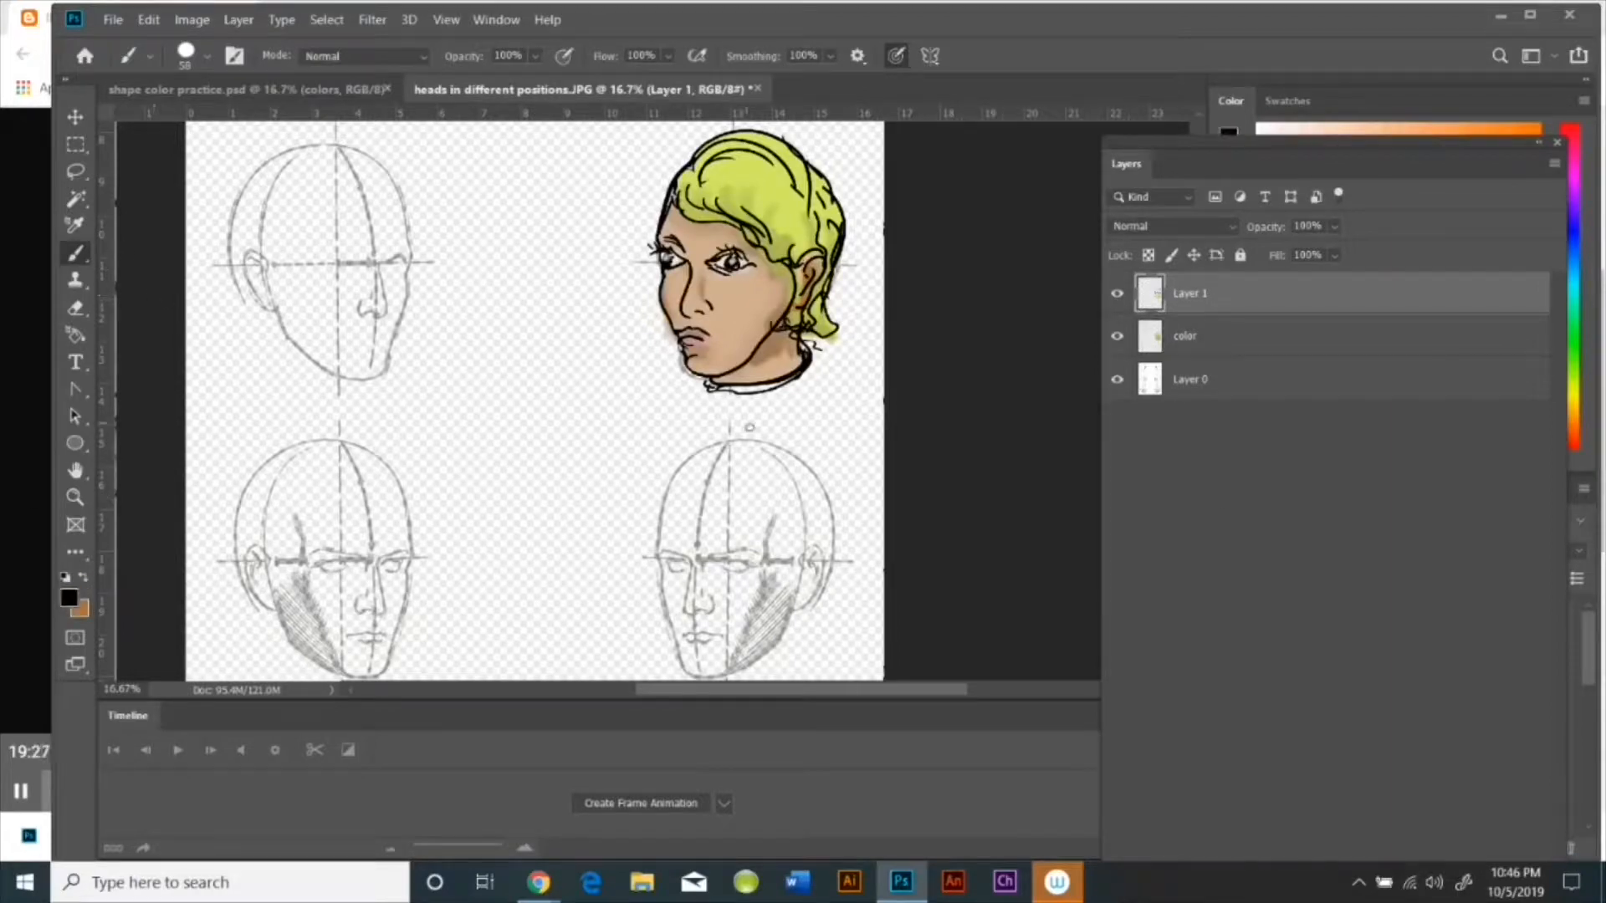
Step: Draw the bottom-right head's brows, eye lines, face, hair and neck outlines in black
drag(660, 553, 738, 558)
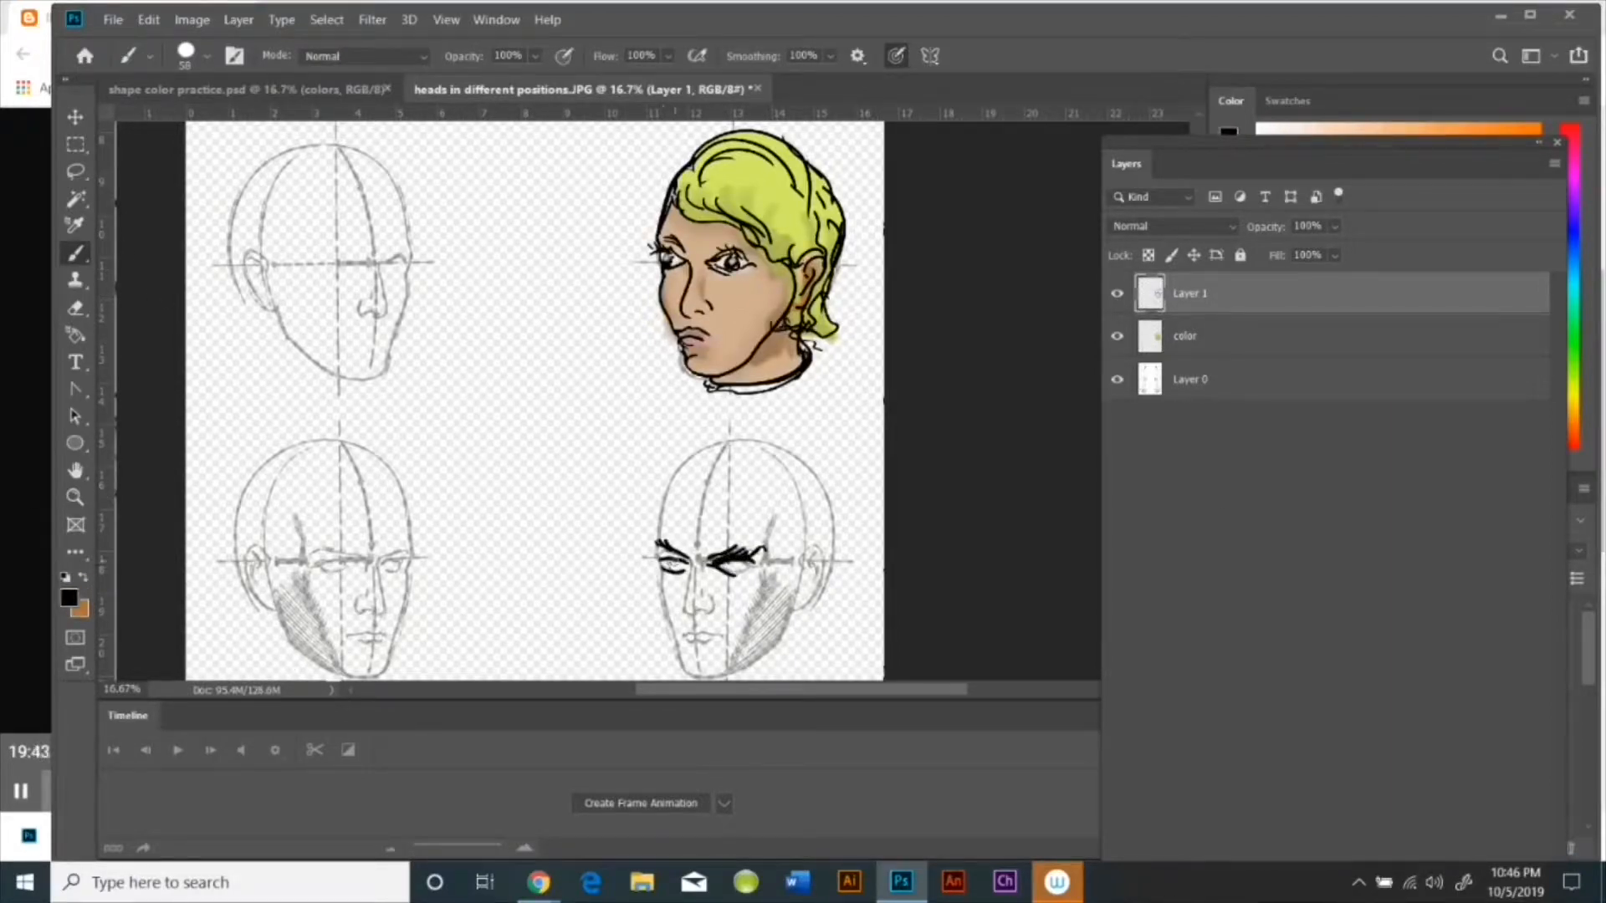
drag(697, 542, 697, 635)
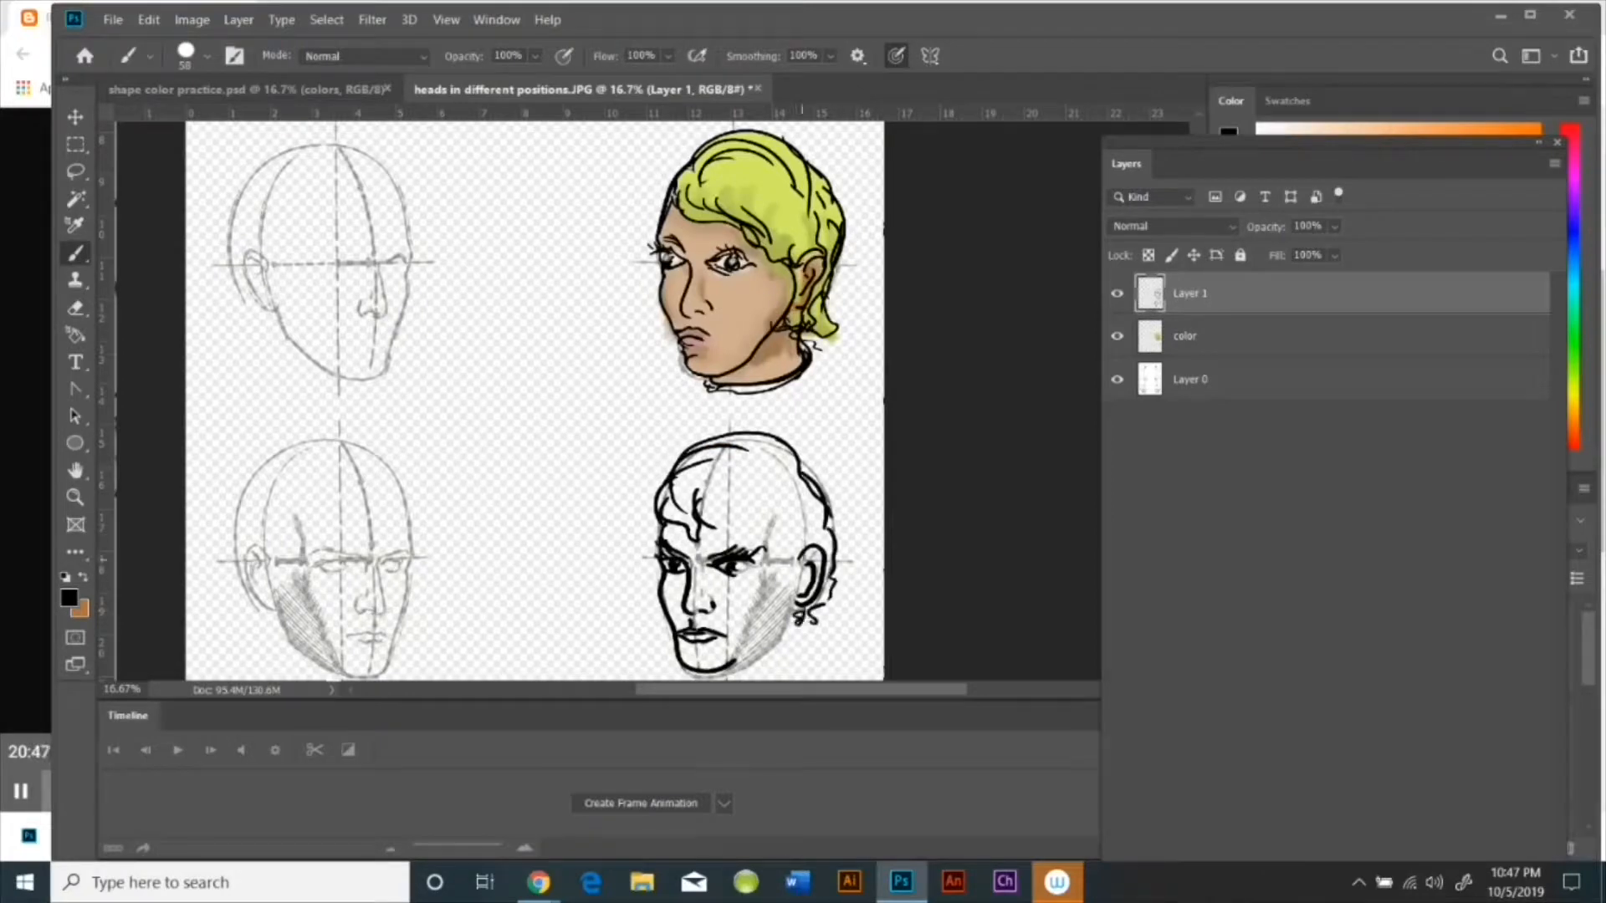
drag(738, 522, 779, 656)
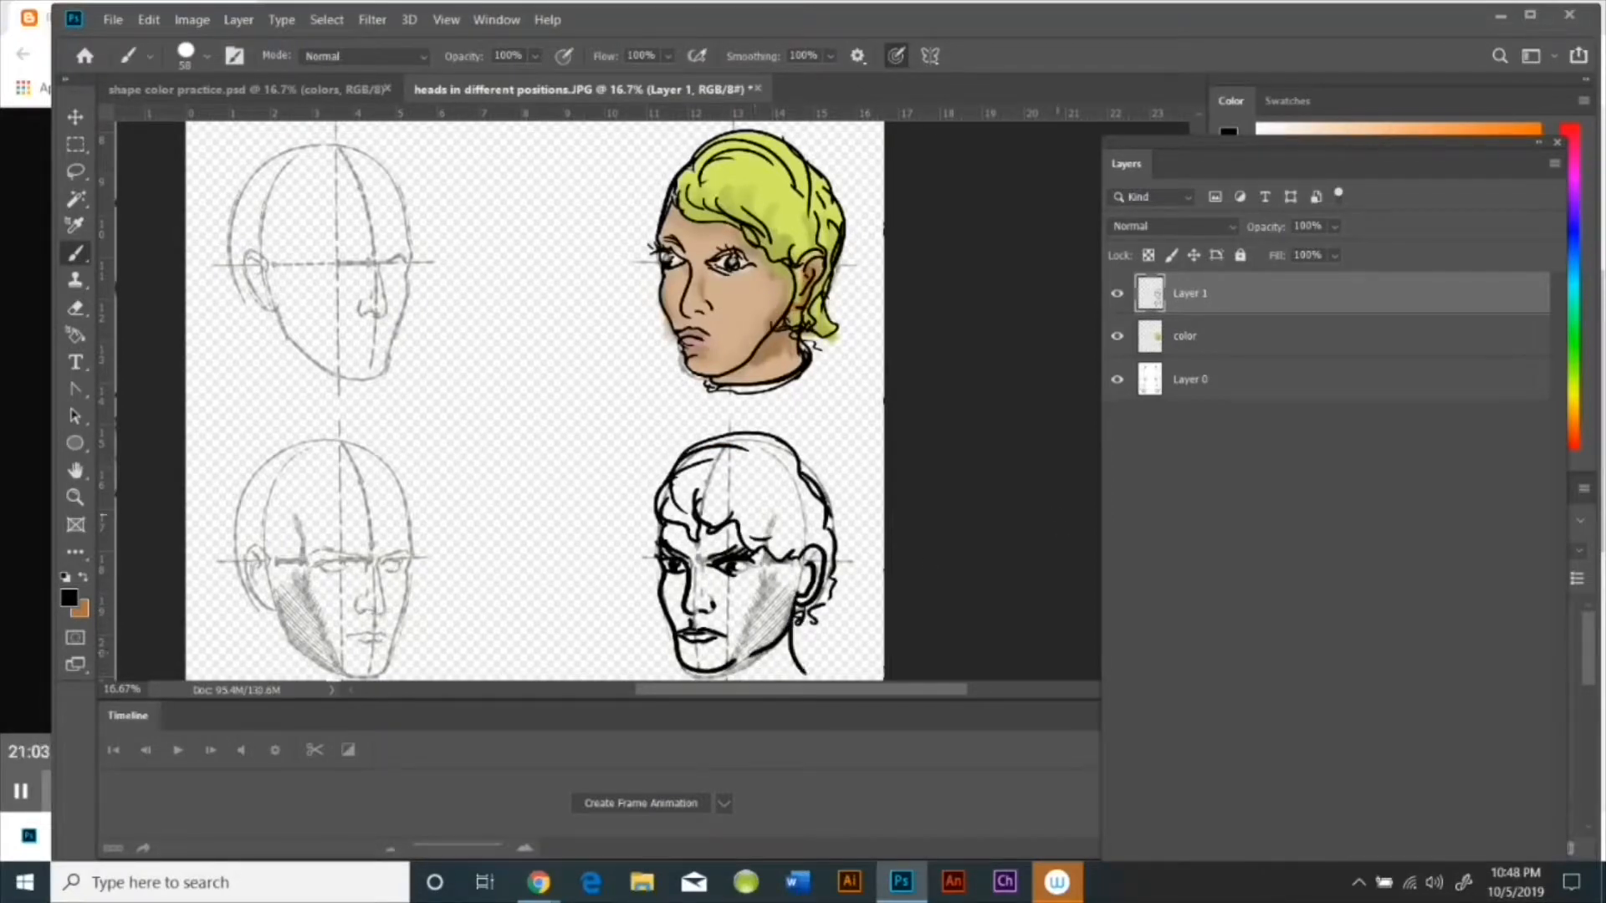
scroll(down, 3)
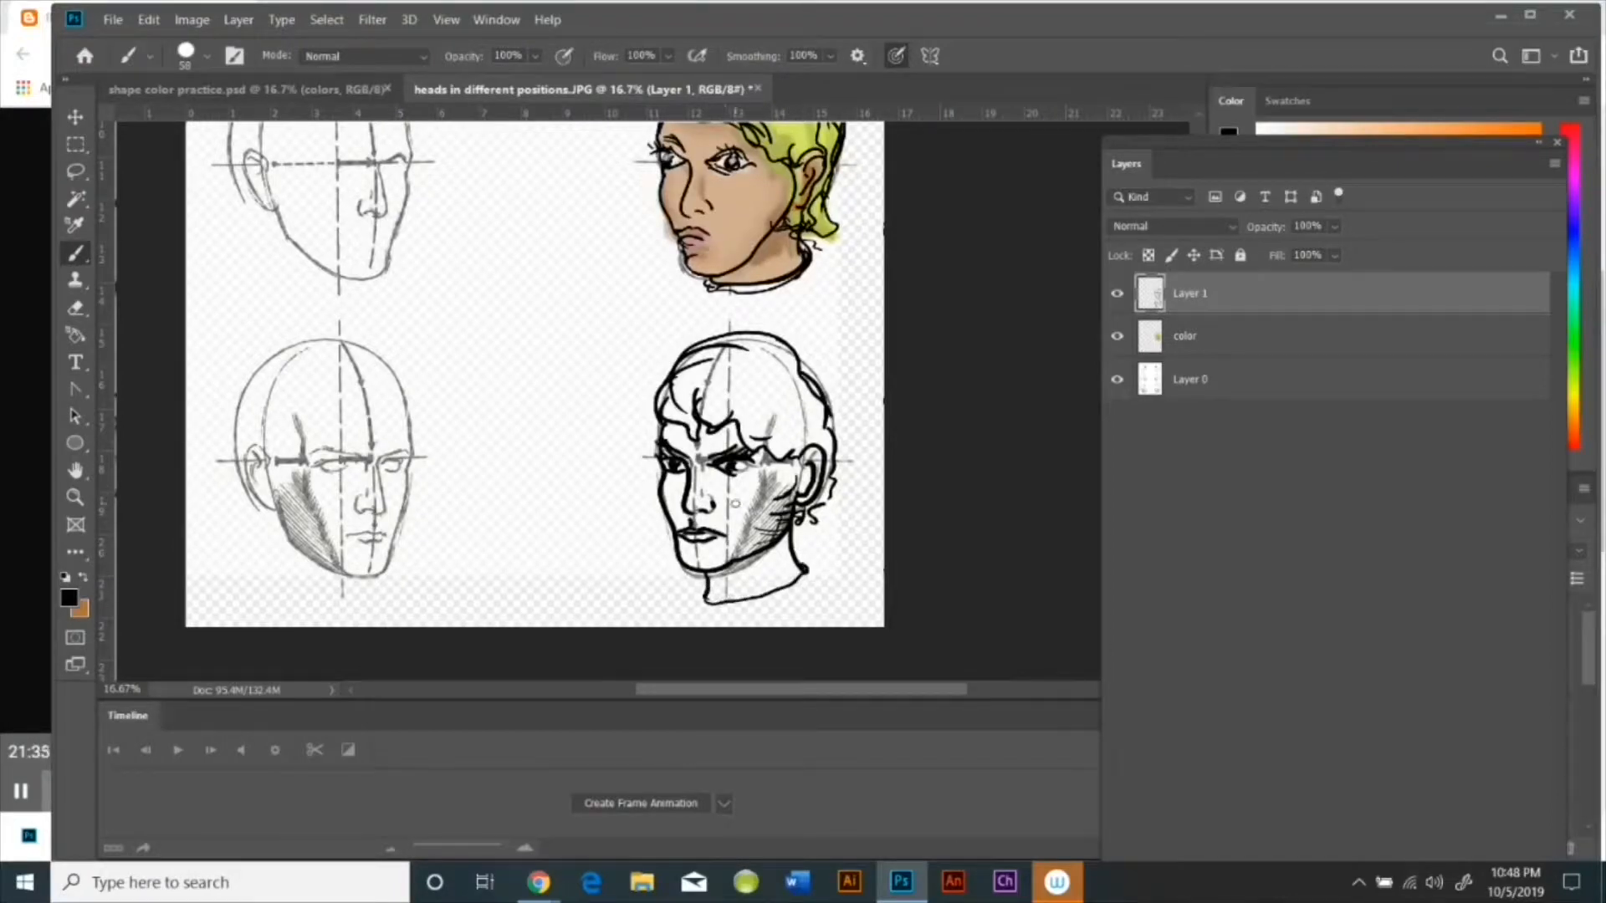
click(325, 18)
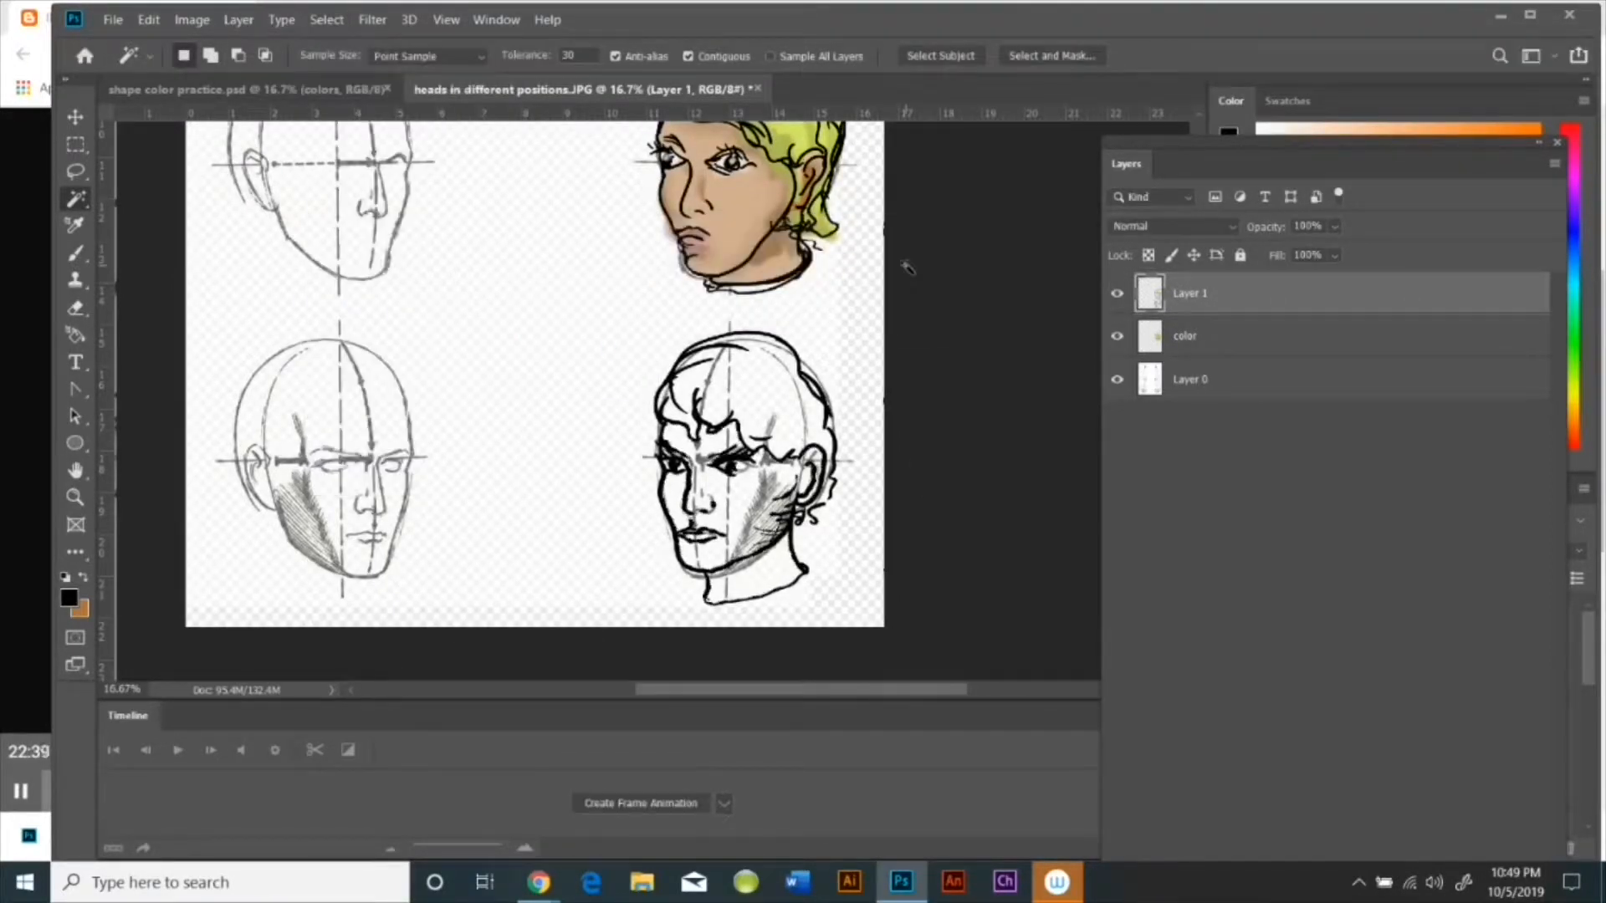
Step: Select the bottom-right head's skin on the colour layer and shade it with a muted purple tone
click(1185, 335)
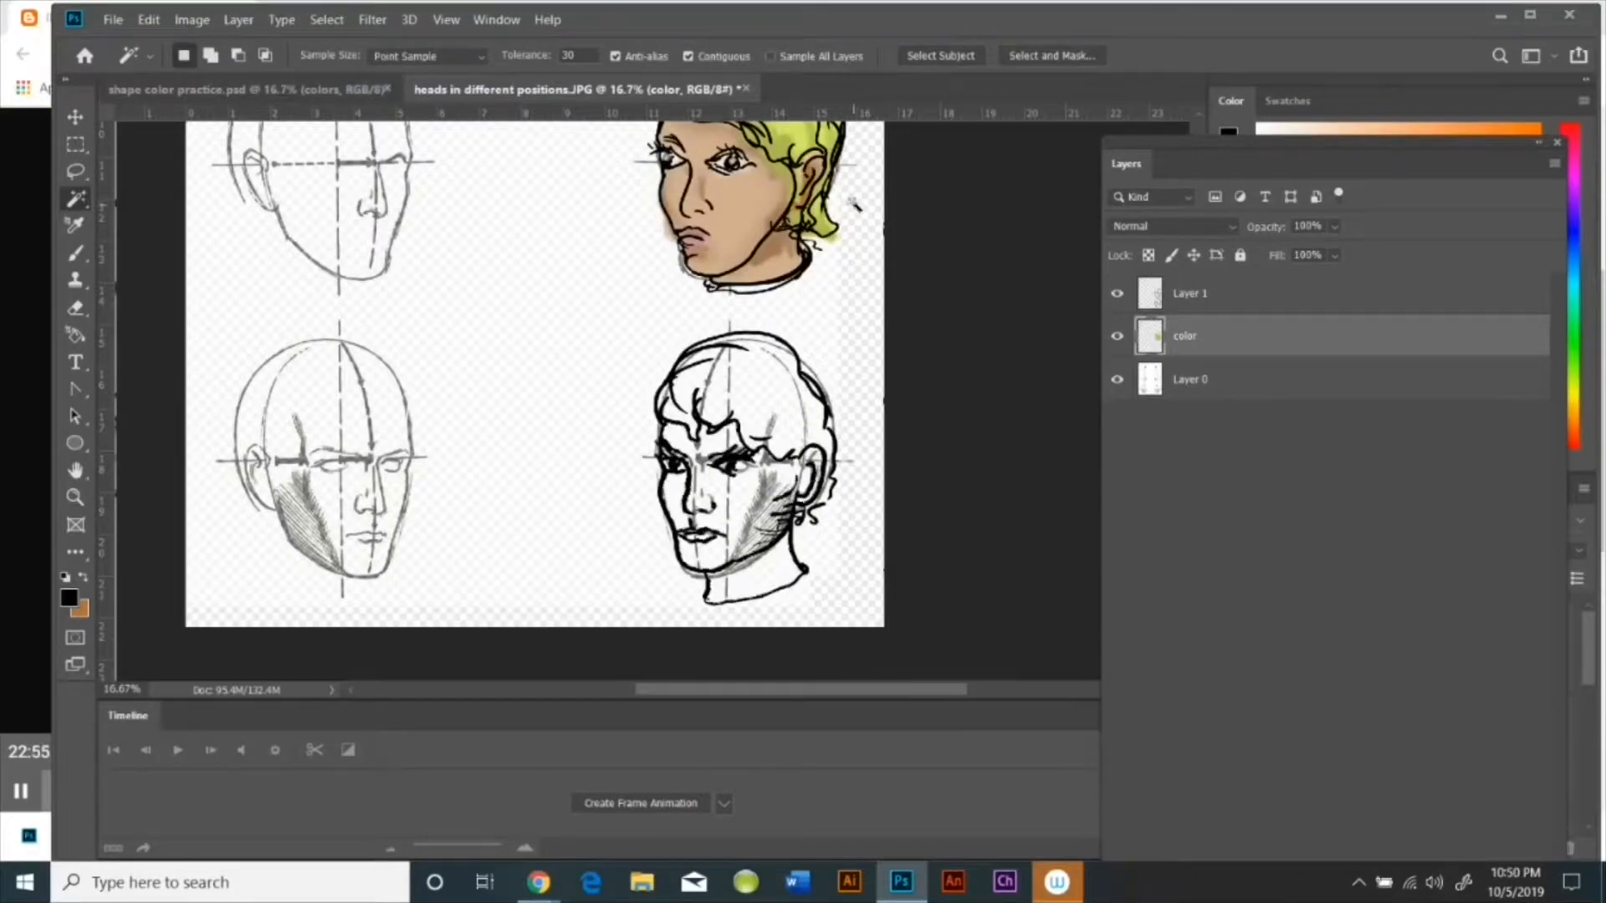
click(148, 19)
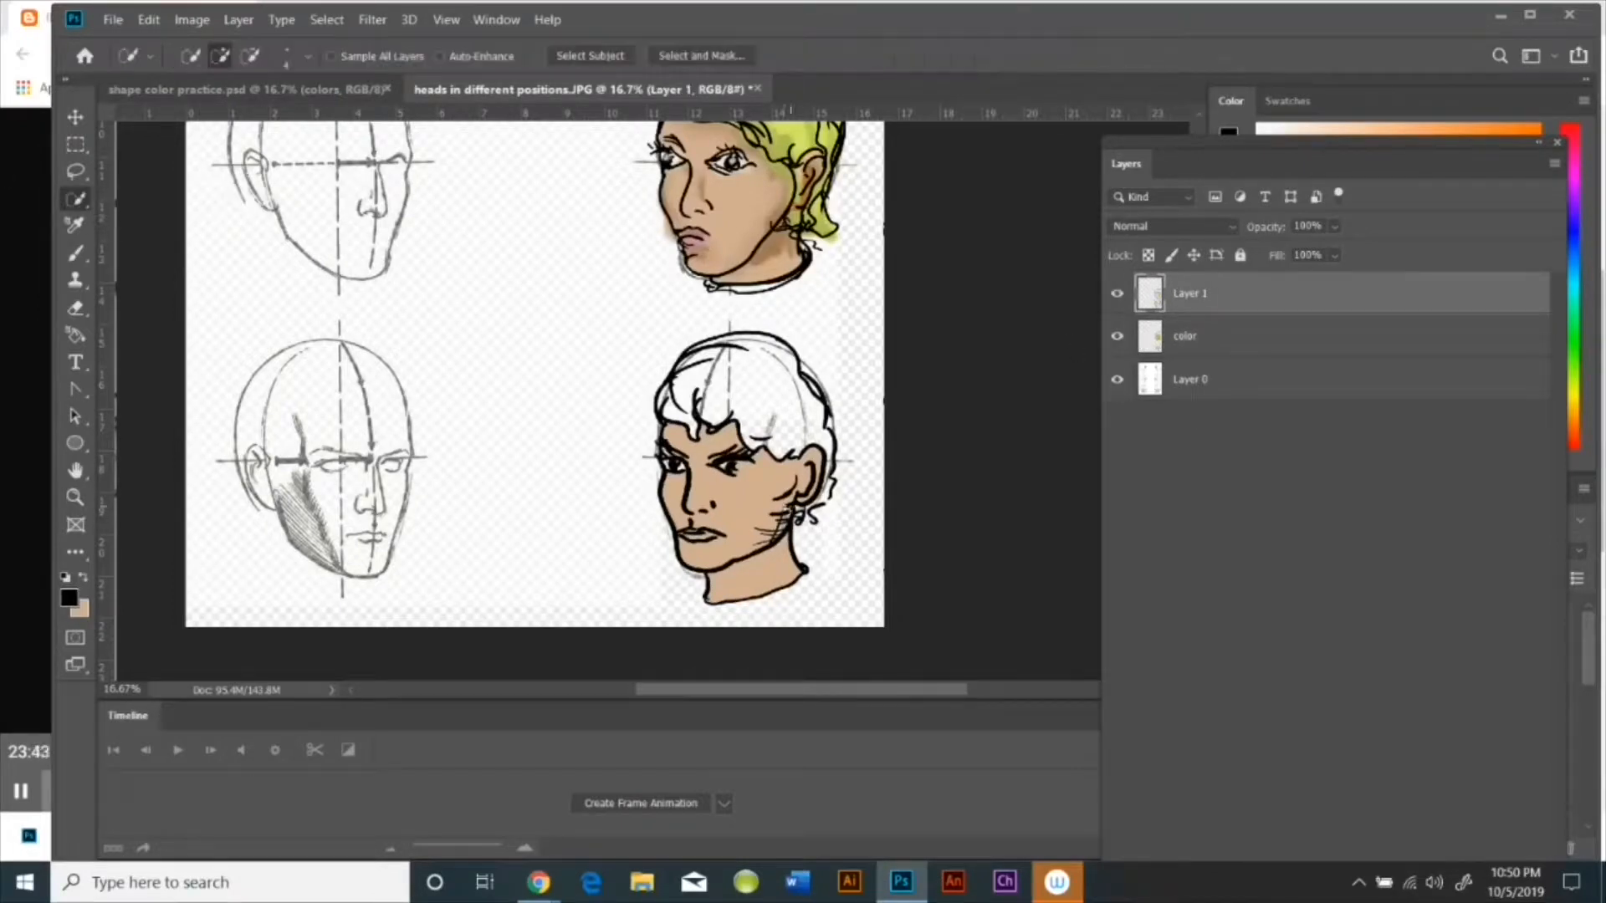
click(75, 253)
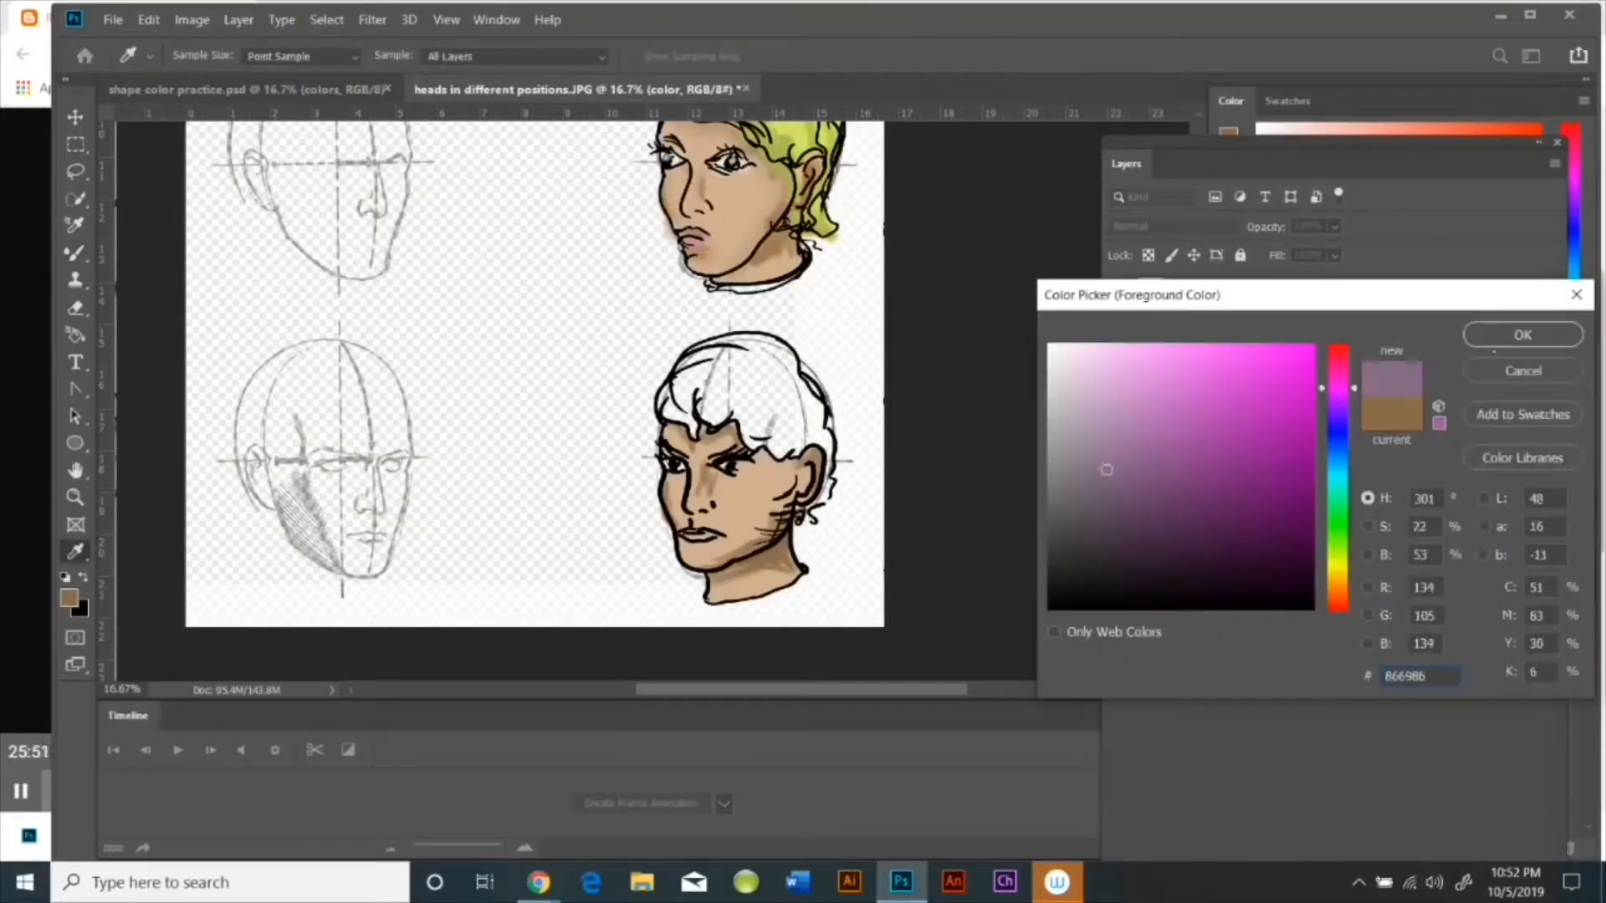
click(1522, 335)
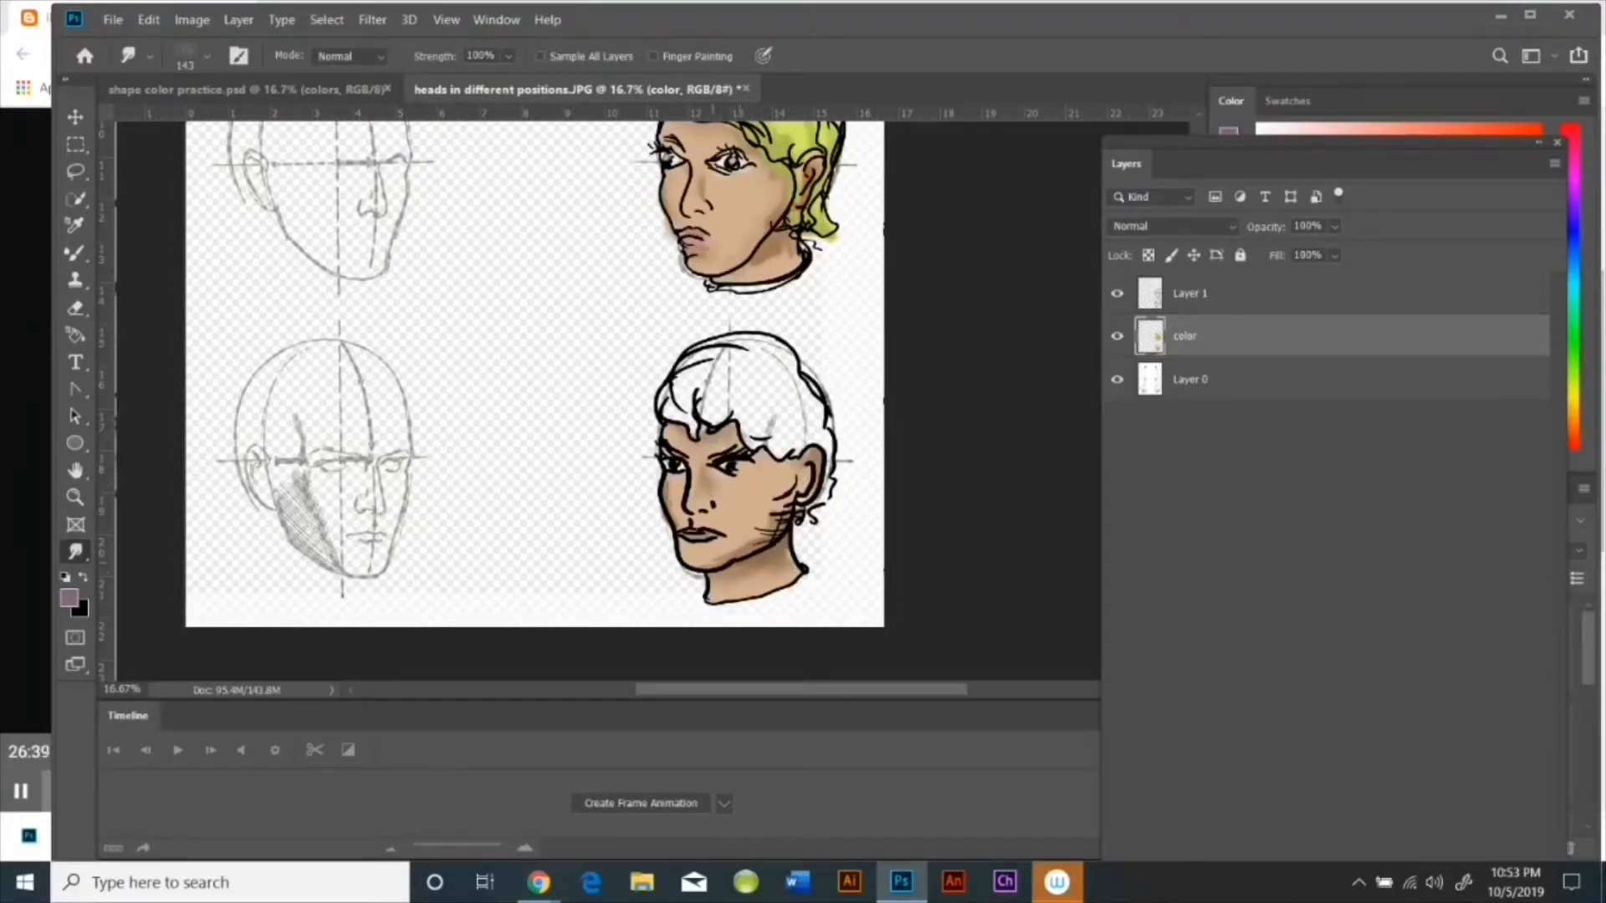
click(69, 598)
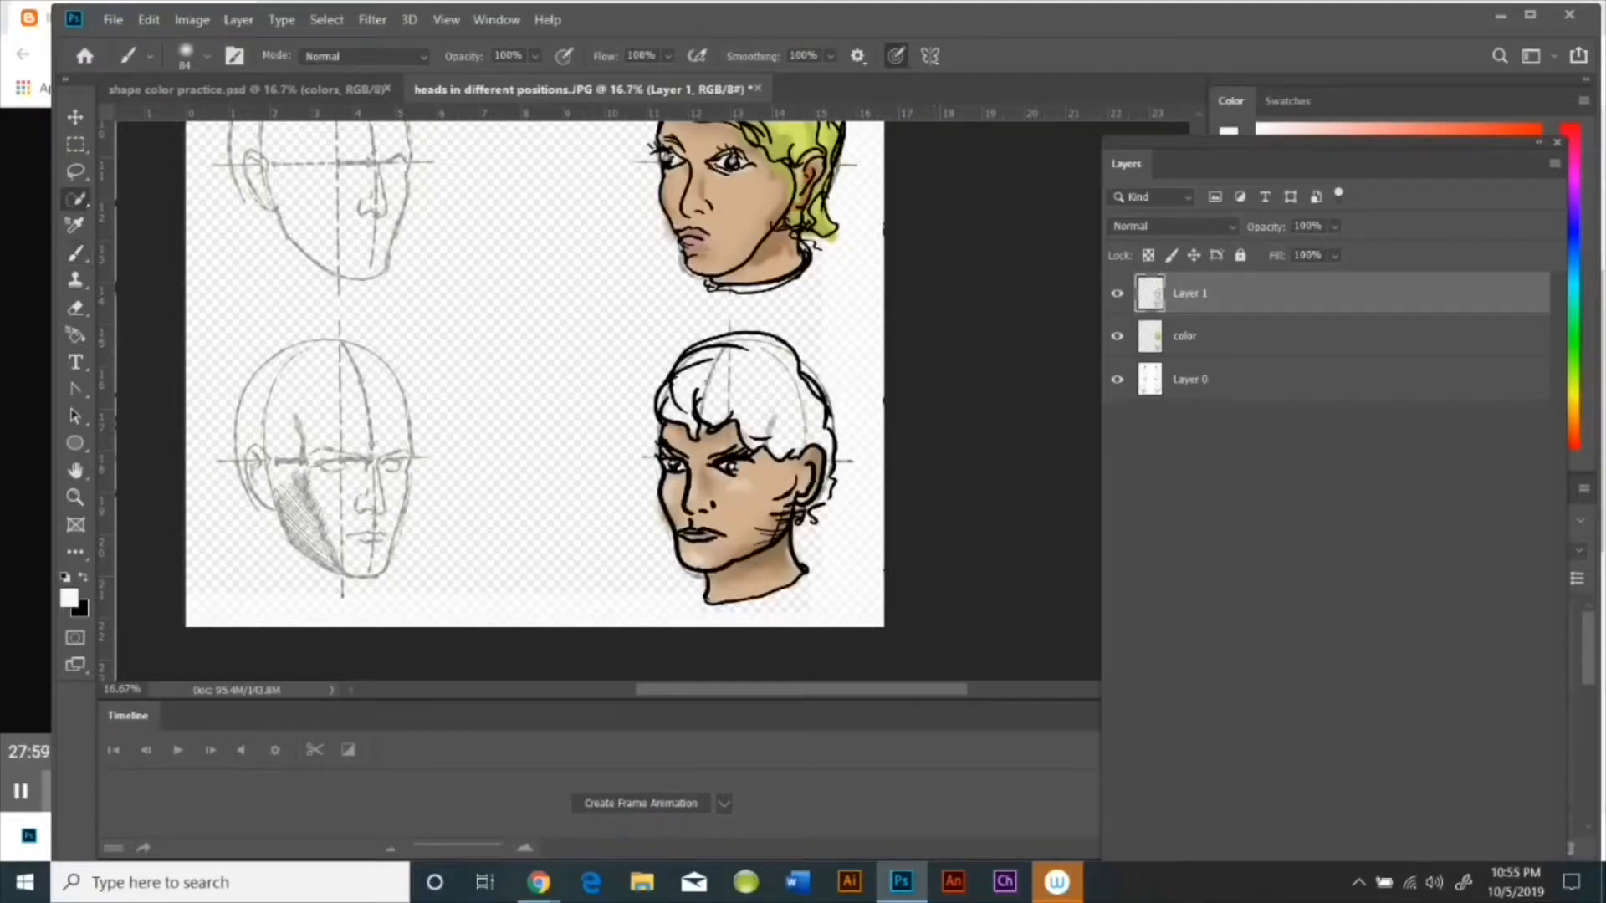
Step: Magic Wand-select the lower head's white hair and paint it golden yellow on the colour layer
click(75, 200)
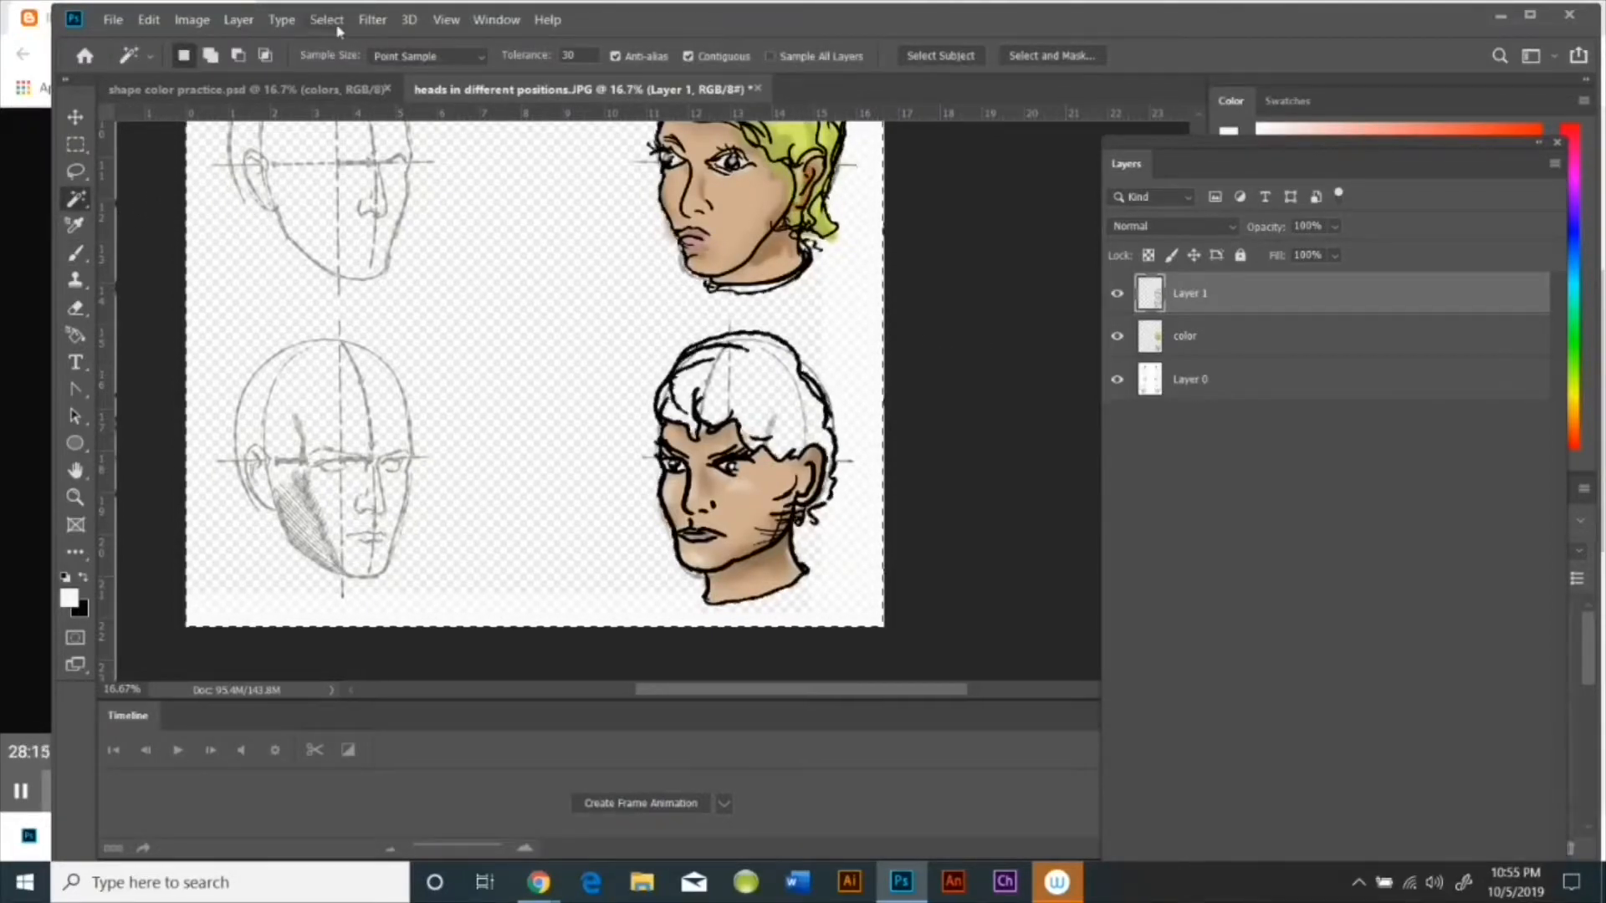
click(75, 253)
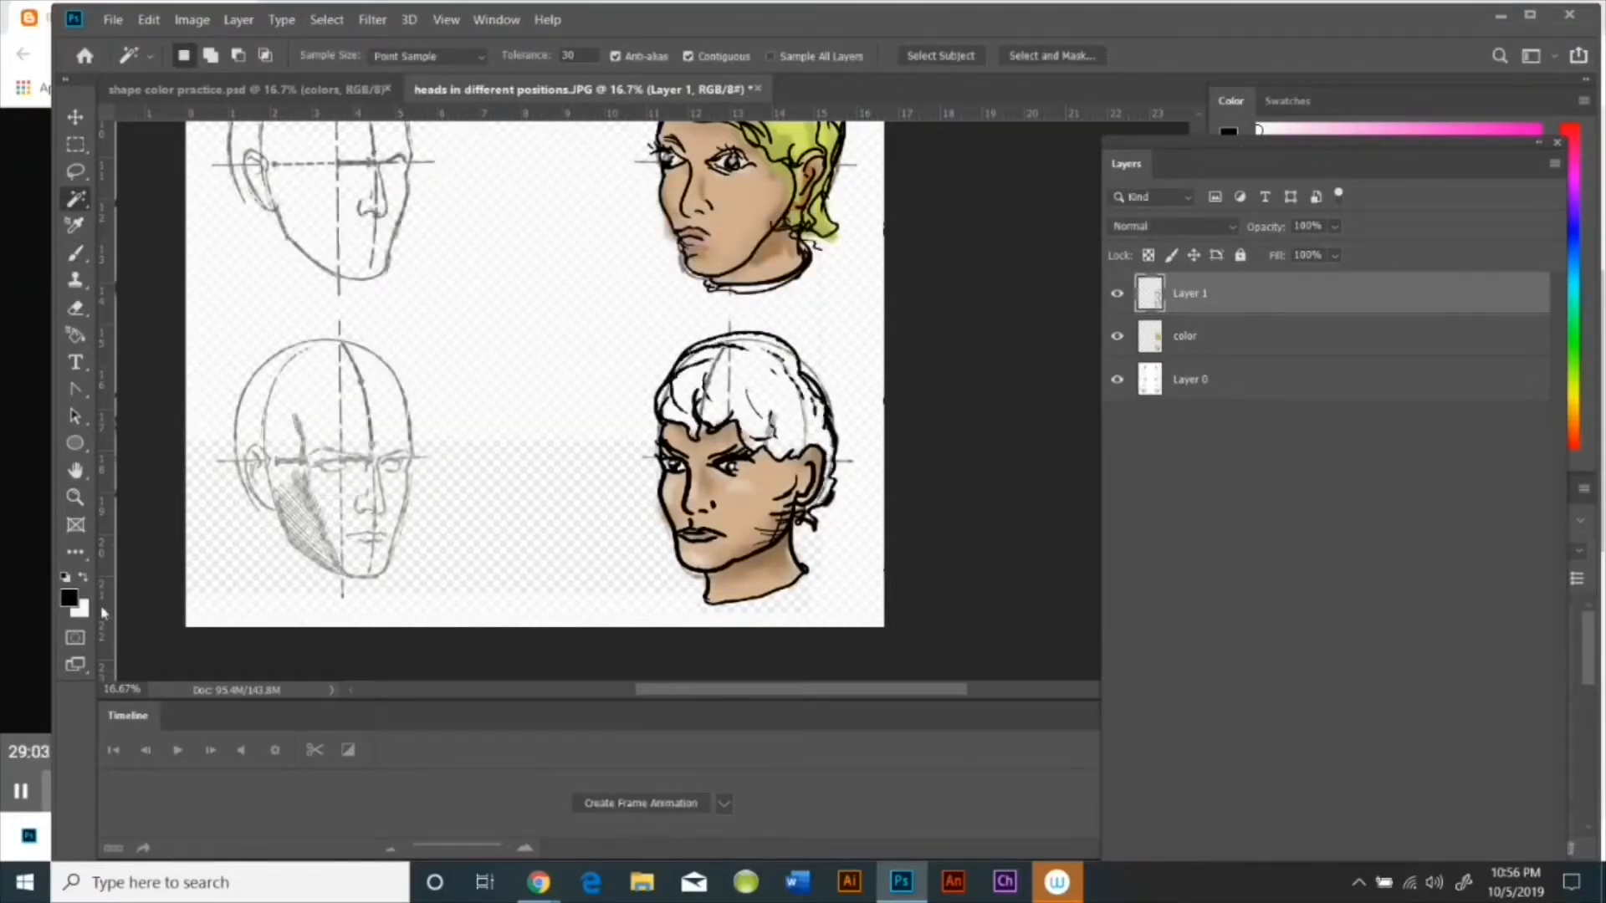
click(149, 18)
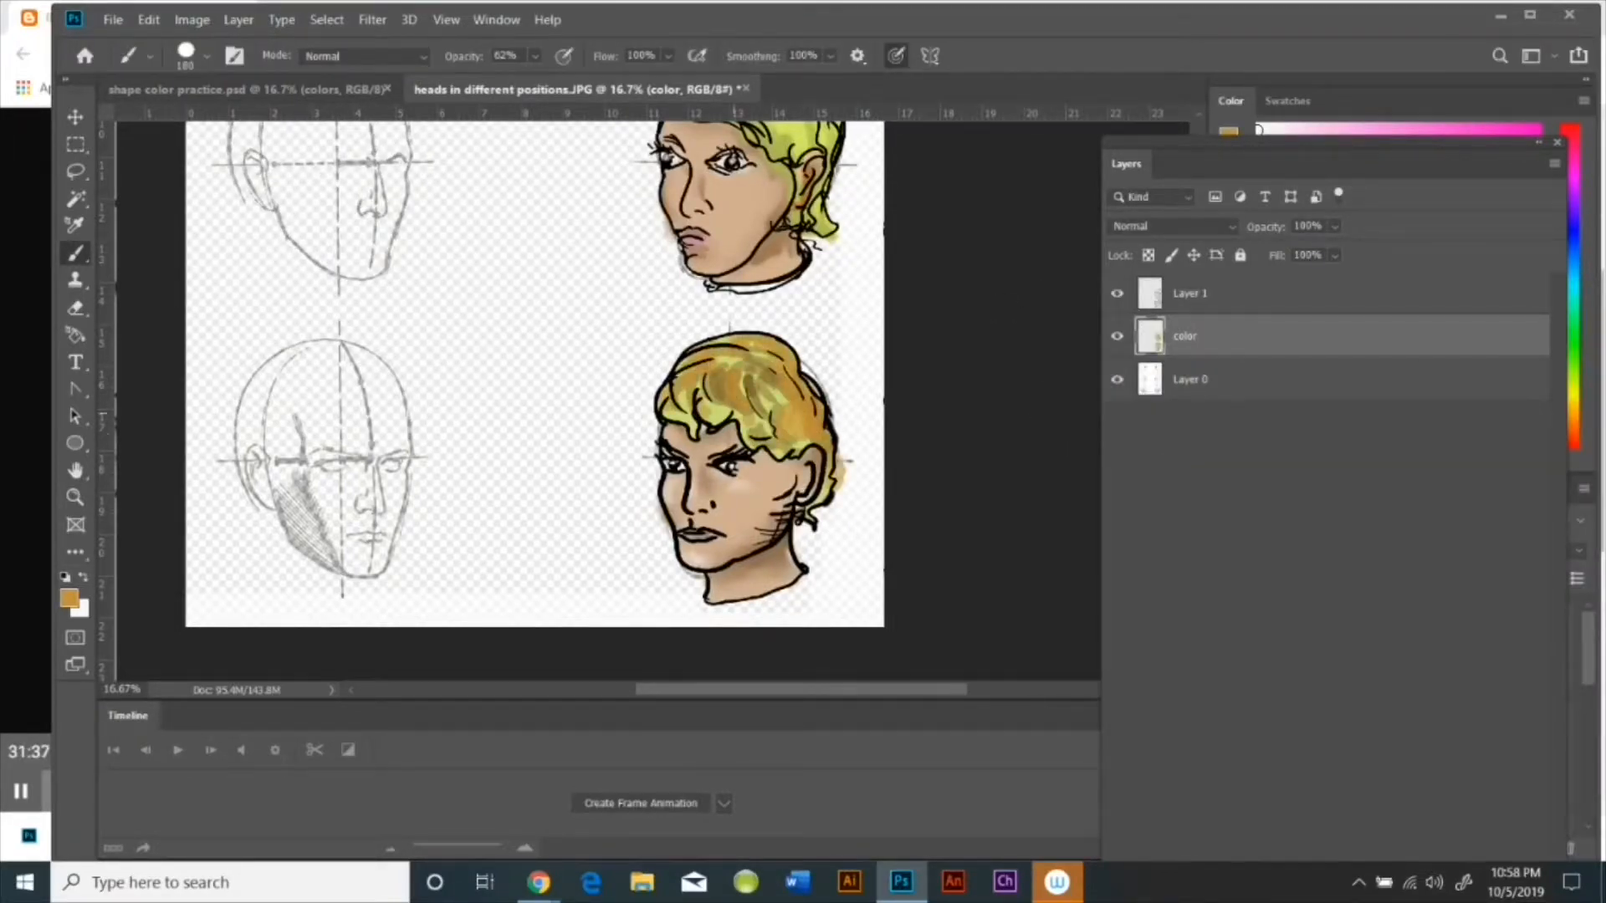
click(75, 597)
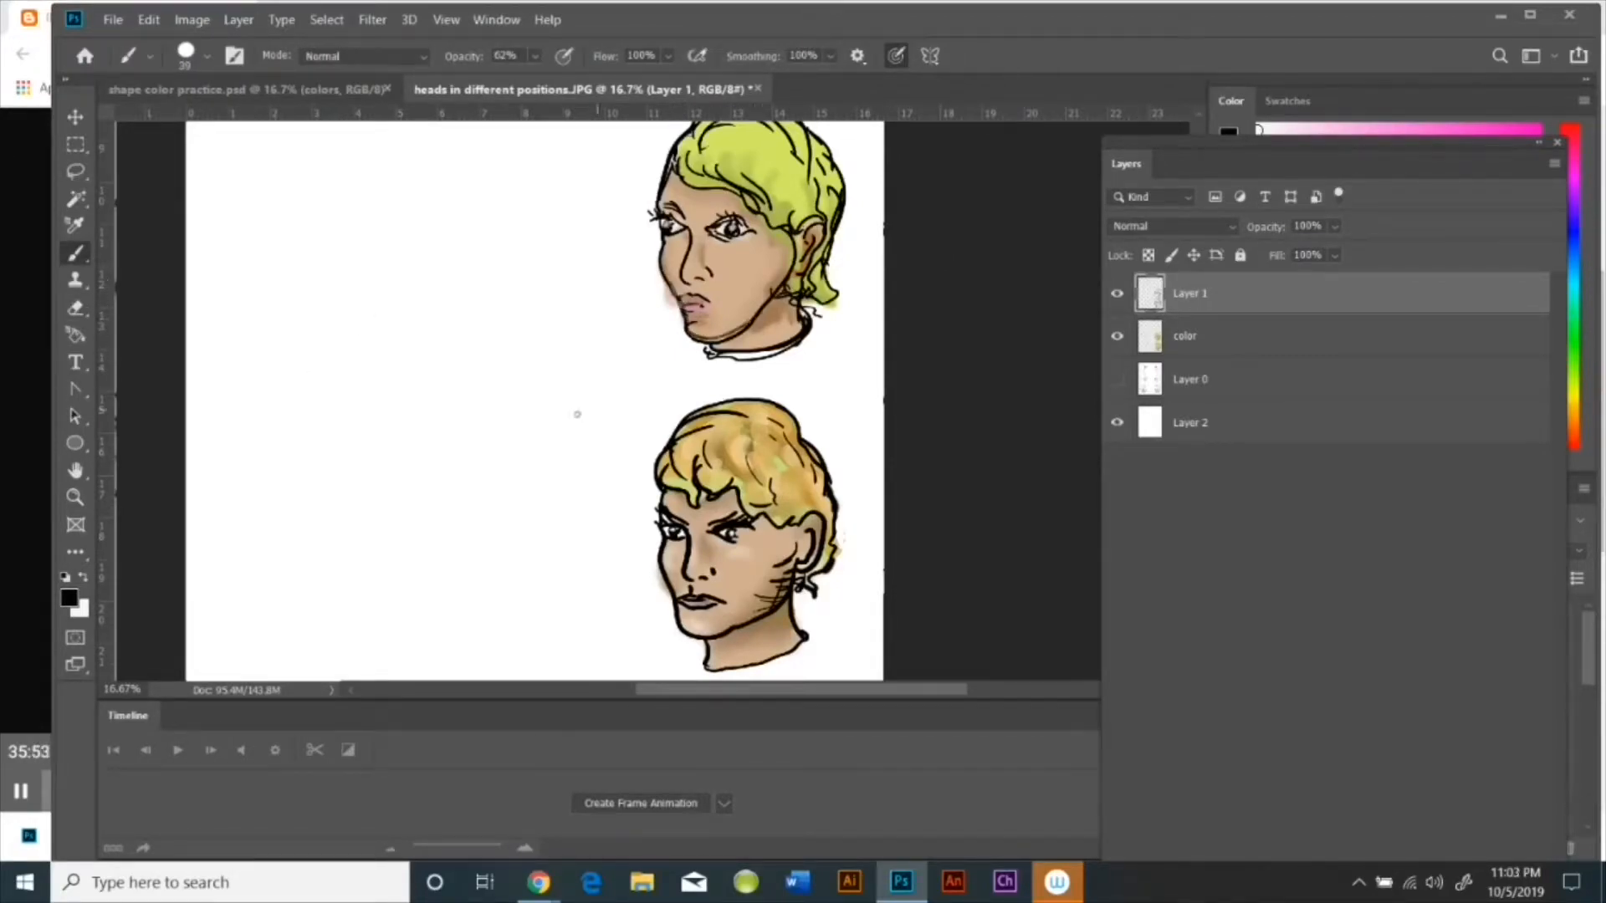
Step: Toggle off Layer 0's visibility so the heads sit on a plain white background
click(68, 599)
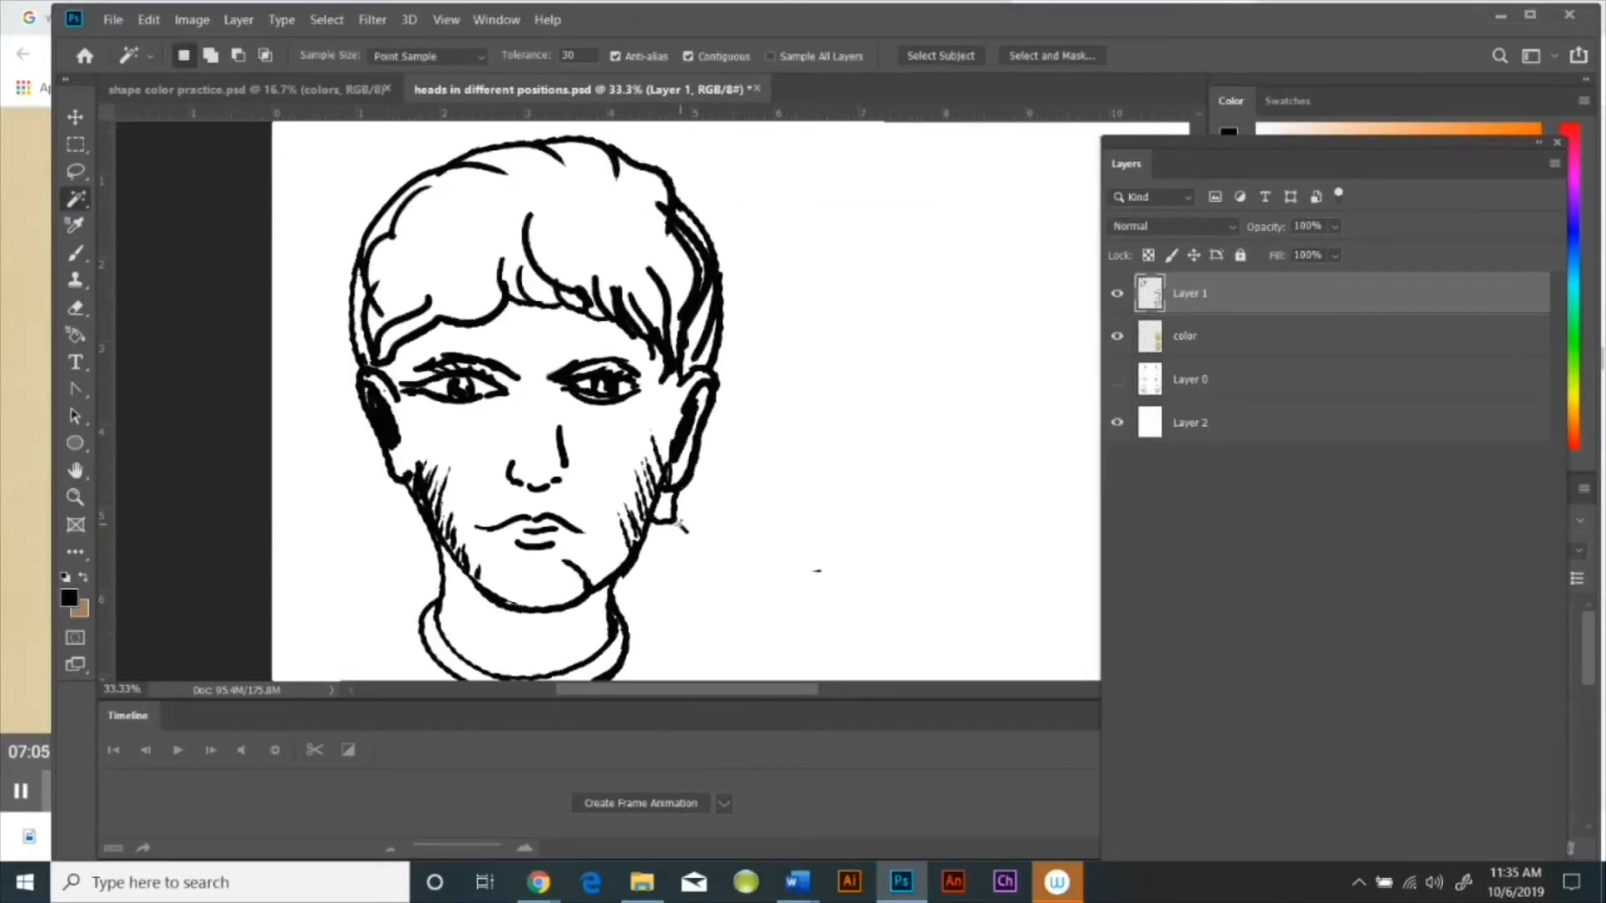
Step: Select the front head's hair, fill it golden brown, paint lighter strands and smudge them in
click(325, 19)
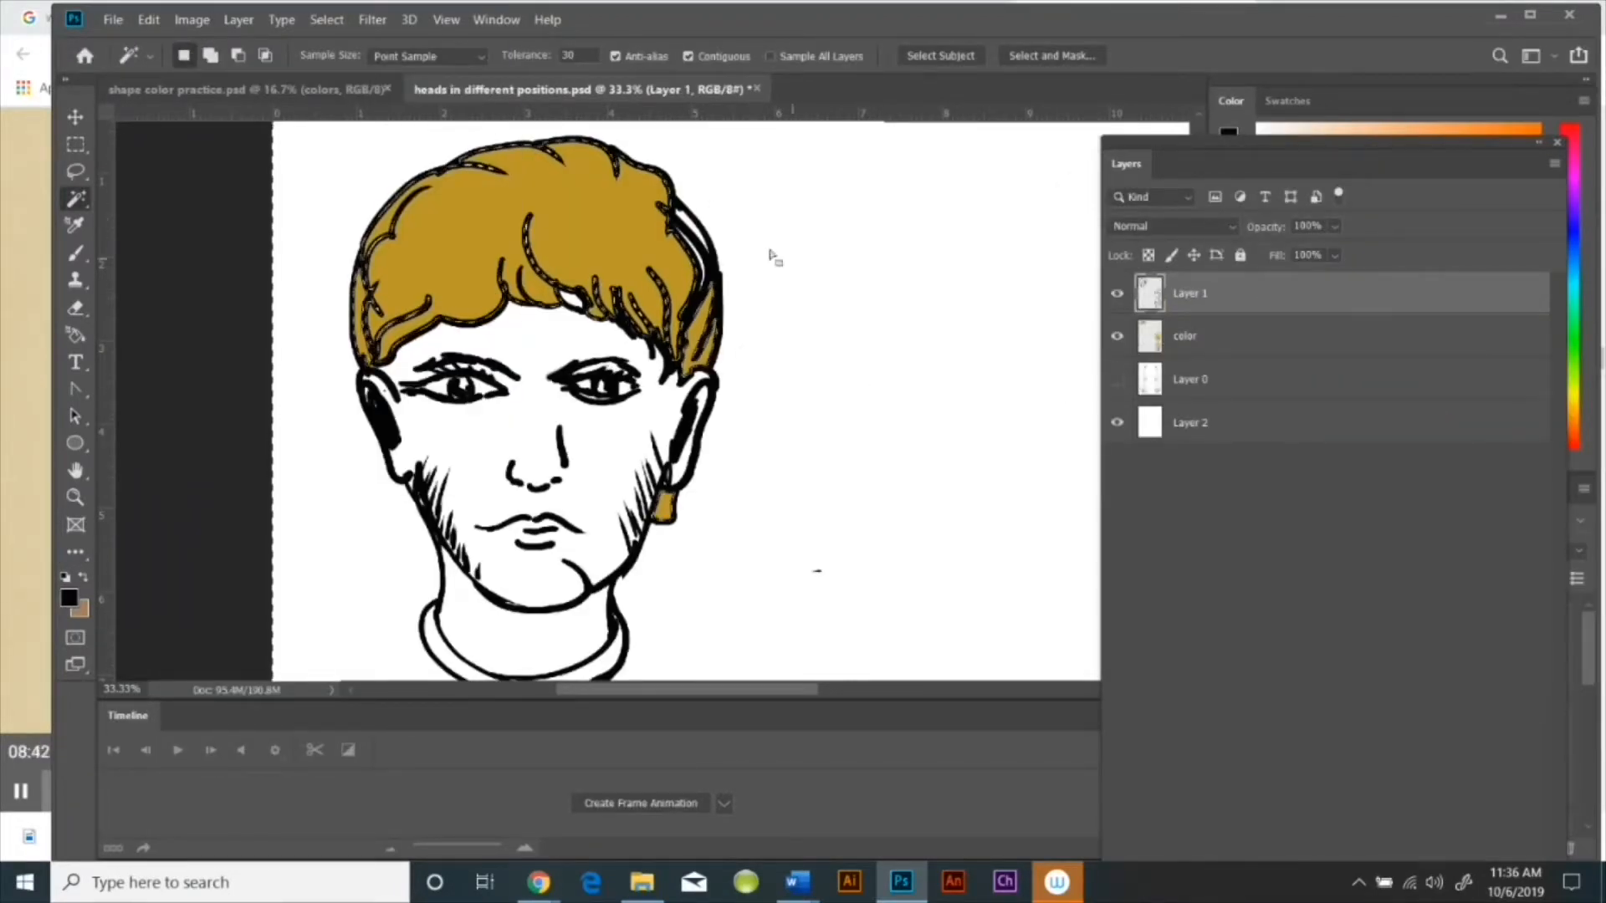
click(325, 19)
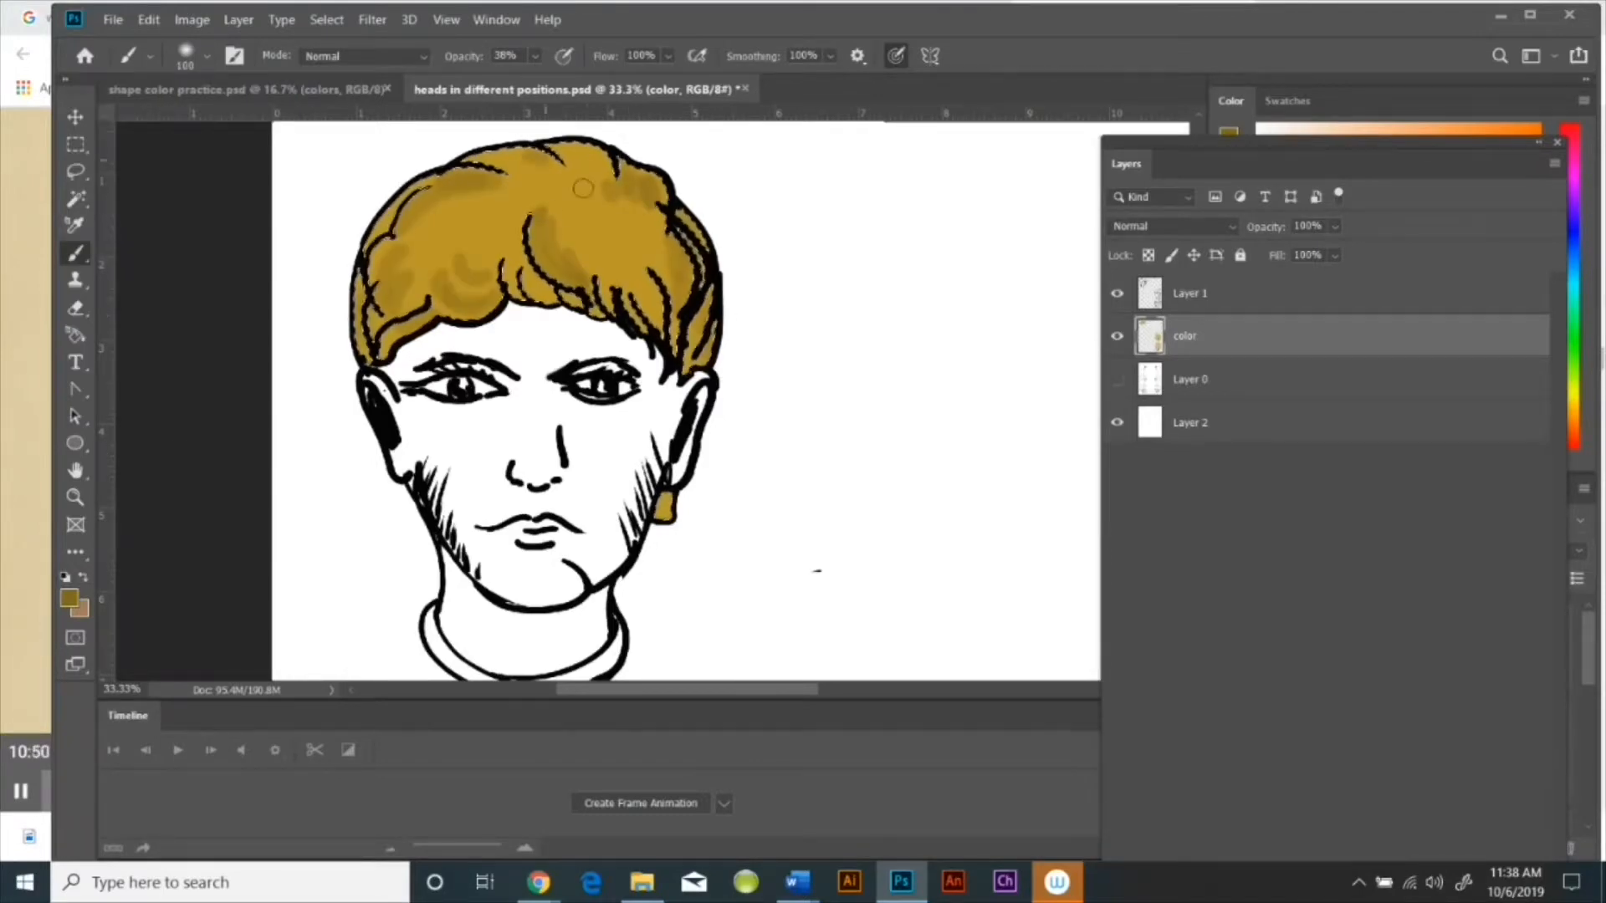
drag(583, 187, 597, 261)
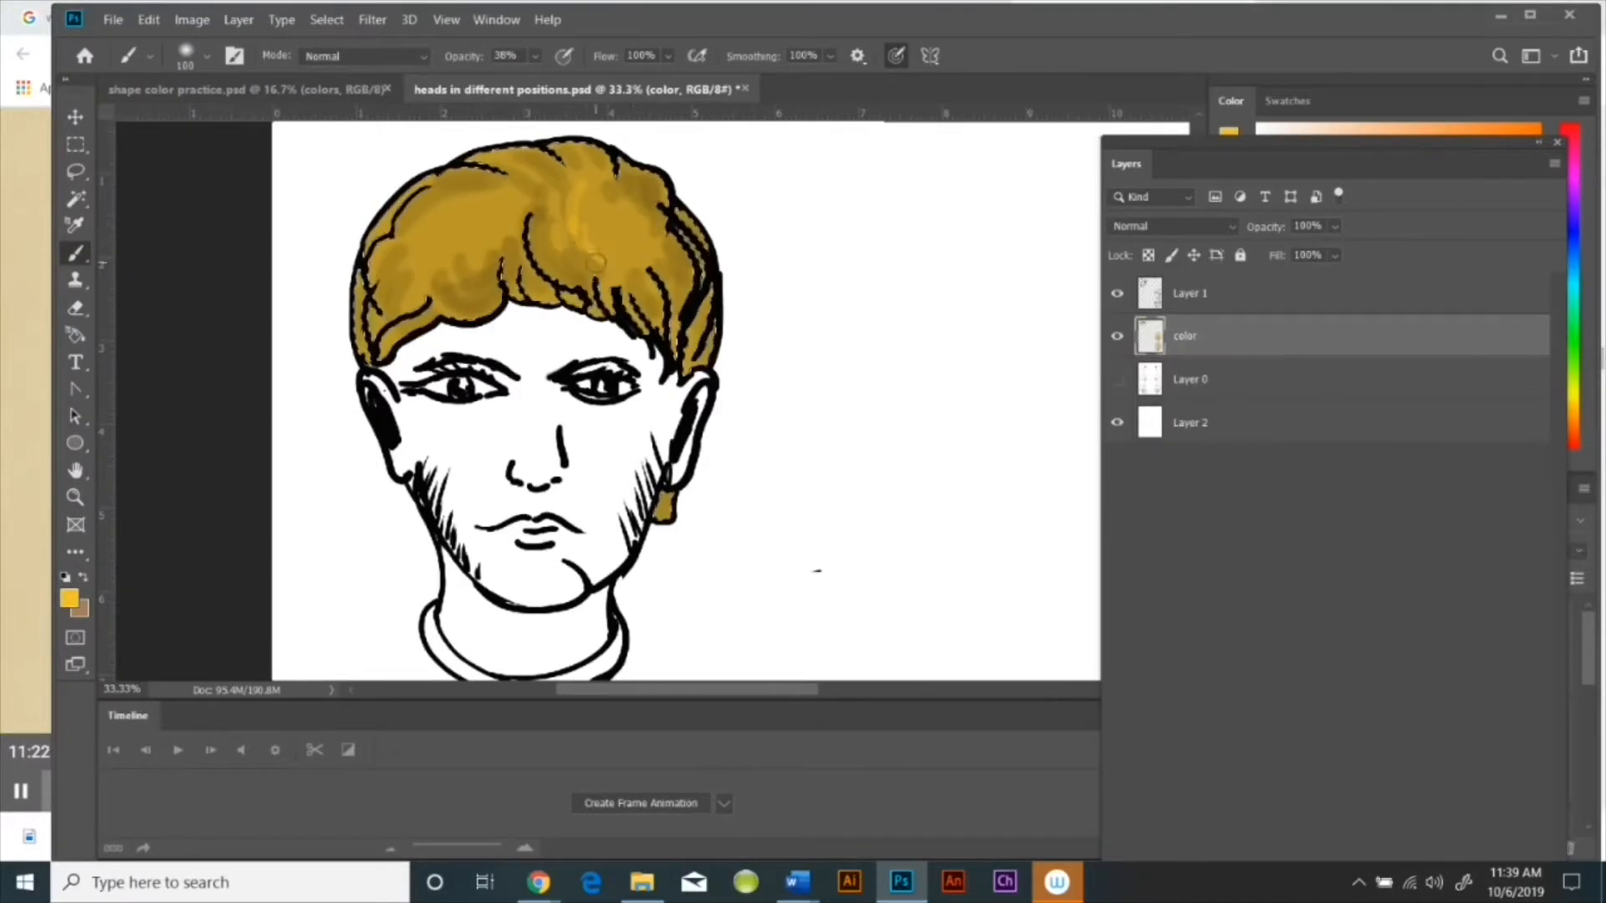
click(67, 600)
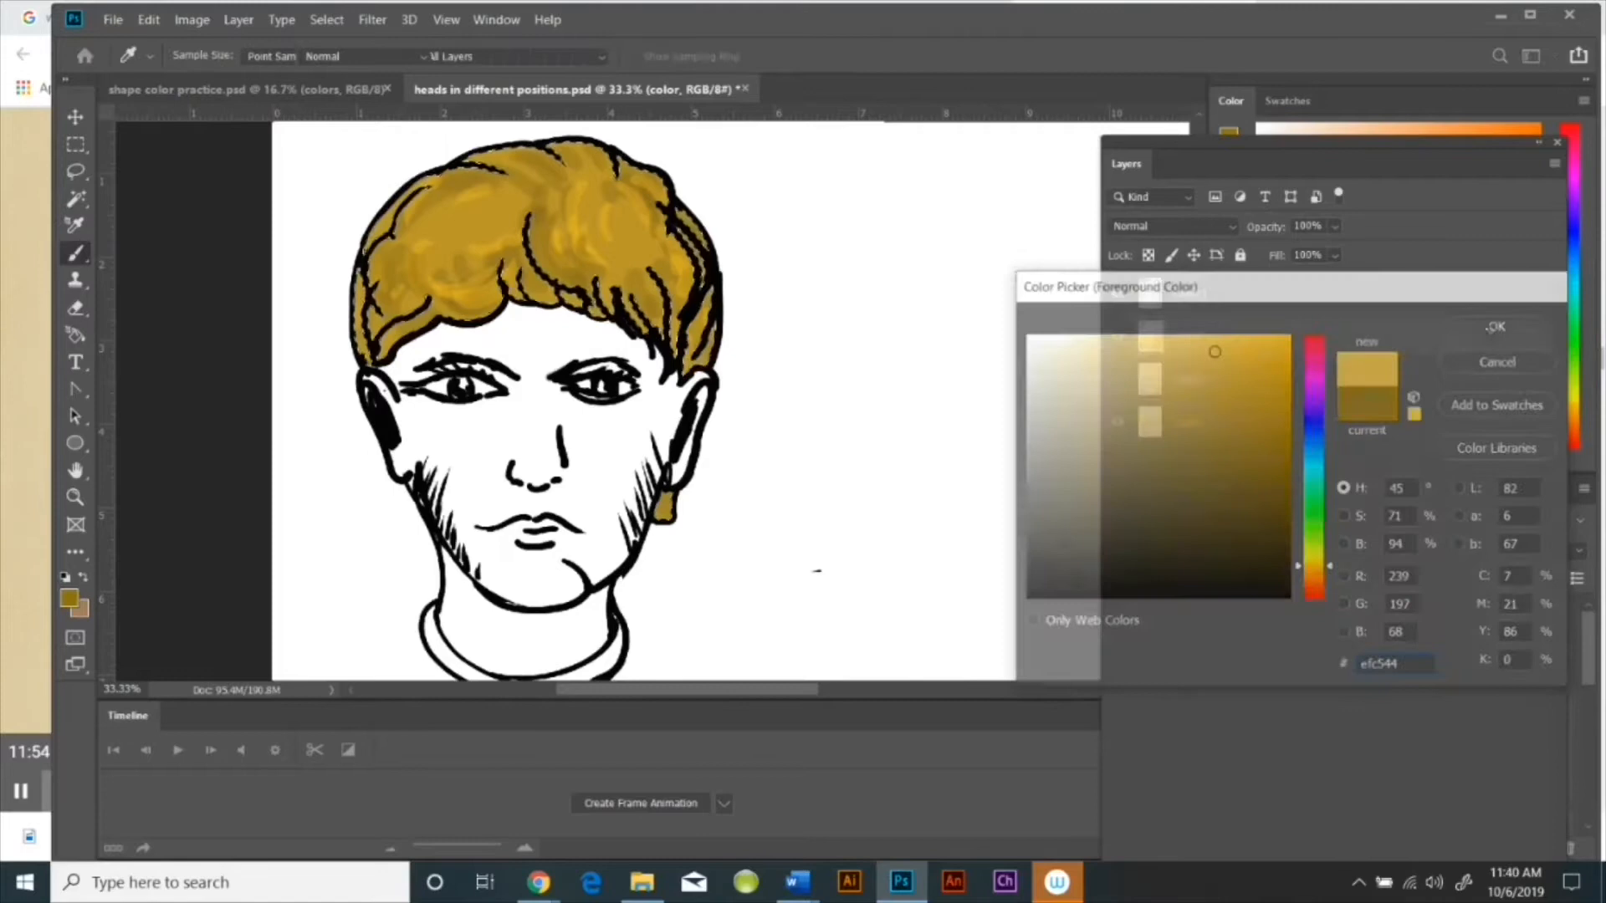
click(1493, 327)
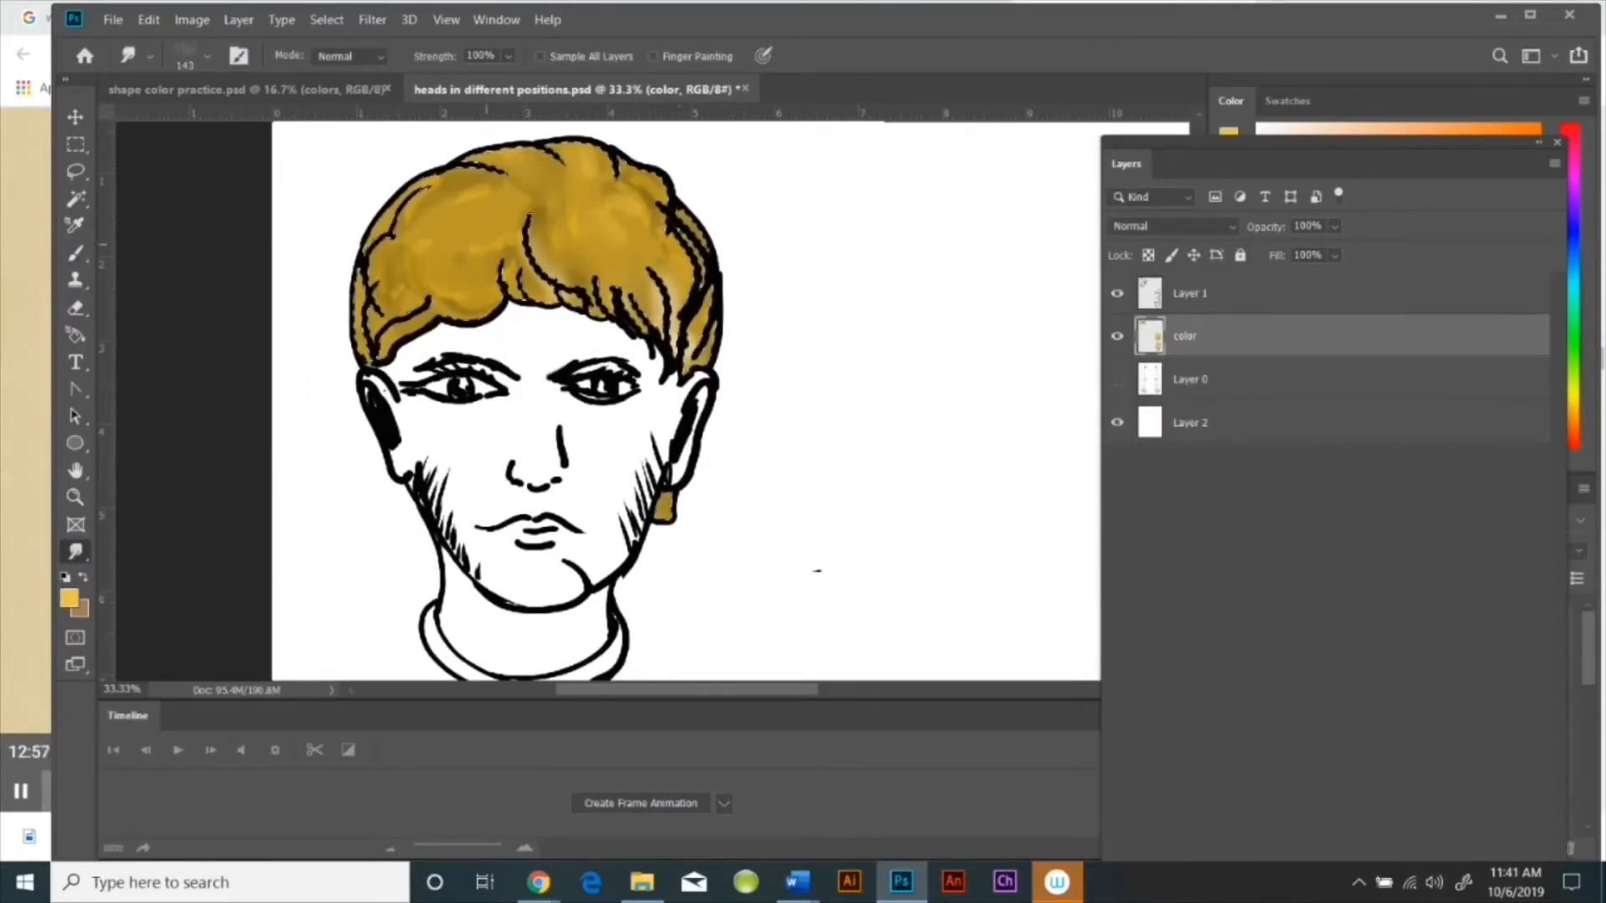
click(74, 252)
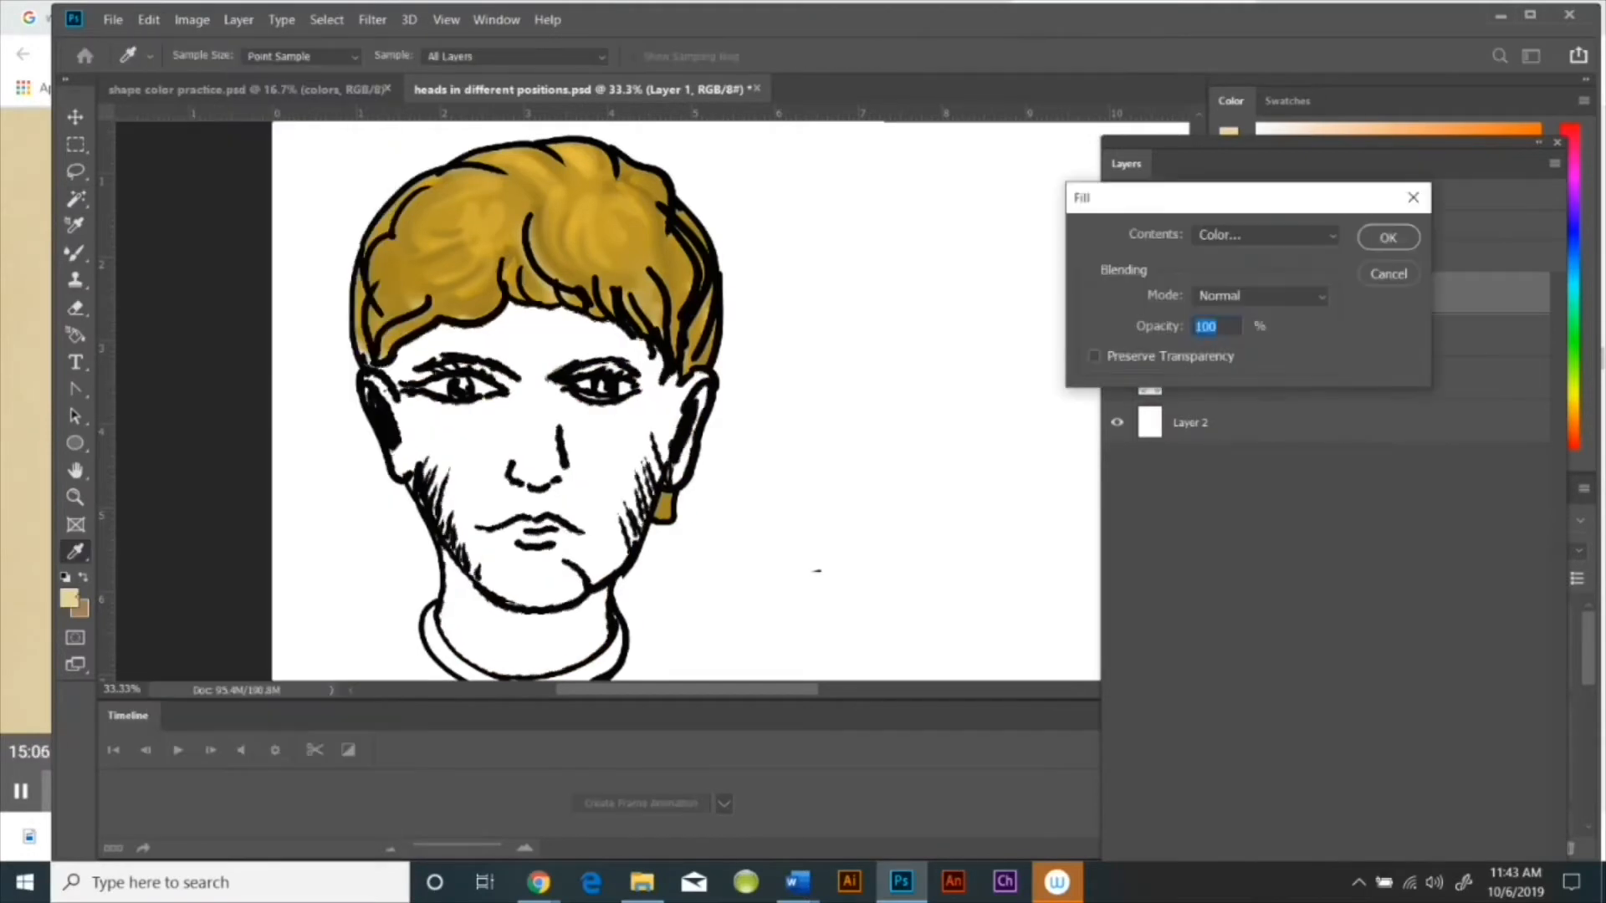
Step: Fill the face selection with tan and smudge the darker shading along cheeks, jaw and nose
click(1387, 237)
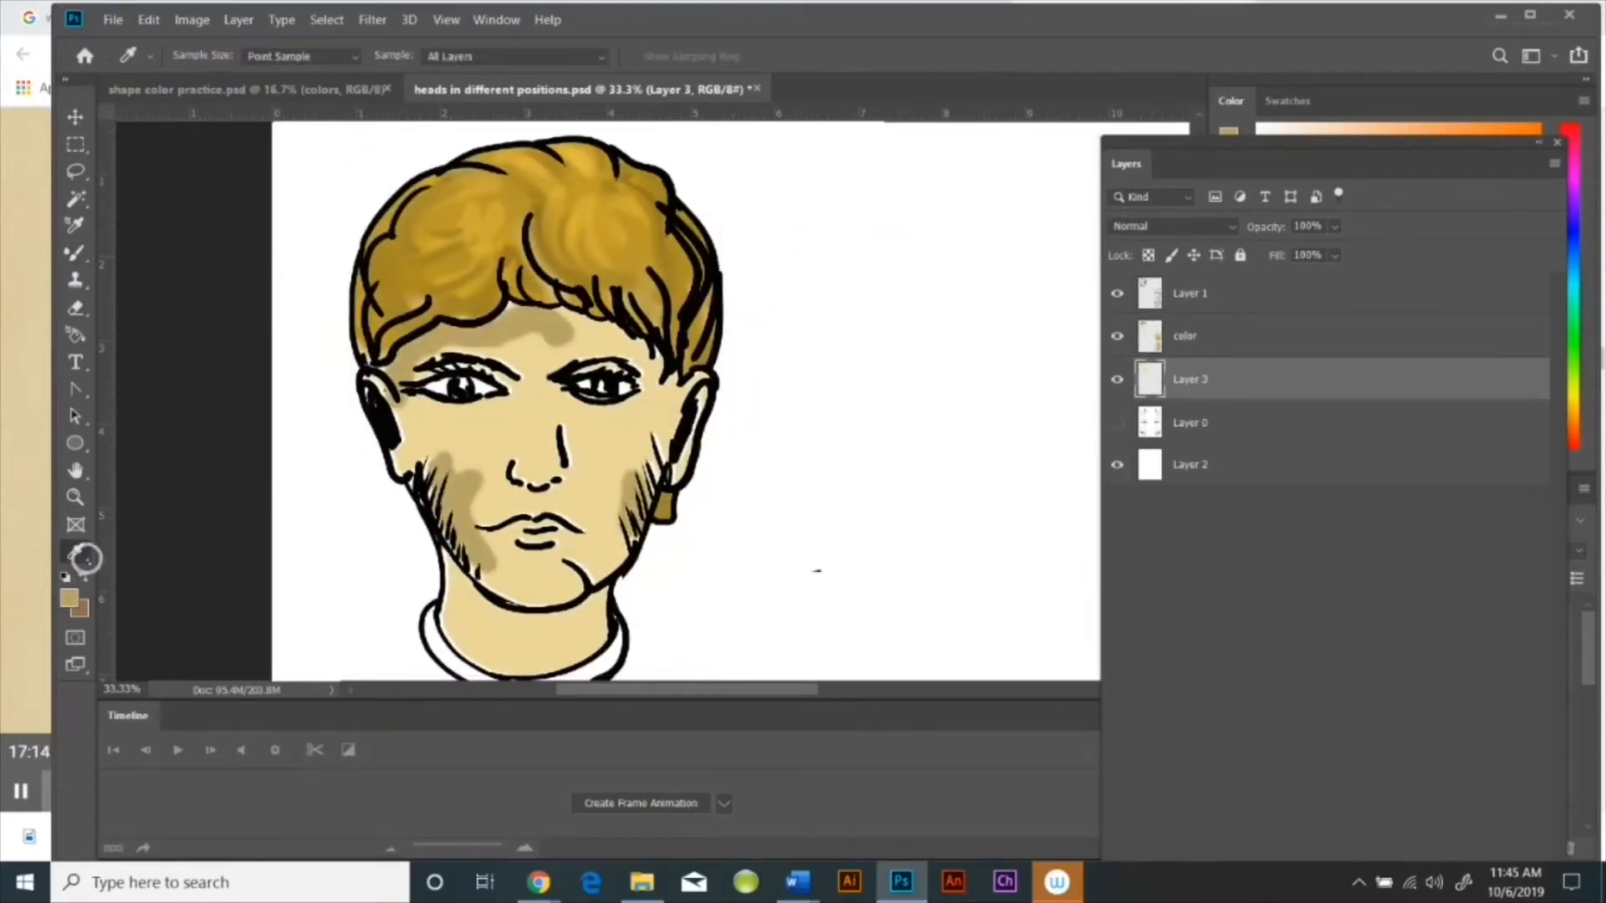
click(1185, 335)
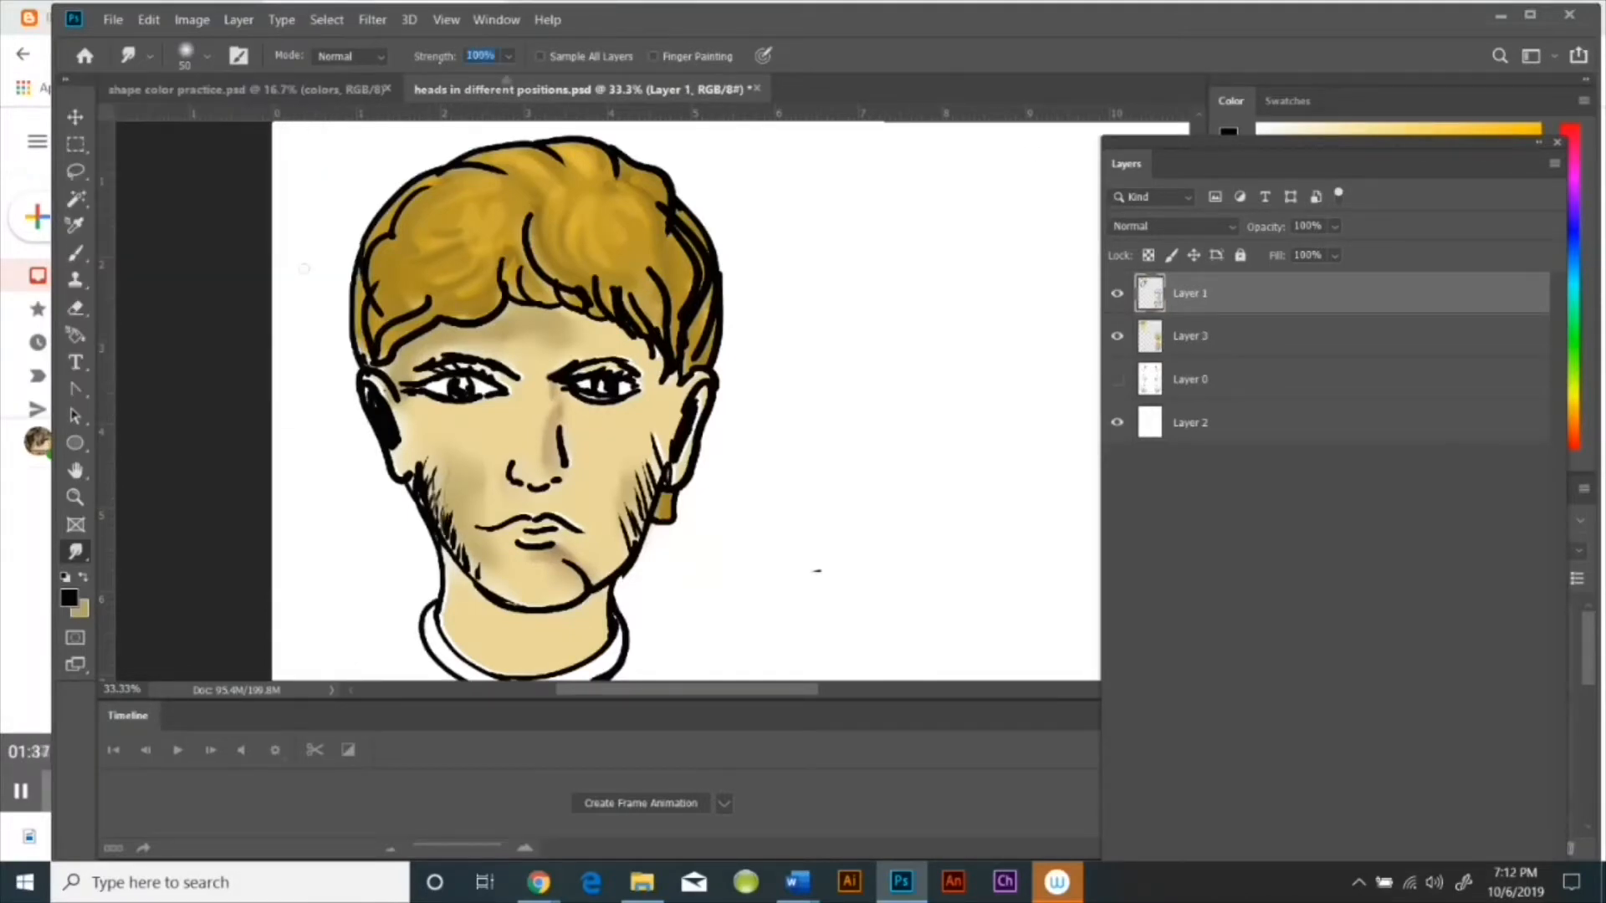
Step: Smudge the jawline and cheek line art on Layer 1 into the skin colour
drag(460, 471, 482, 583)
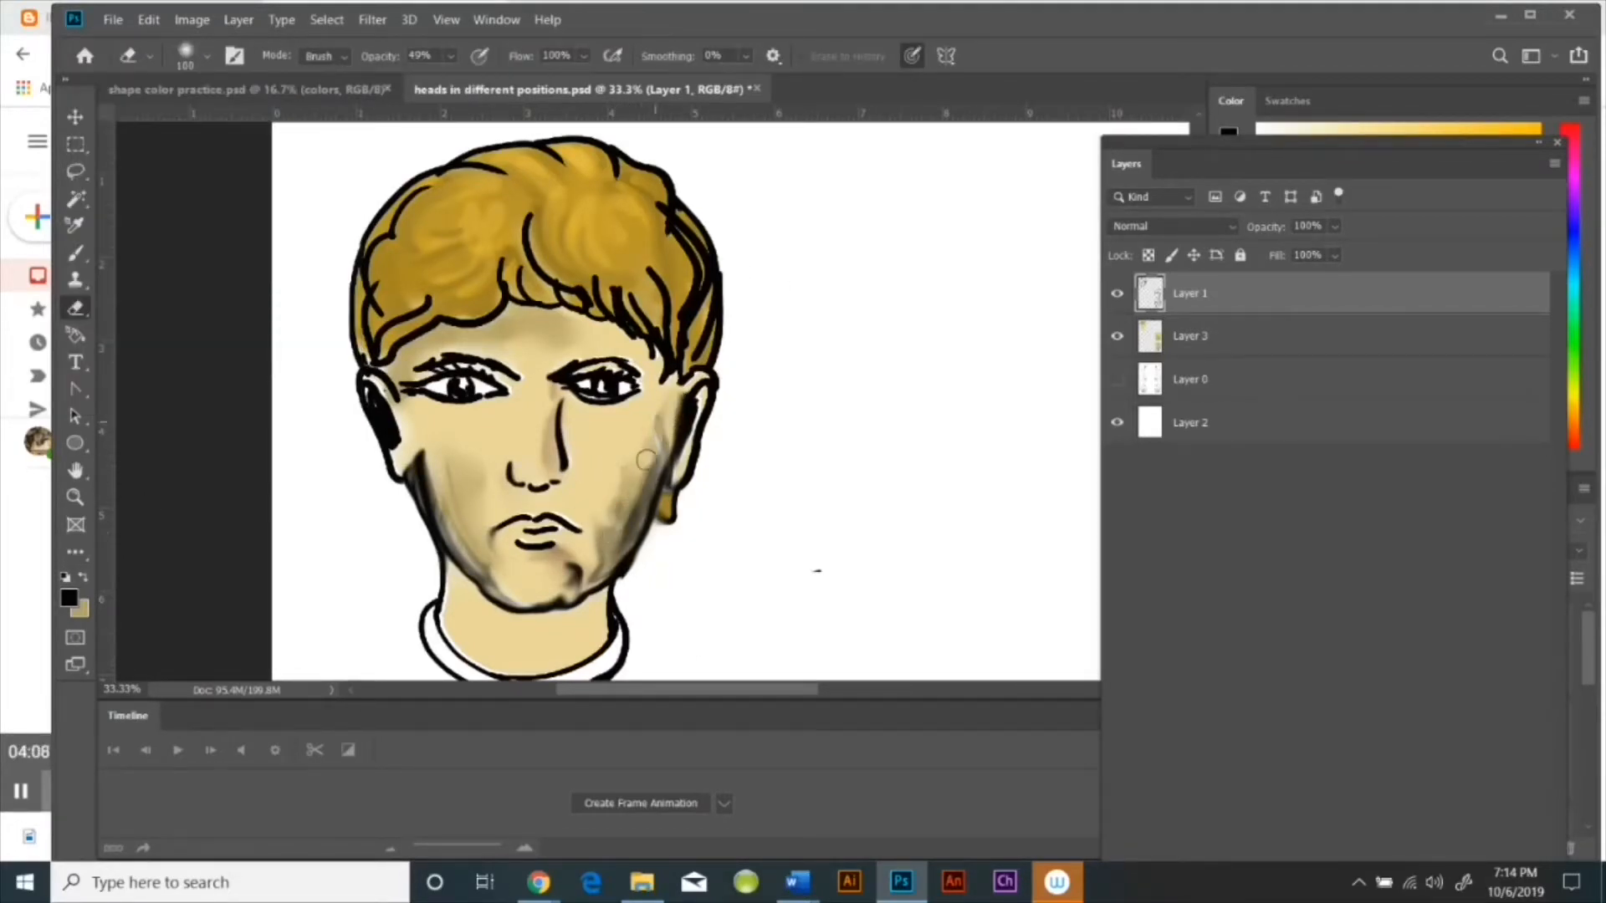
click(1190, 335)
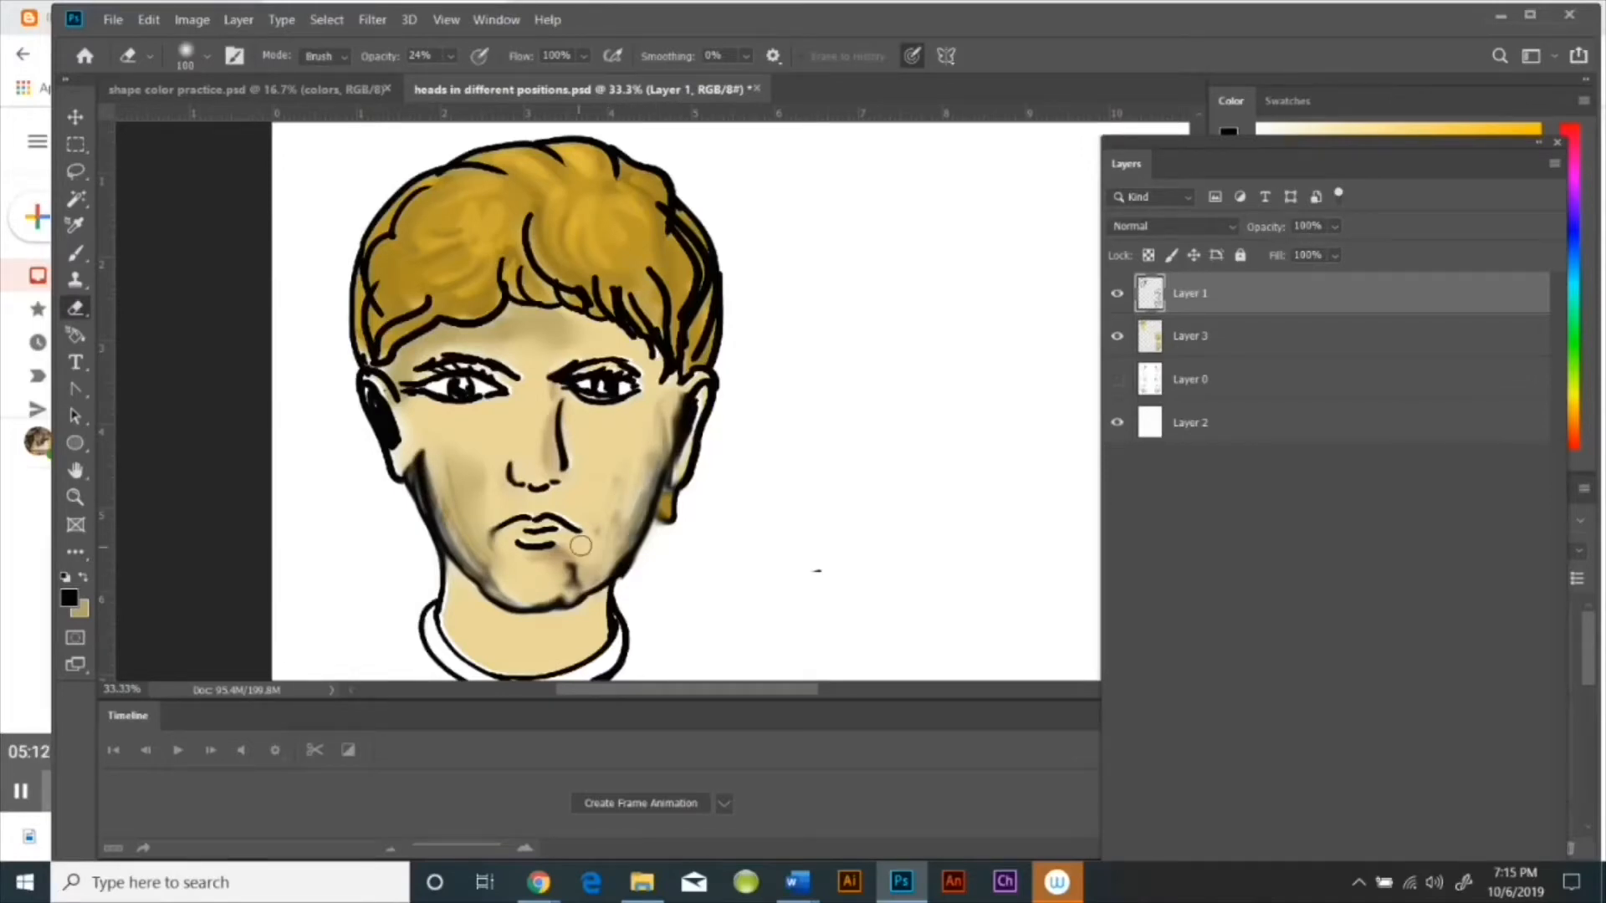
click(1190, 334)
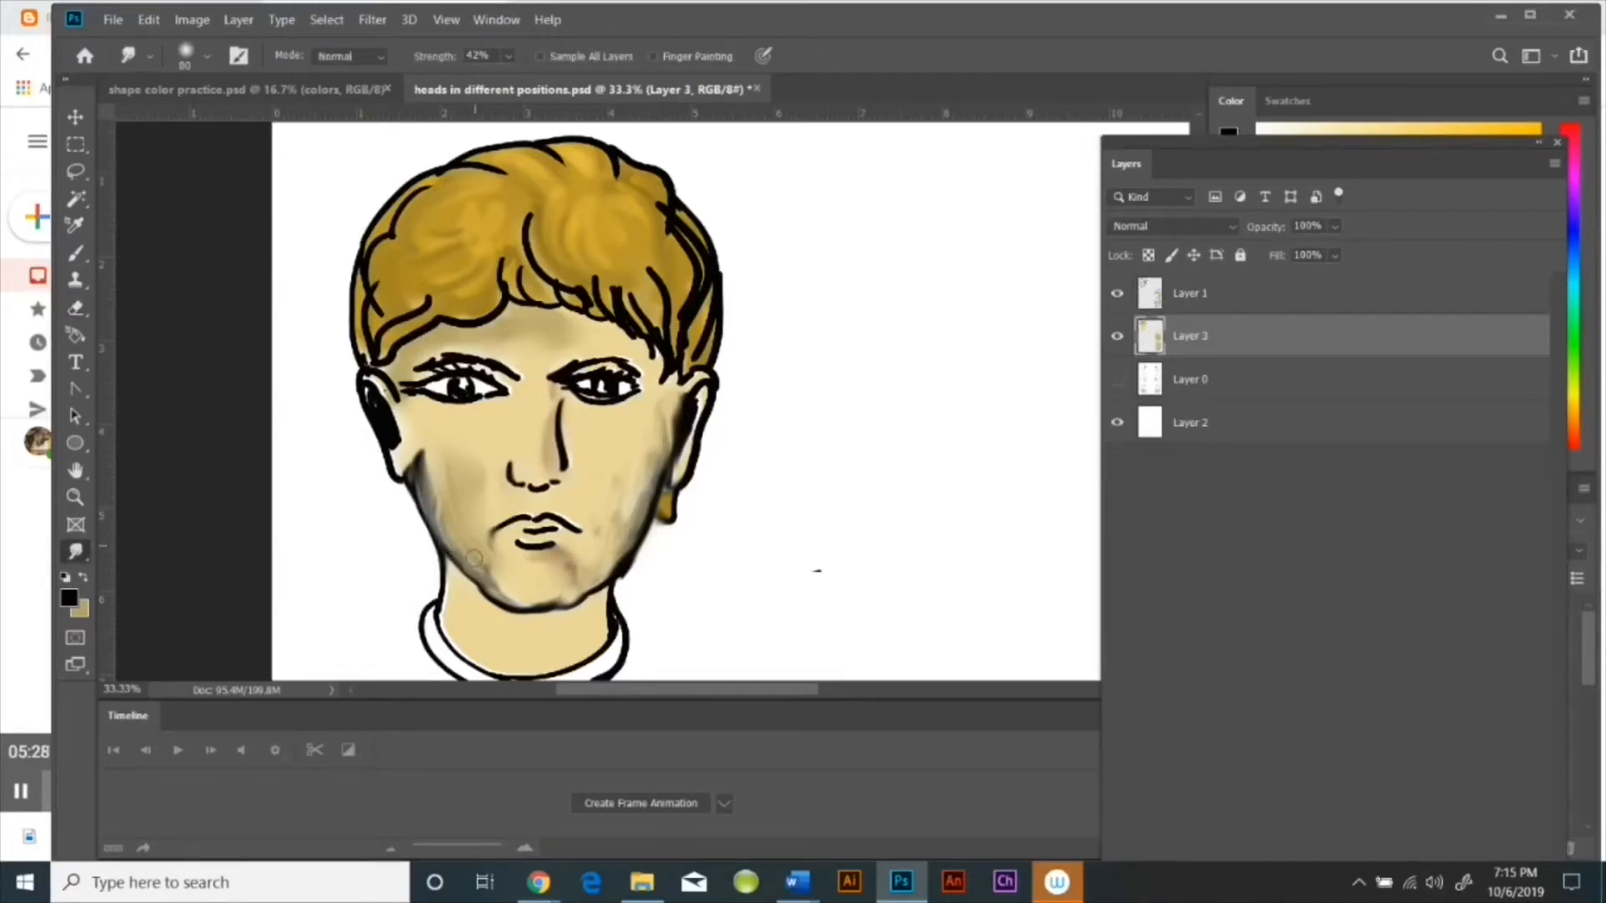
Step: Erase skin colour at low opacity to shape the eyes, then paint pink lips on Layer 3
click(1189, 293)
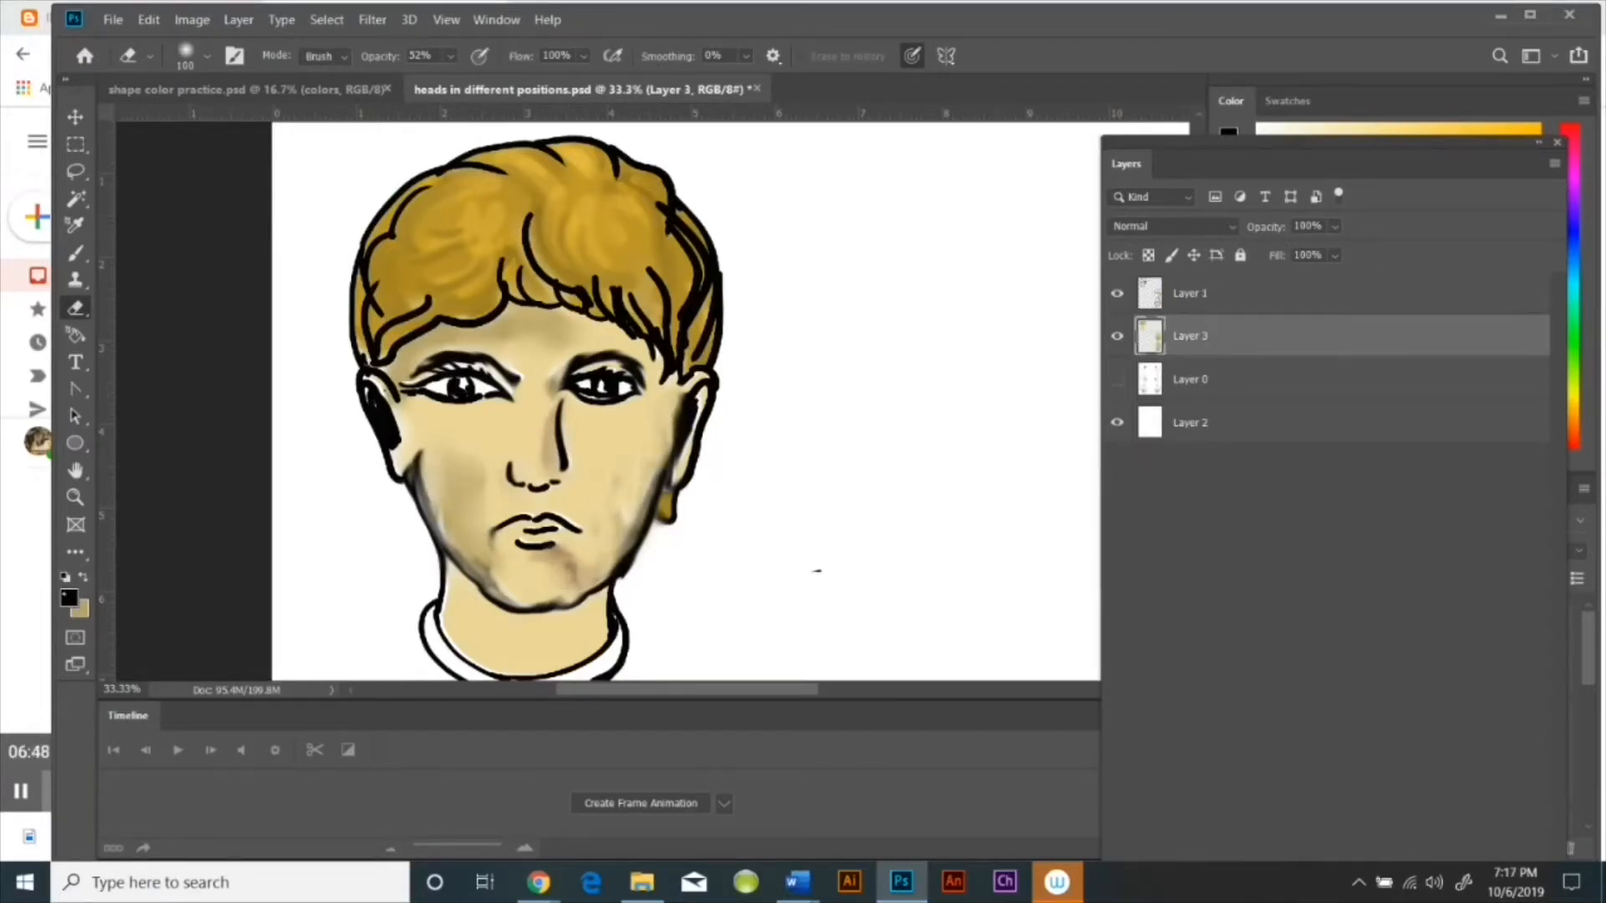
click(74, 253)
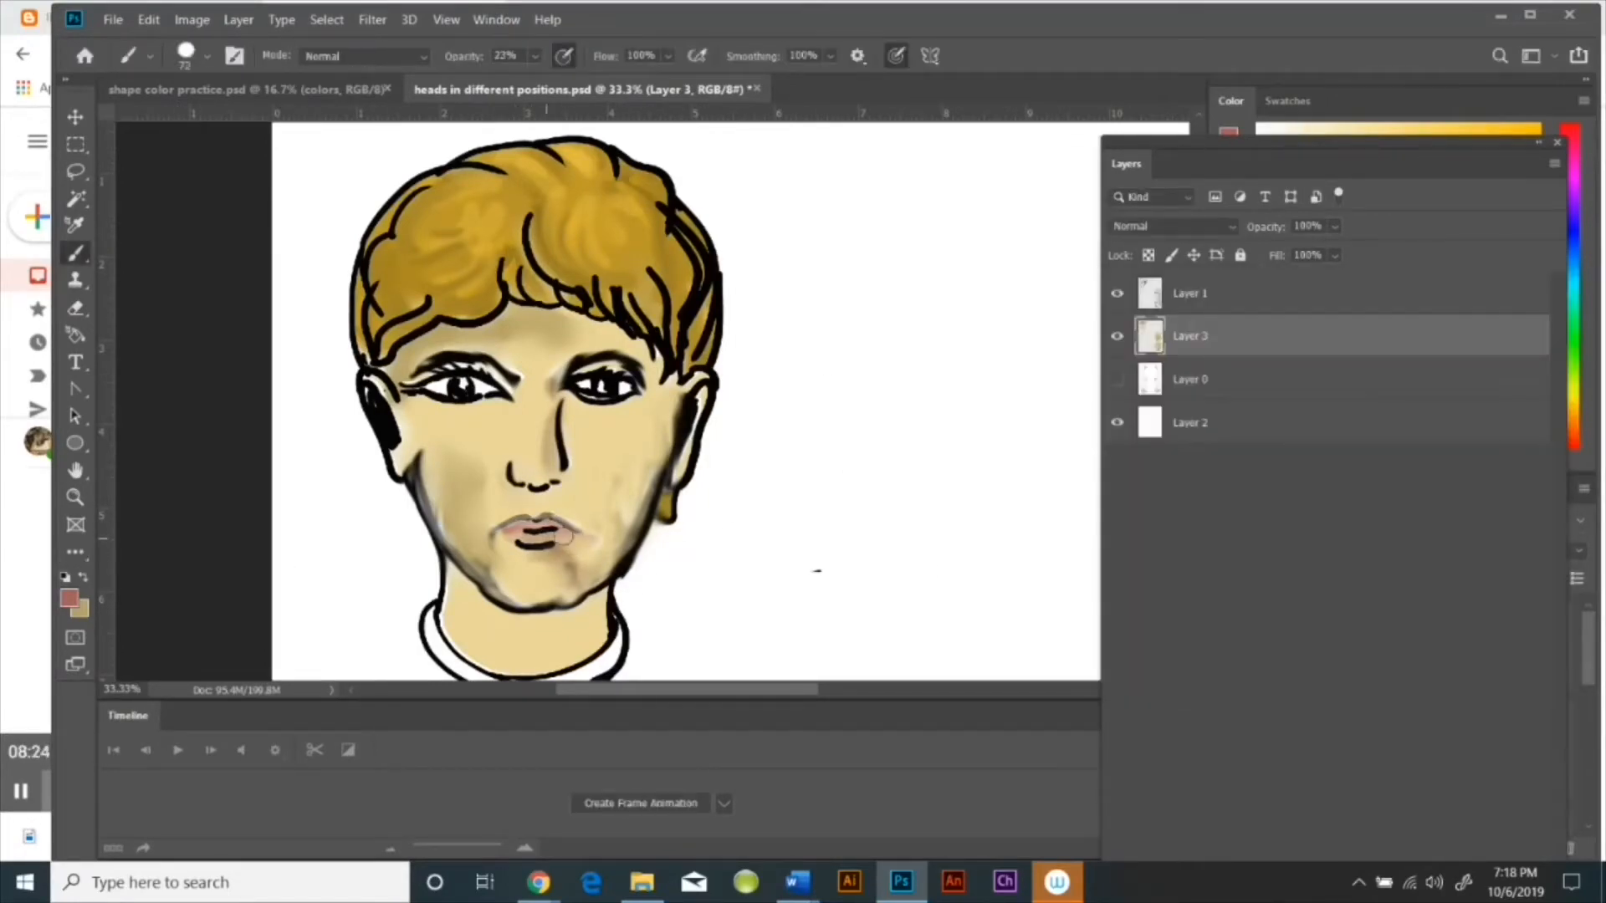
click(1189, 293)
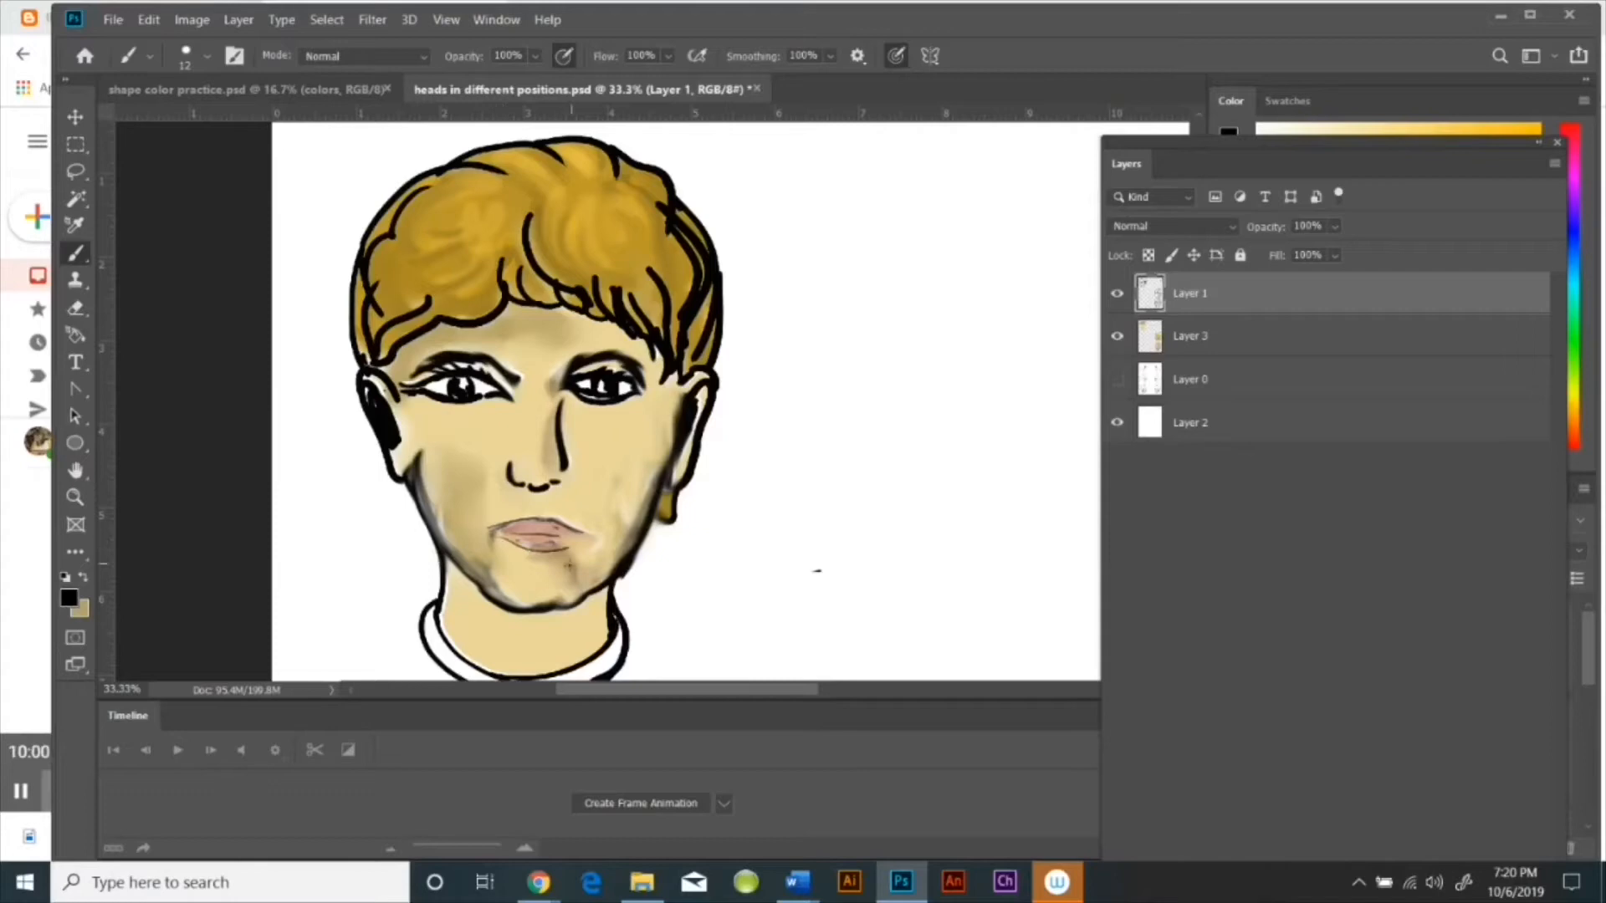
Step: Switch to the Smudge tool and set the foreground colour to pale cream skin #ebd79a
click(1190, 334)
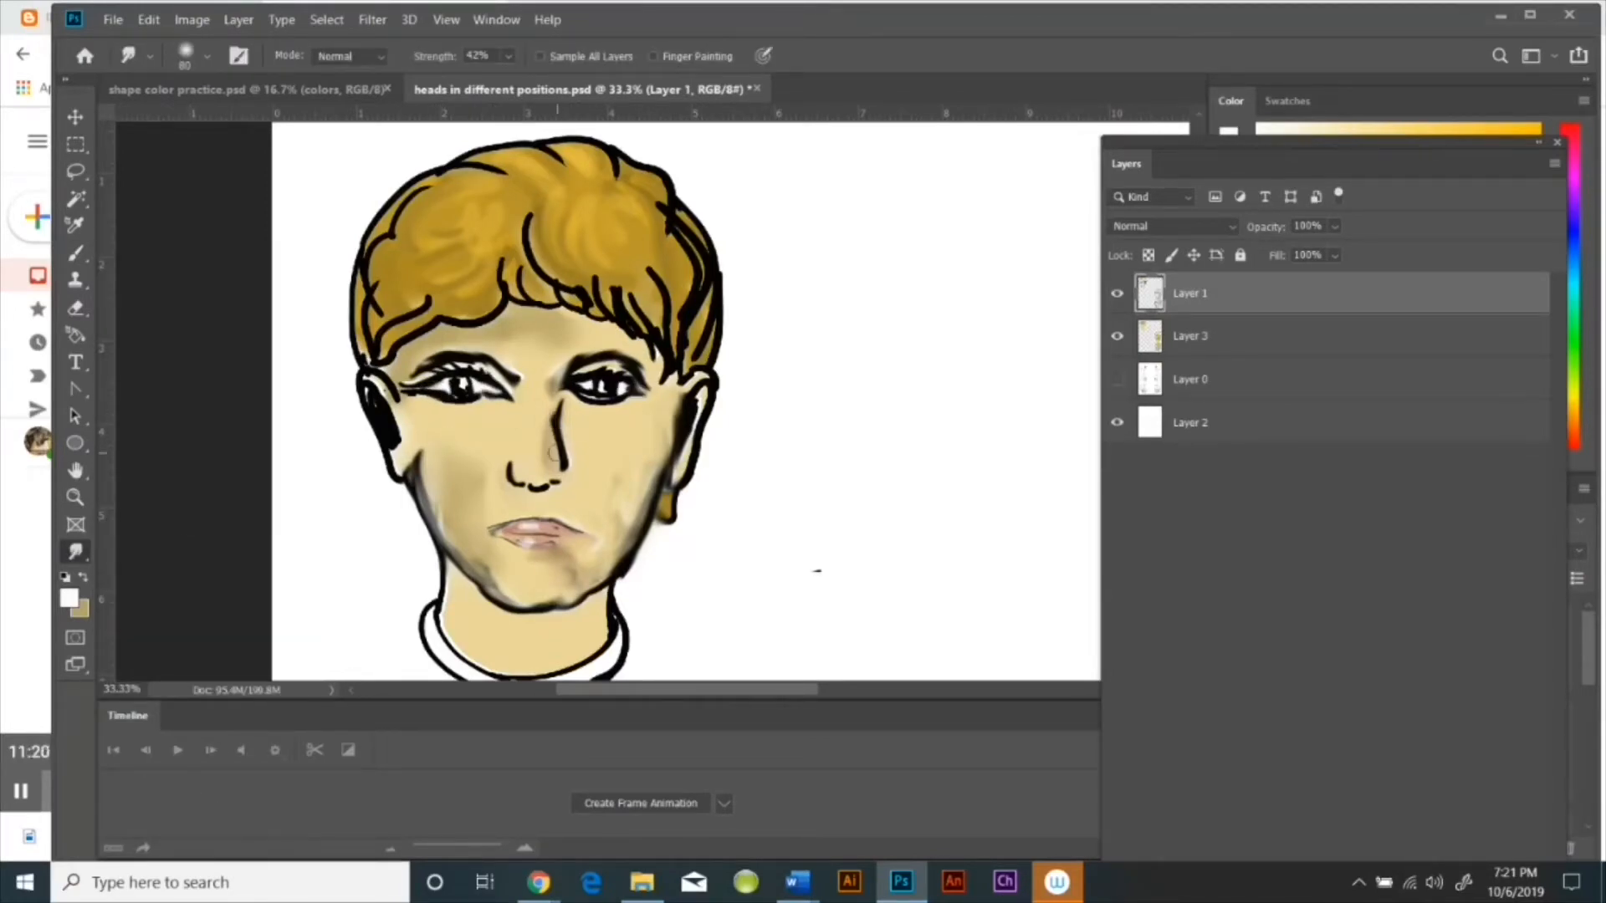
click(69, 602)
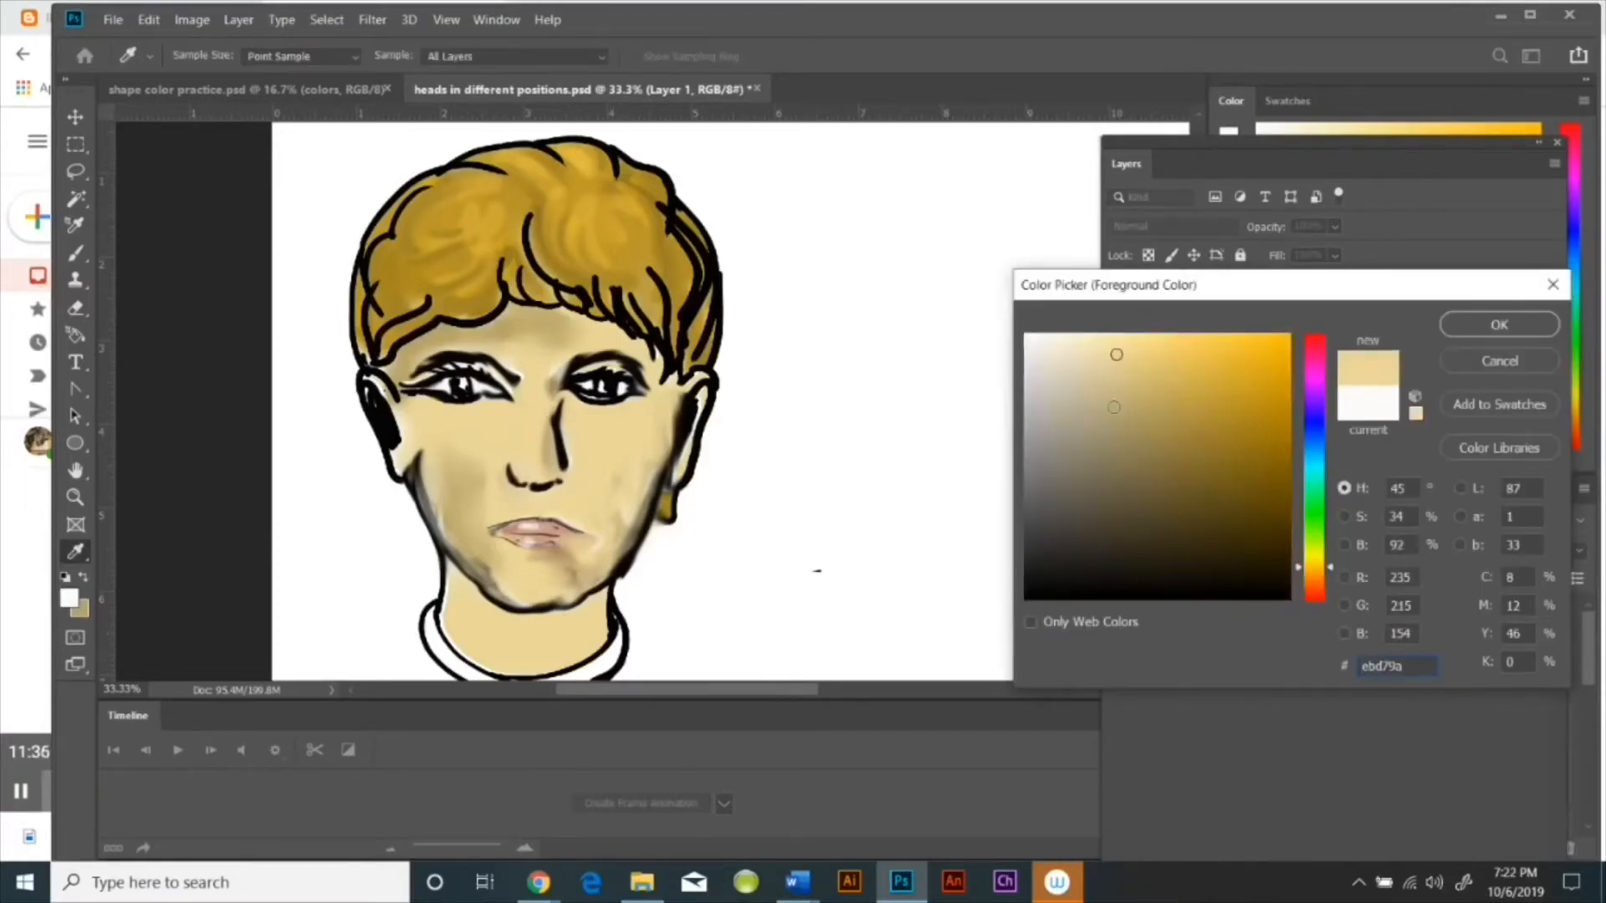
click(1497, 324)
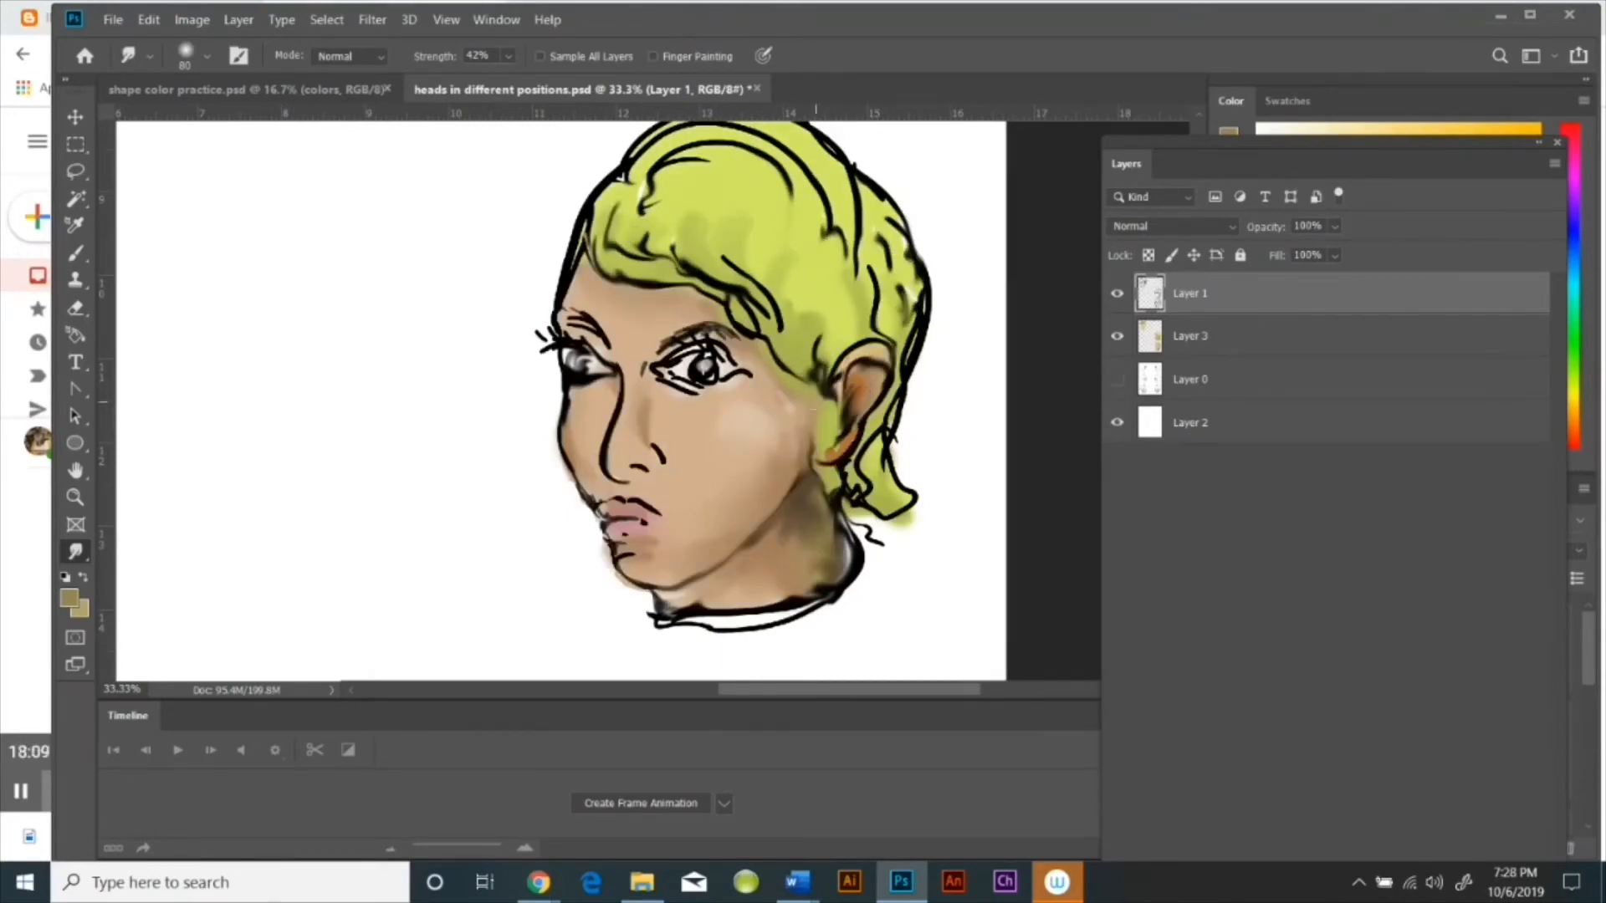
click(1189, 335)
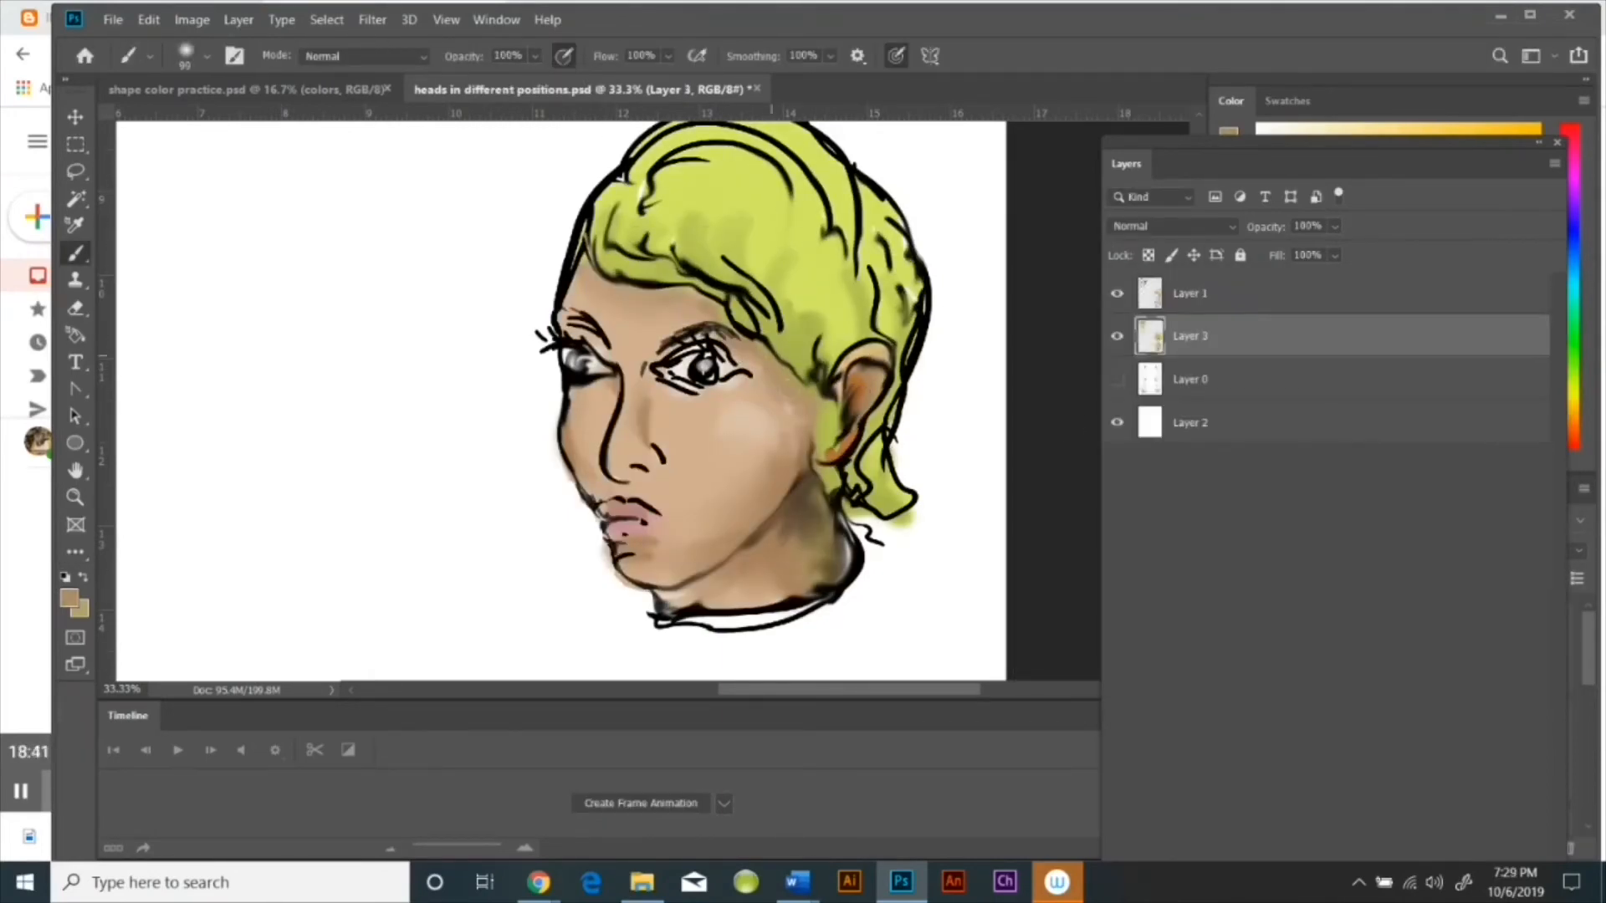